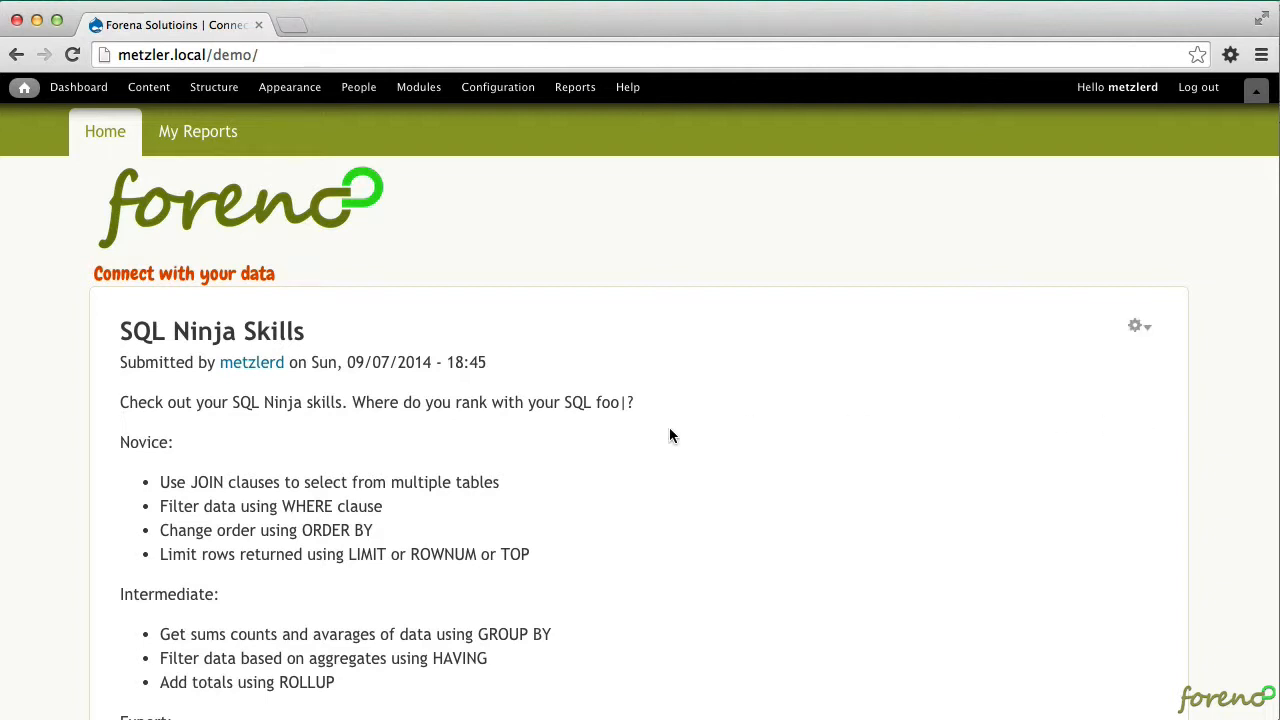
mouse_move(400, 452)
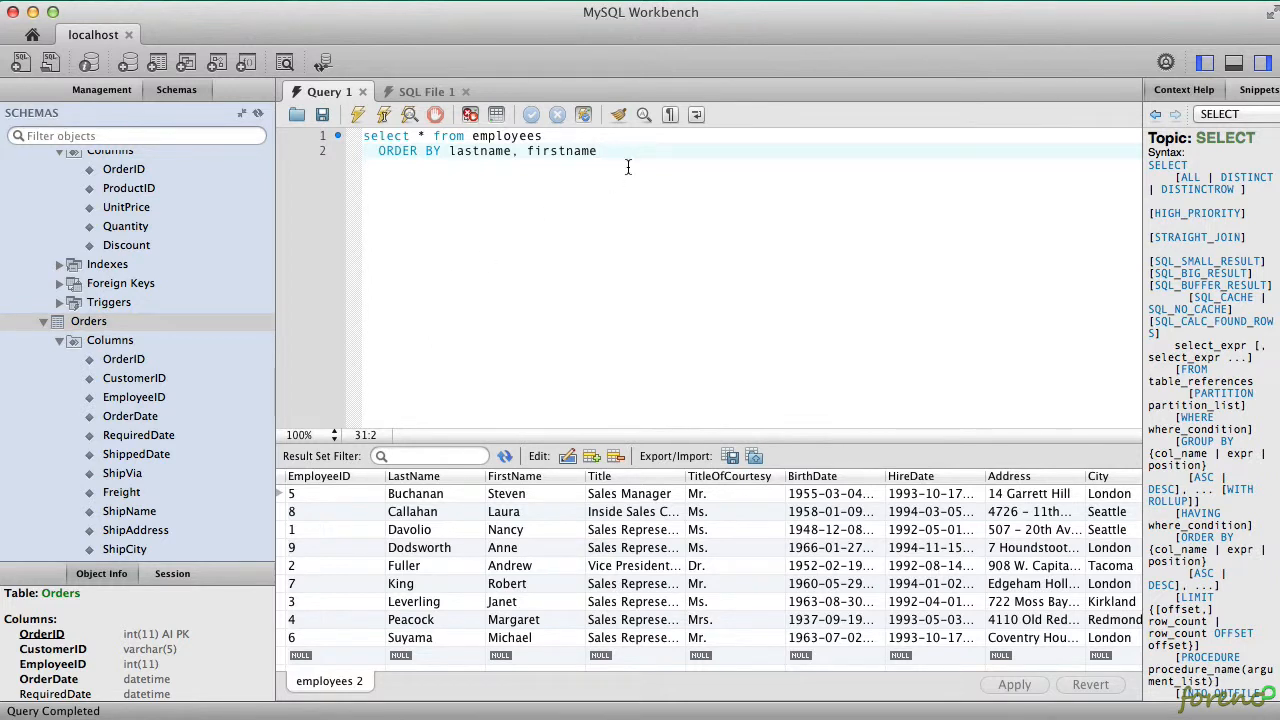
Clear the employees query and inspect Orders.ShipVia (int(11)) and the Shippers table.
key(cmd+a)
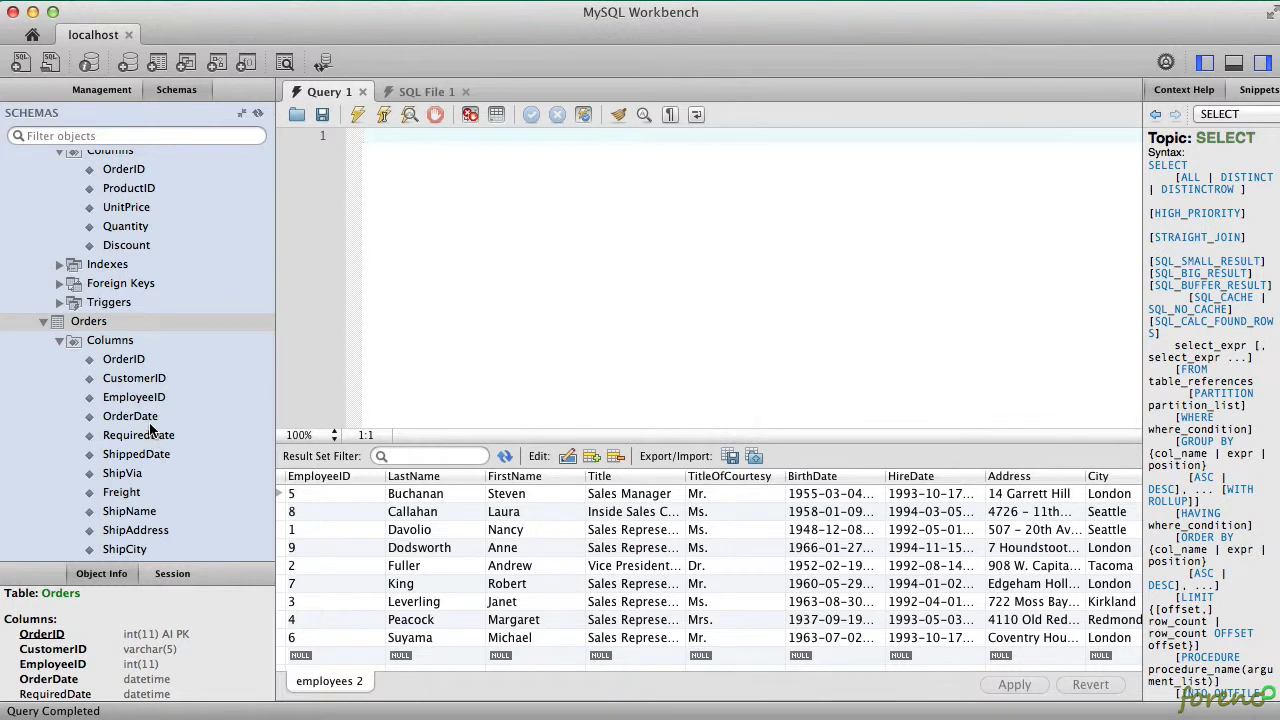
scroll(down, 3)
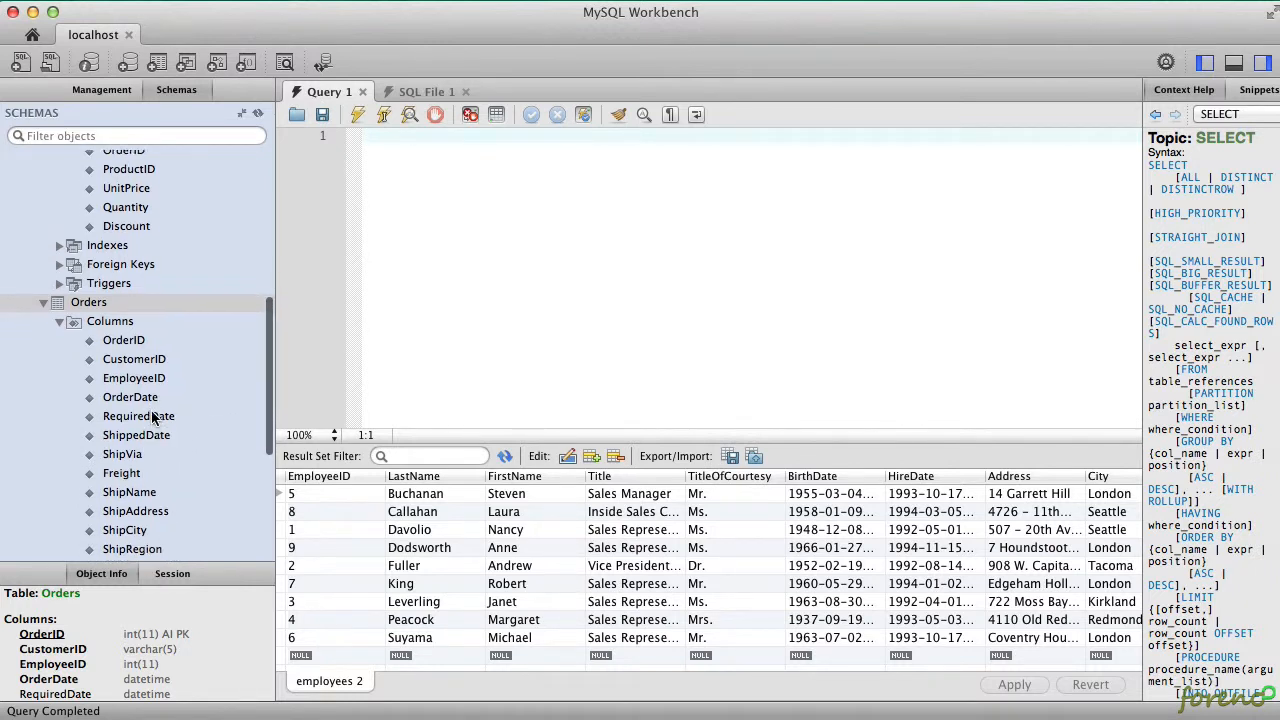
scroll(down, 3)
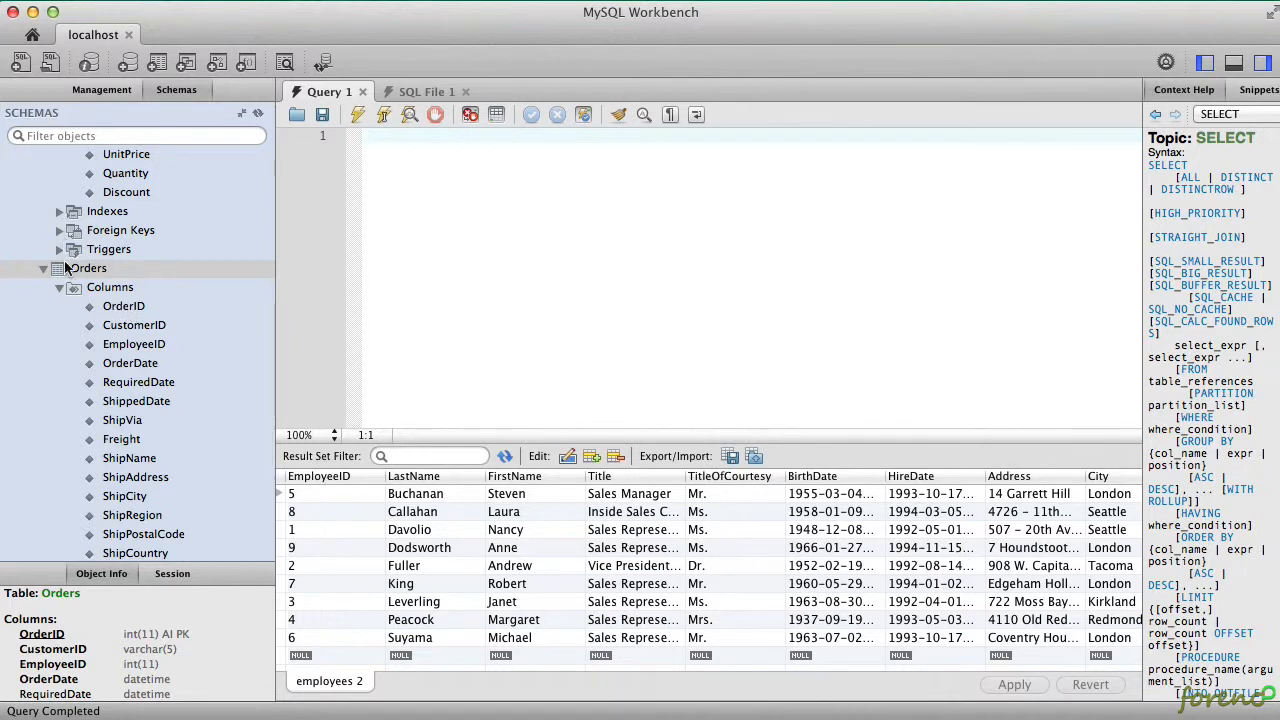
scroll(down, 3)
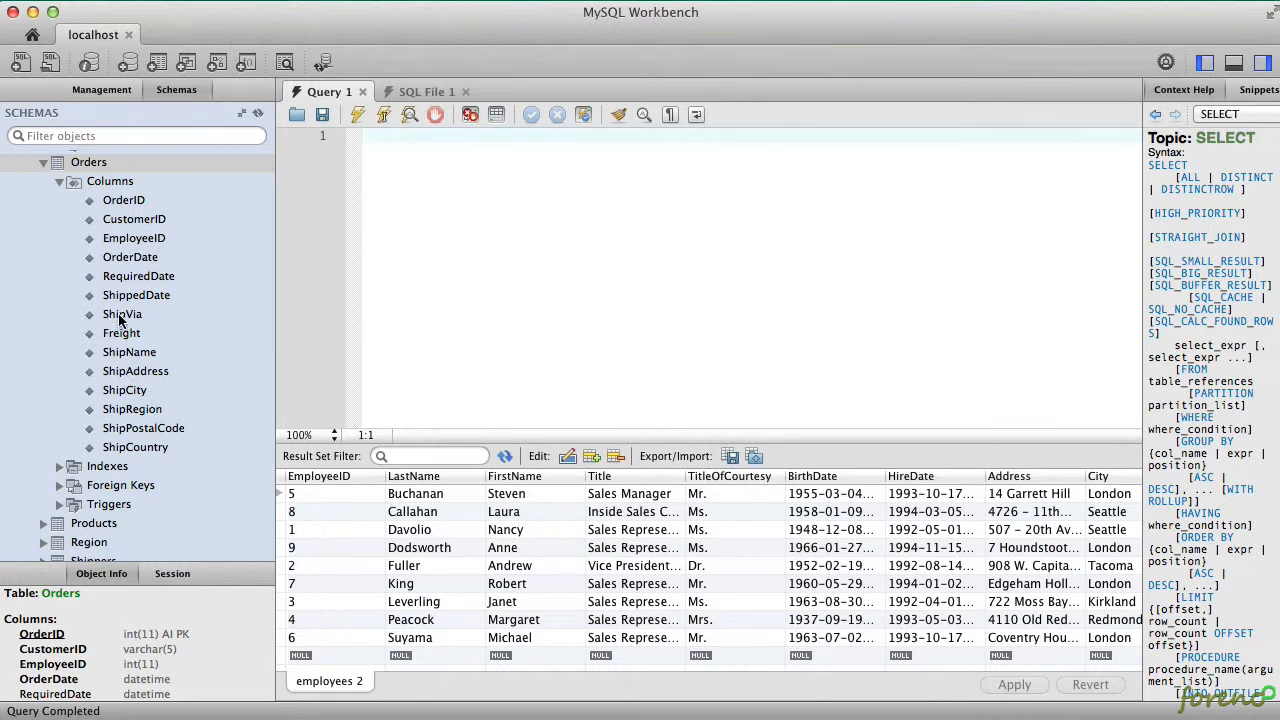
click(122, 314)
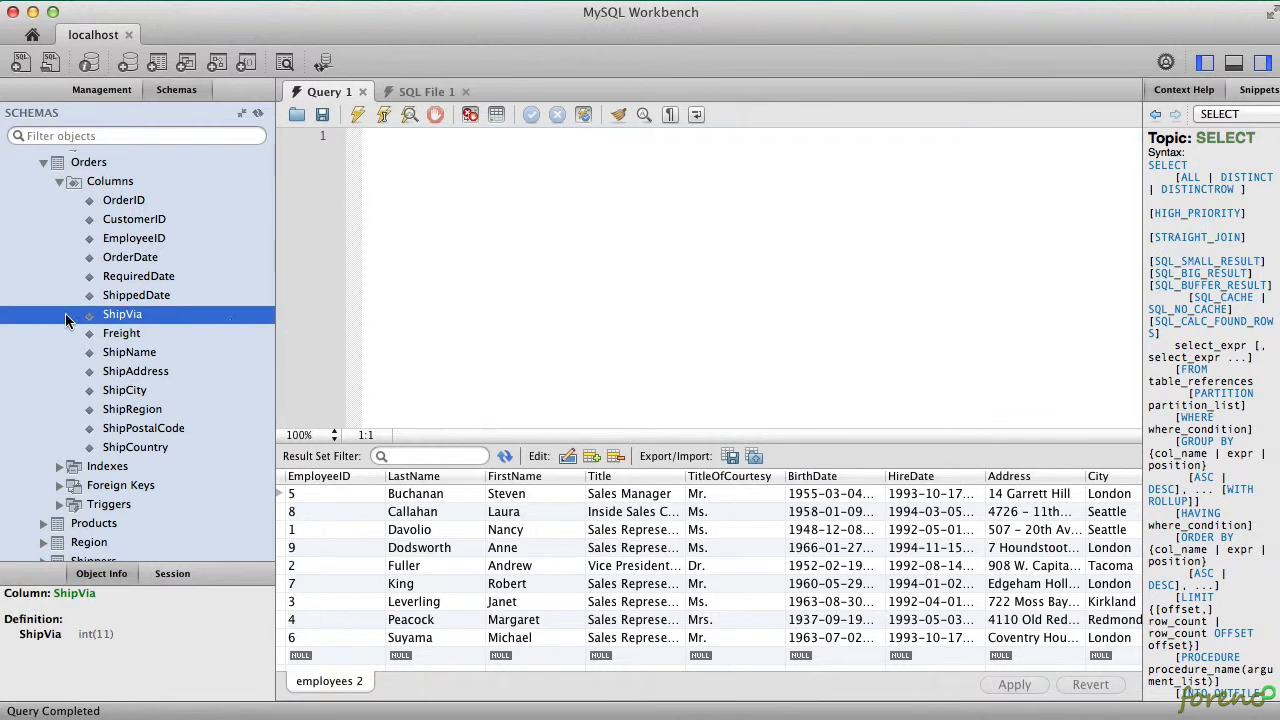
scroll(down, 3)
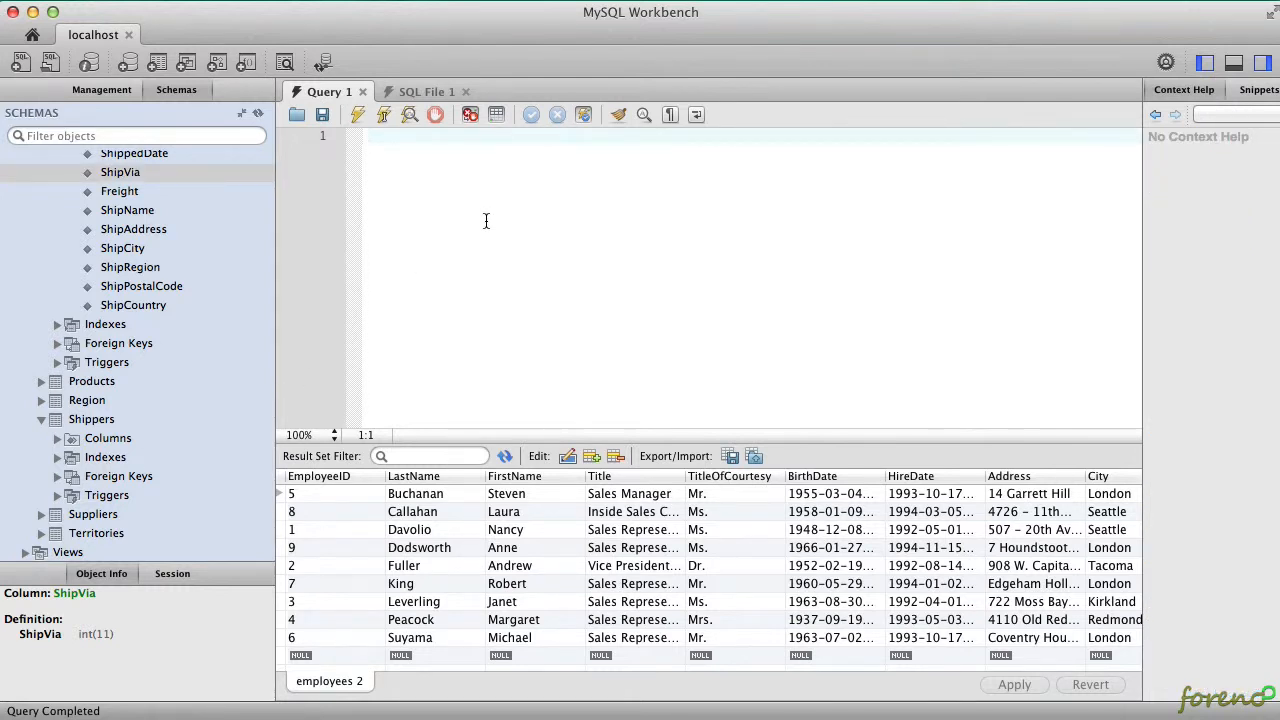
Write and run SELECT shipvia FROM orders.
text(SELECT S)
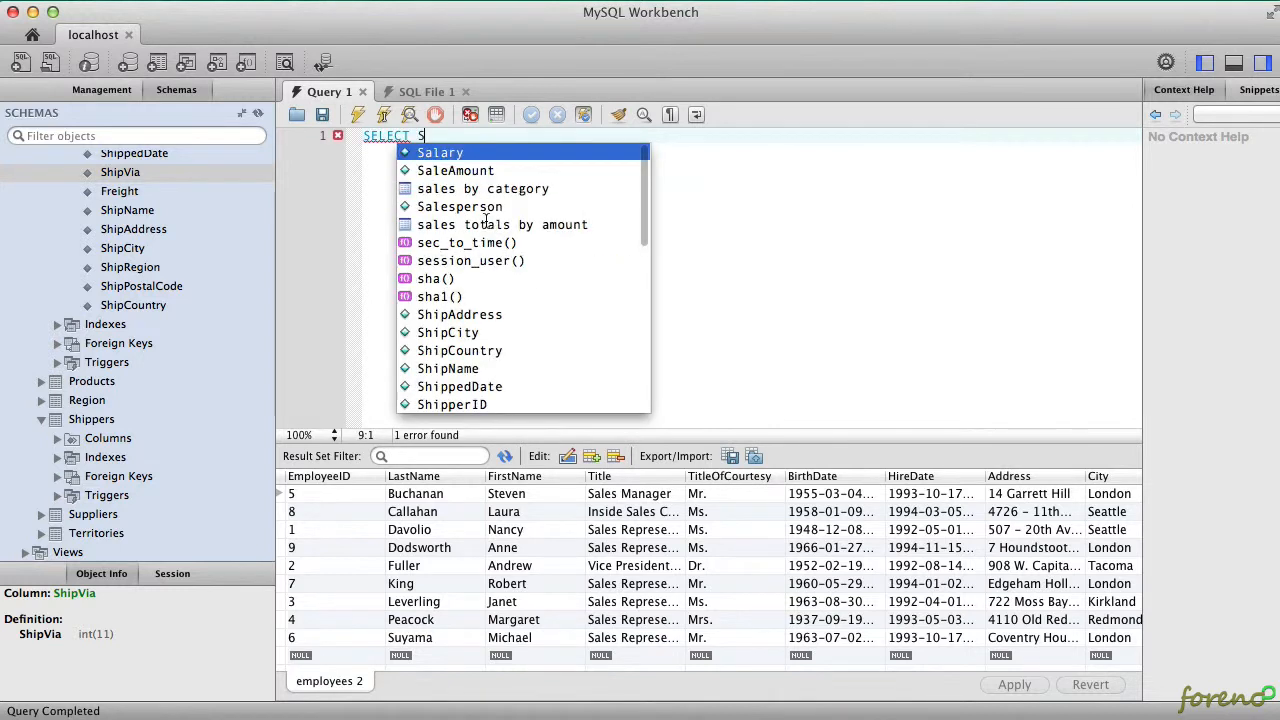
text(HI)
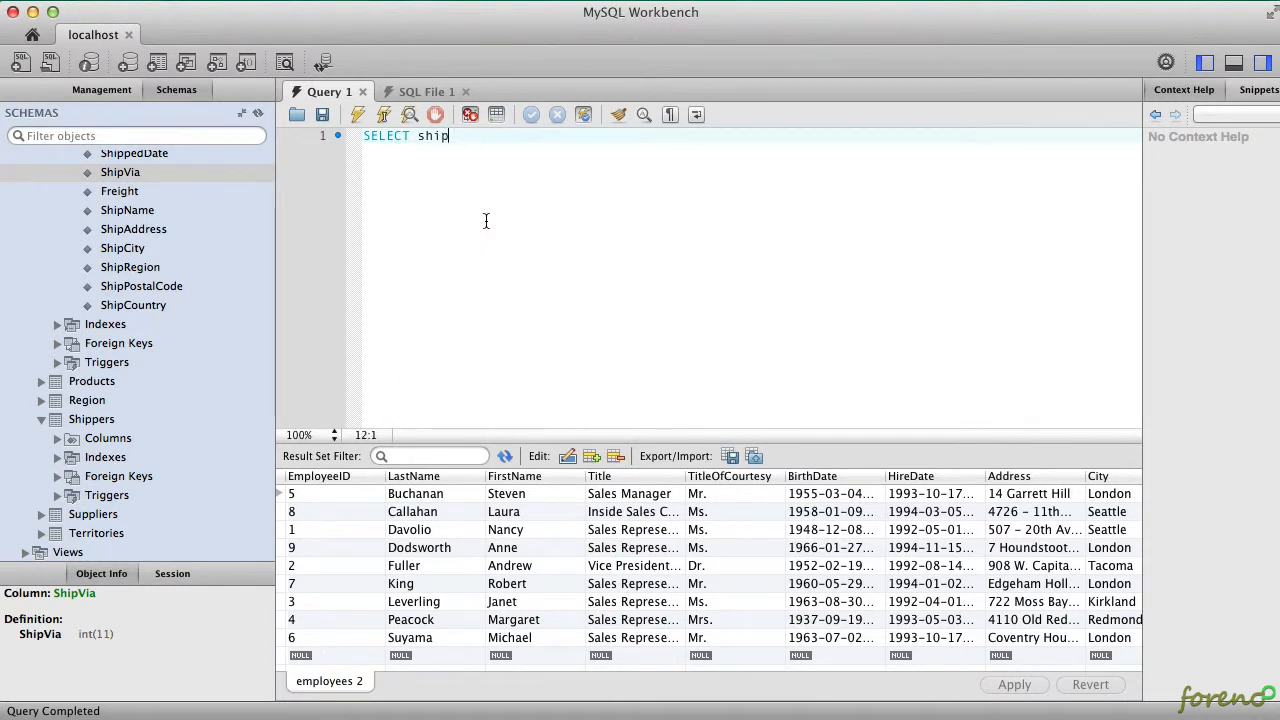
text(via FROM)
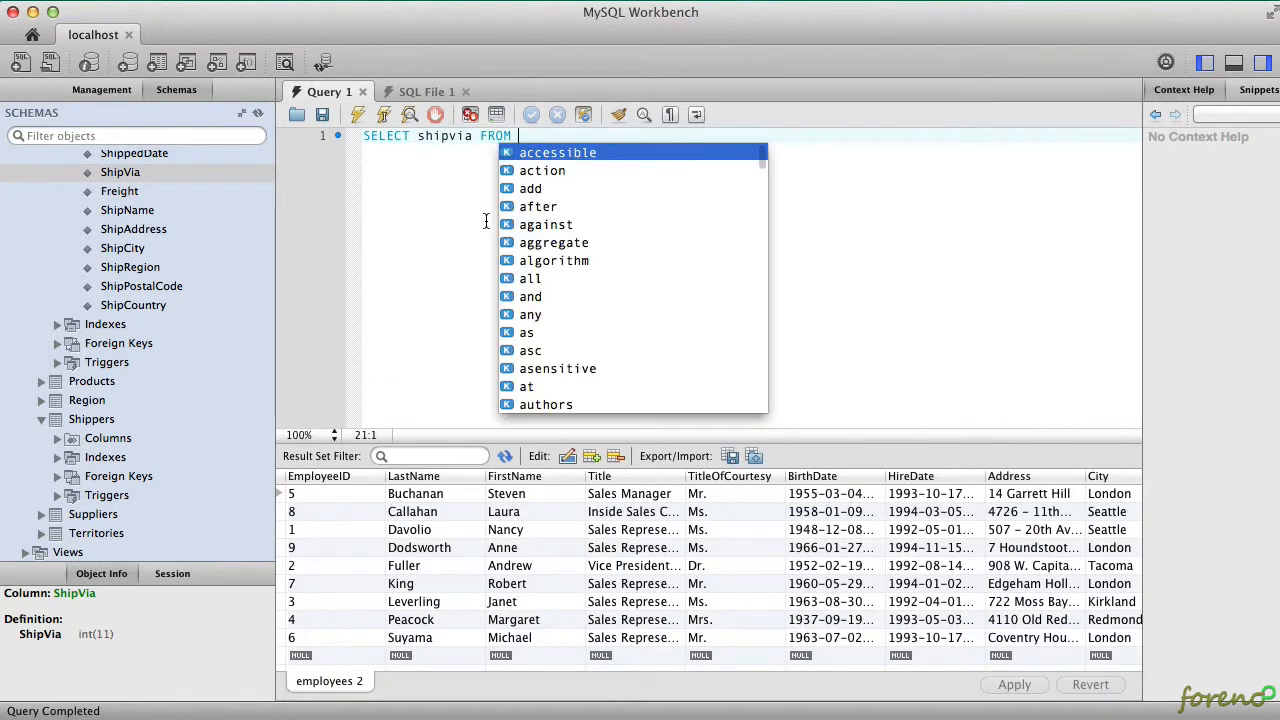
text(order)
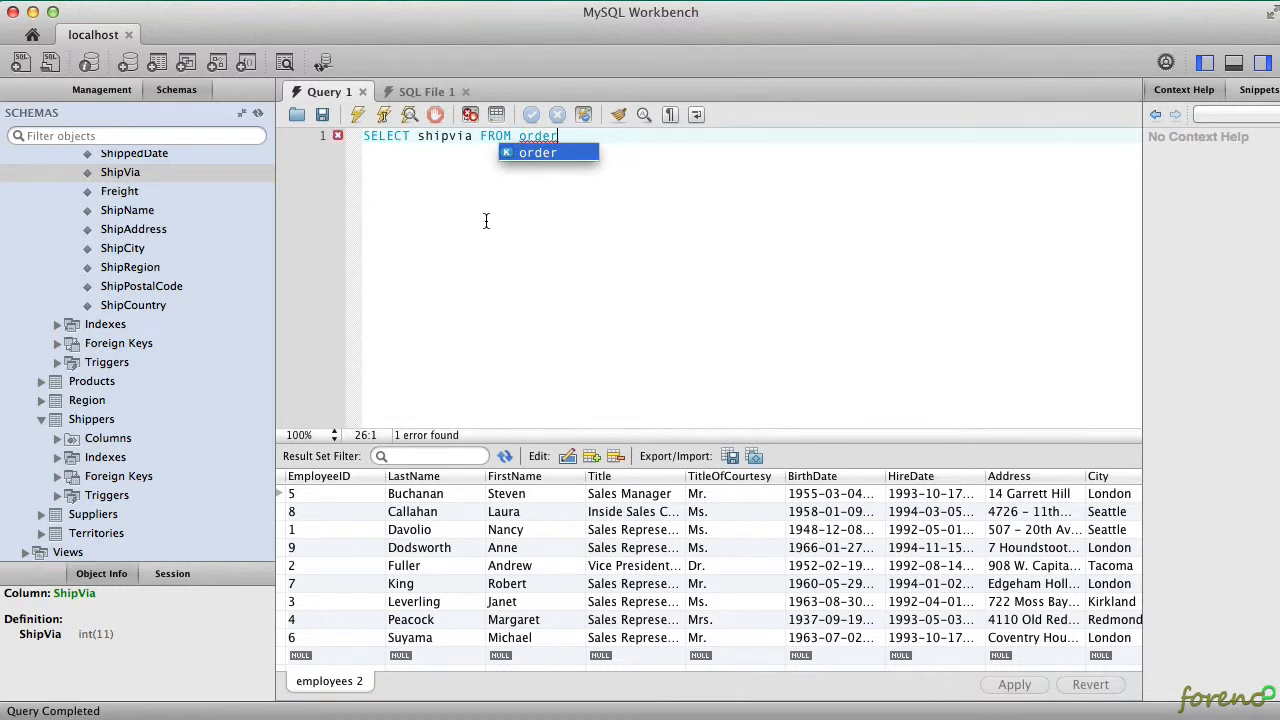
text(s)
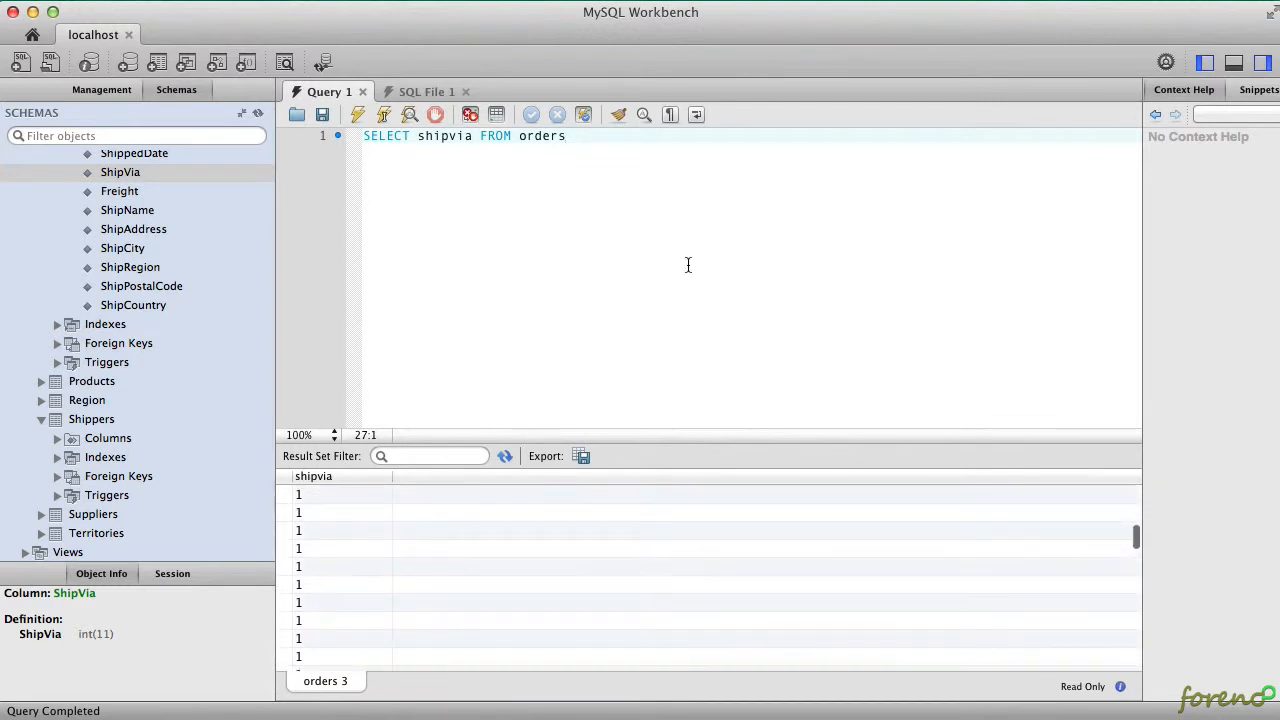
mouse_move(618, 147)
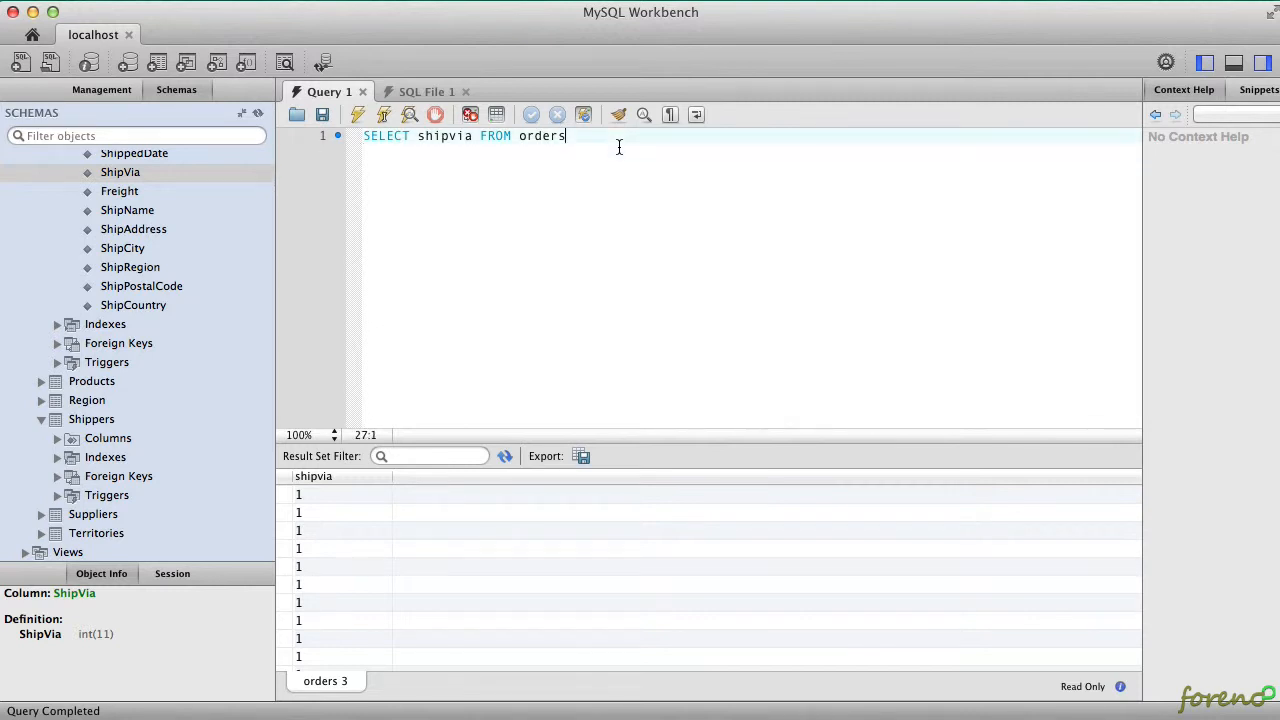
Join orders o to shippers s ON o.shipvia = s.ShipperID, using autocomplete.
text(o join)
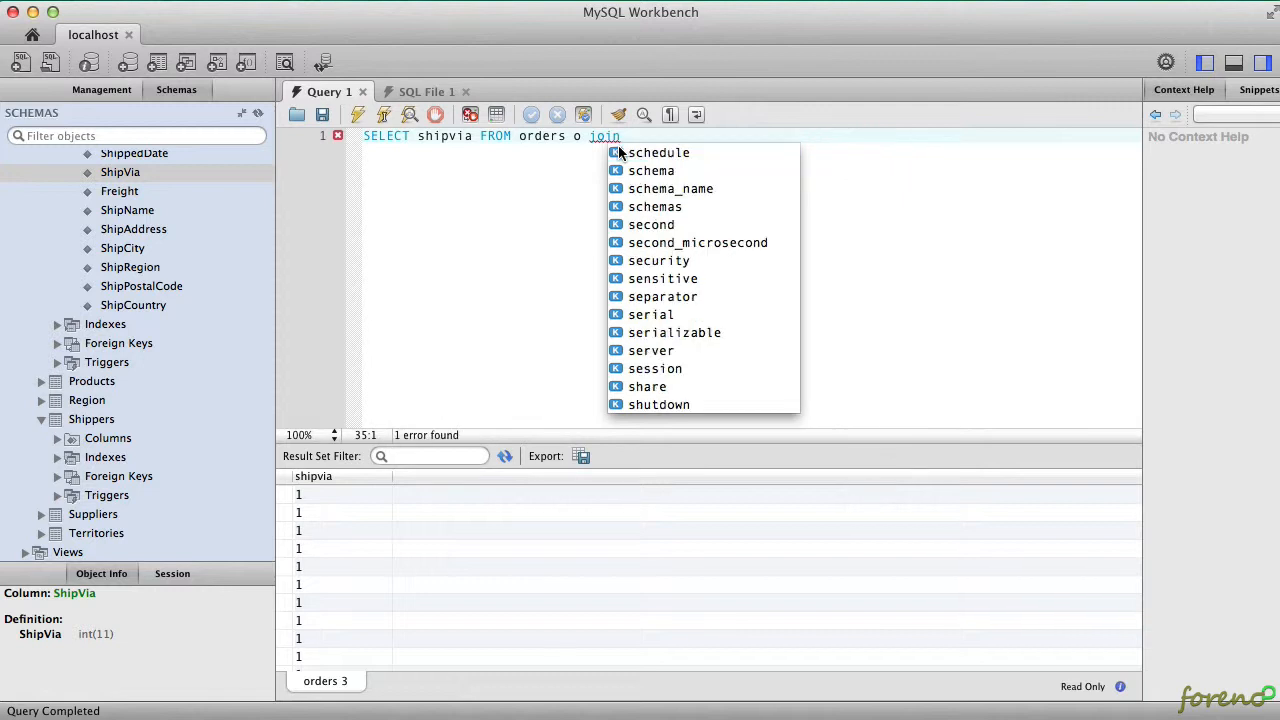
text(s)
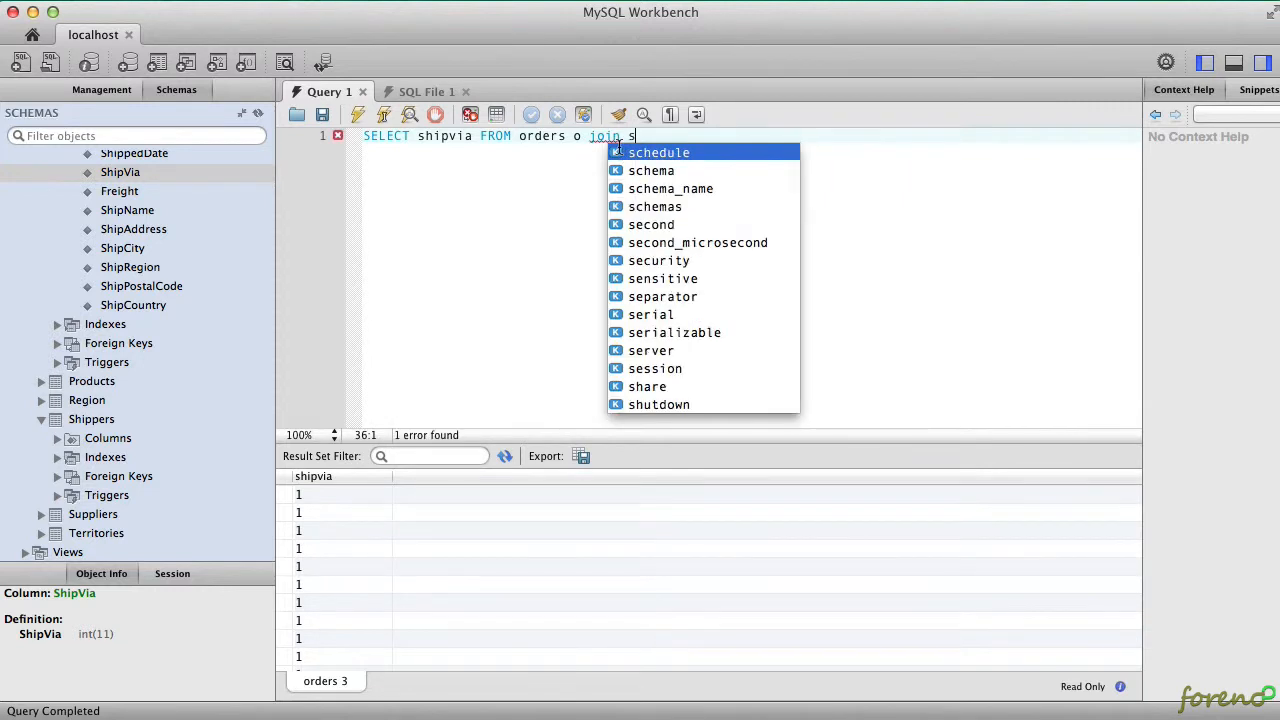
text(hippers s ON)
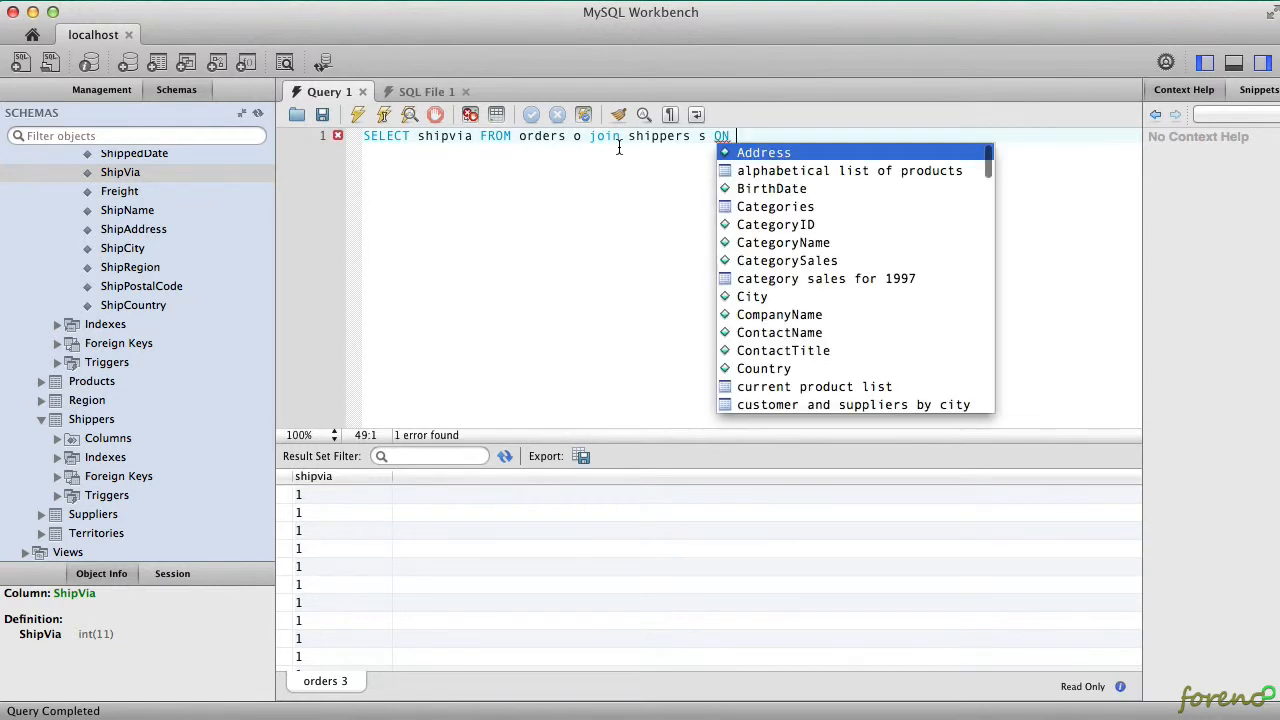
text(s)
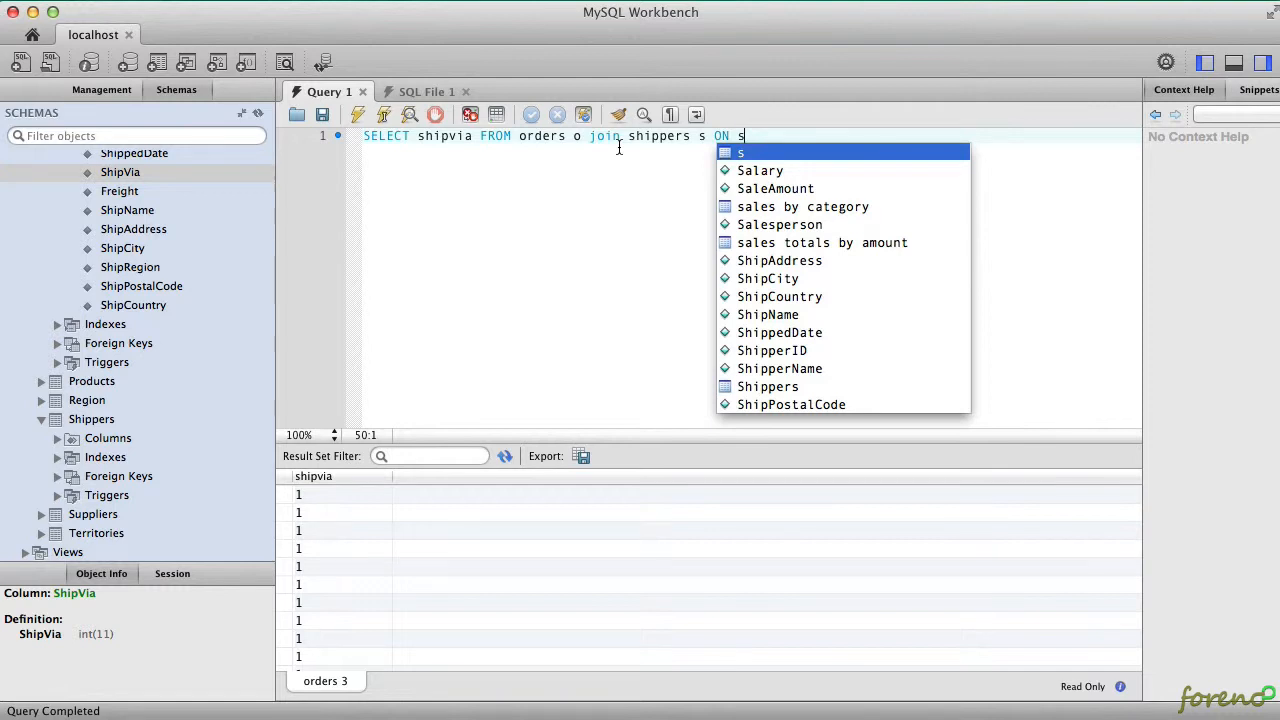
text(o.shi)
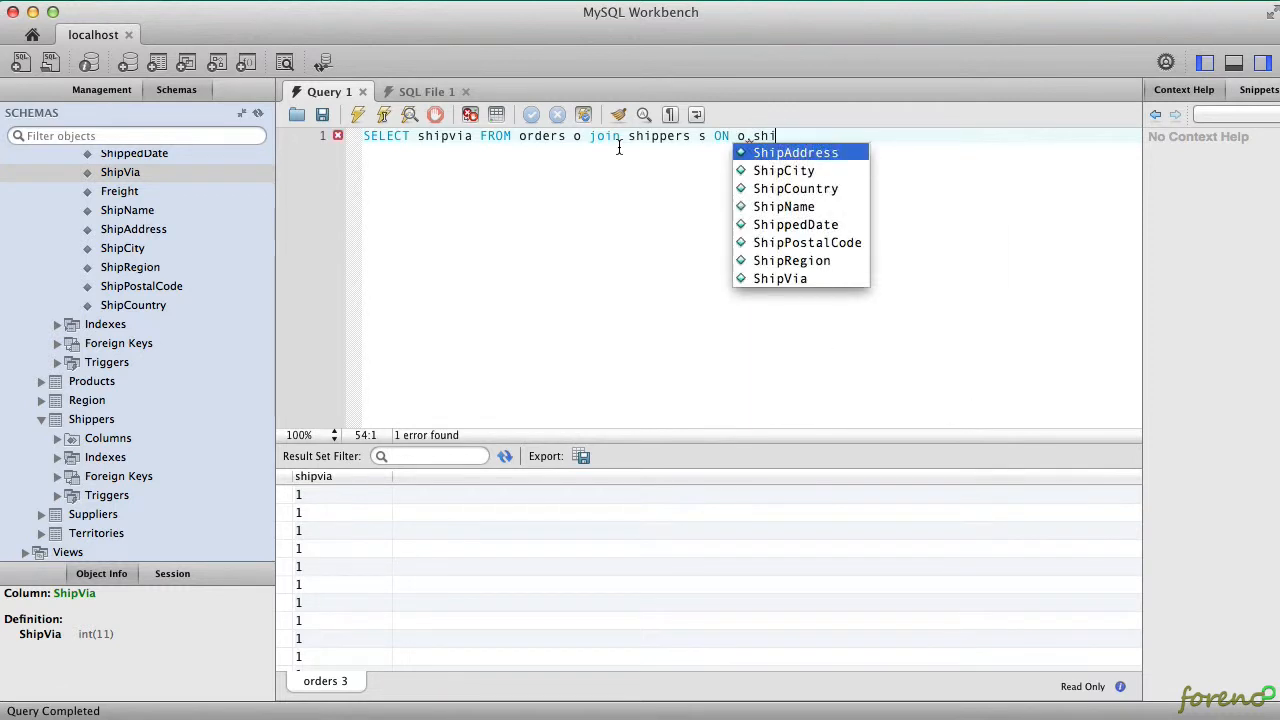
text(pvia =)
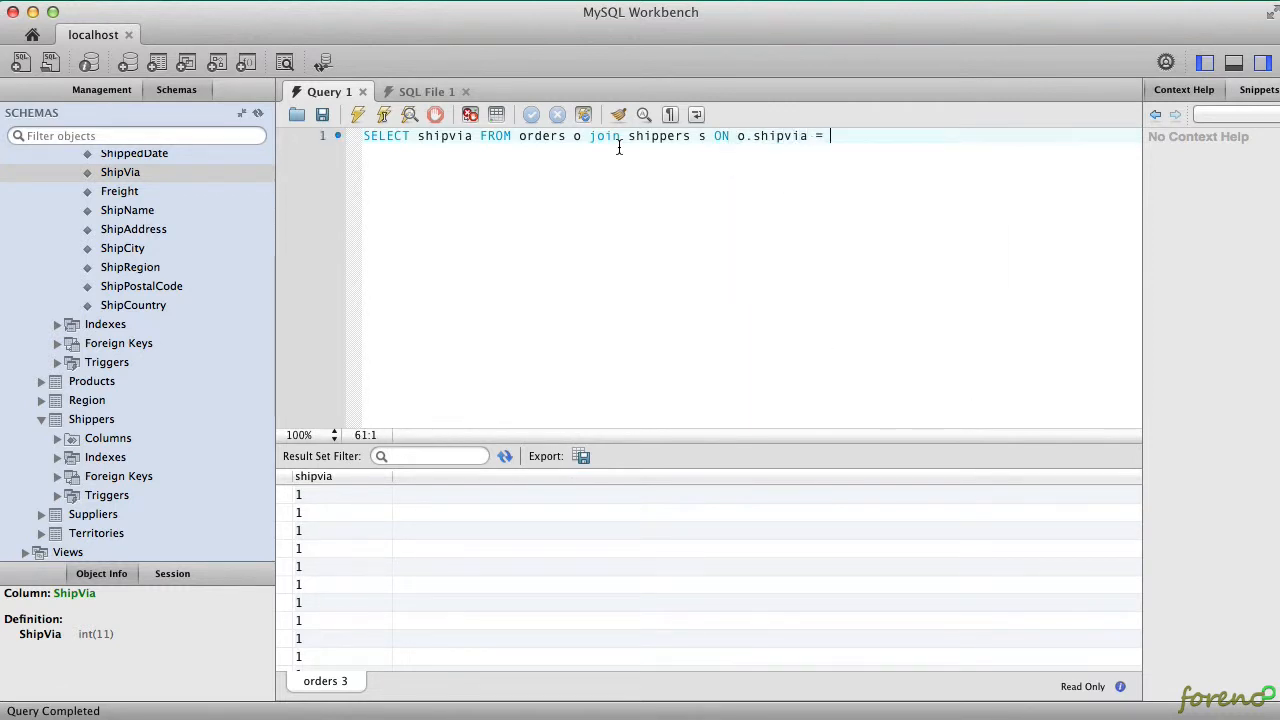
text(s.)
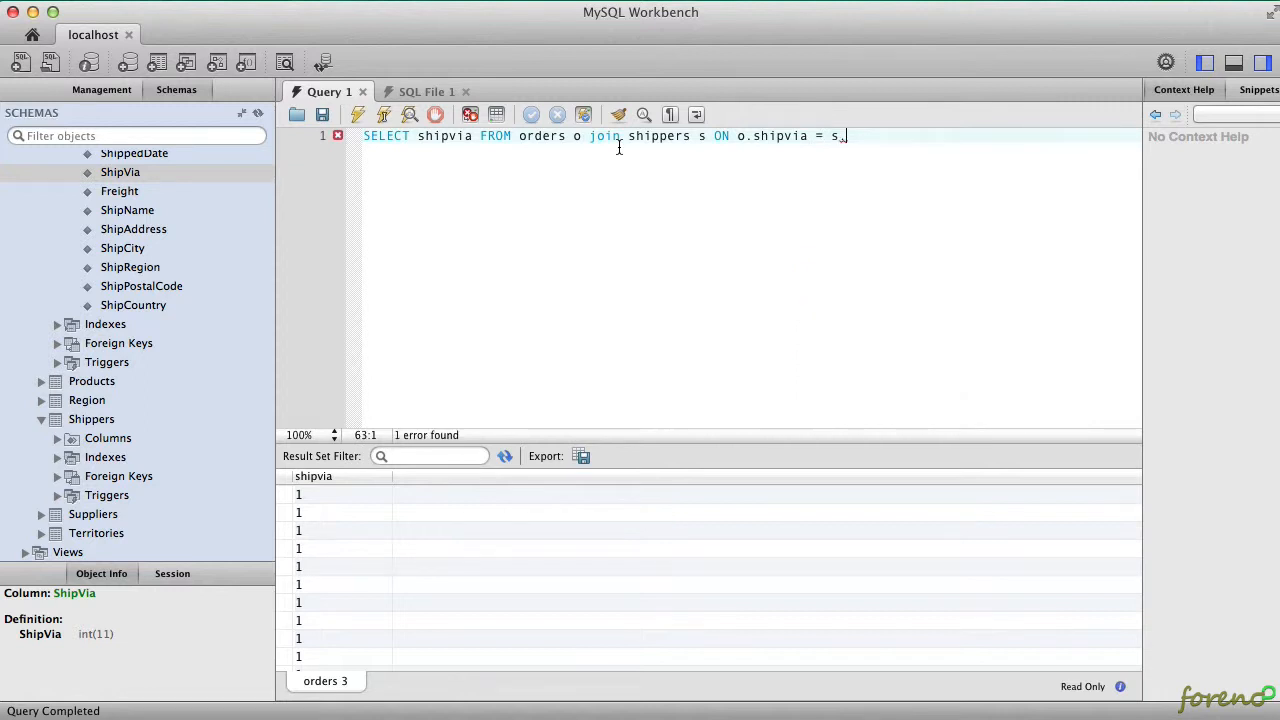
key(Backspace)
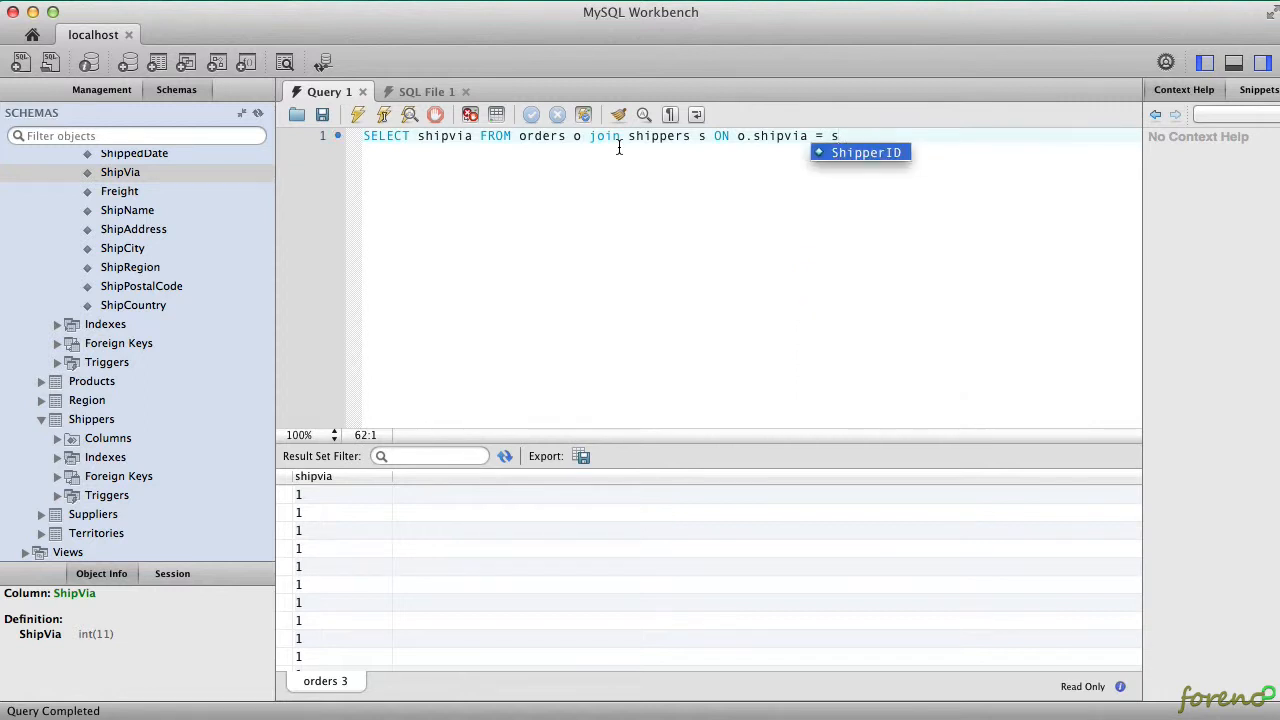
text(sh)
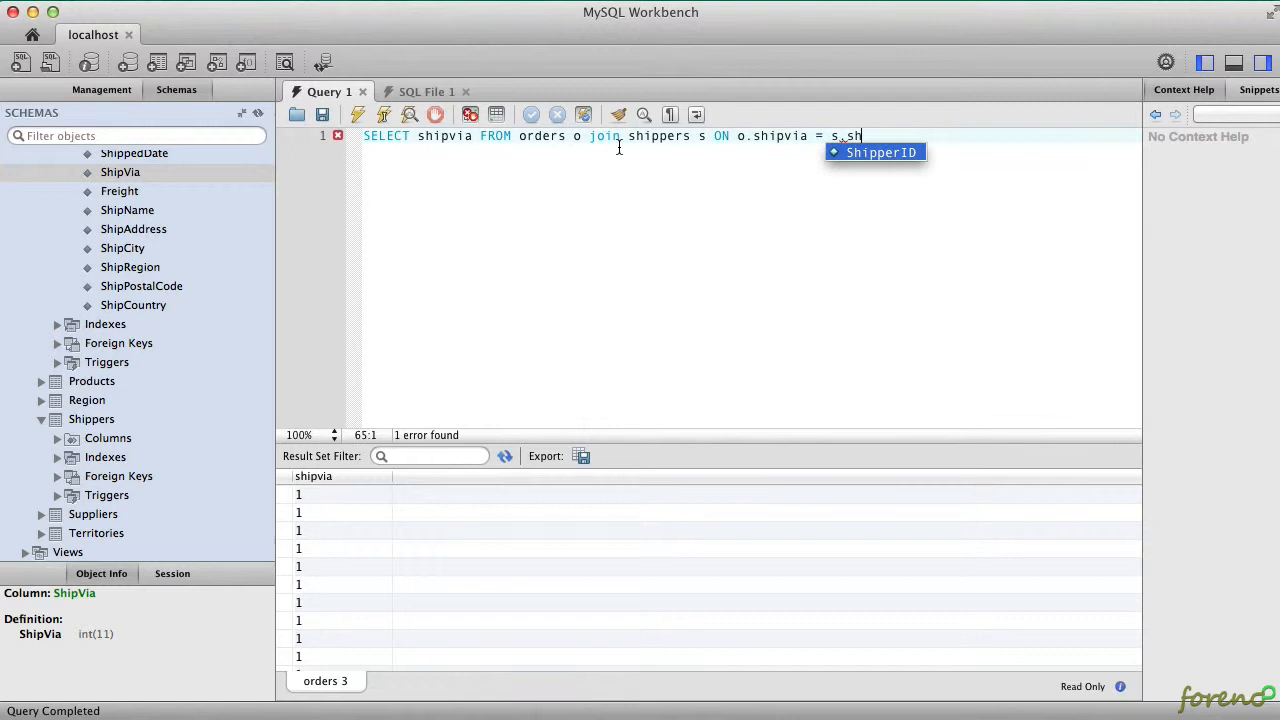
key(Tab)
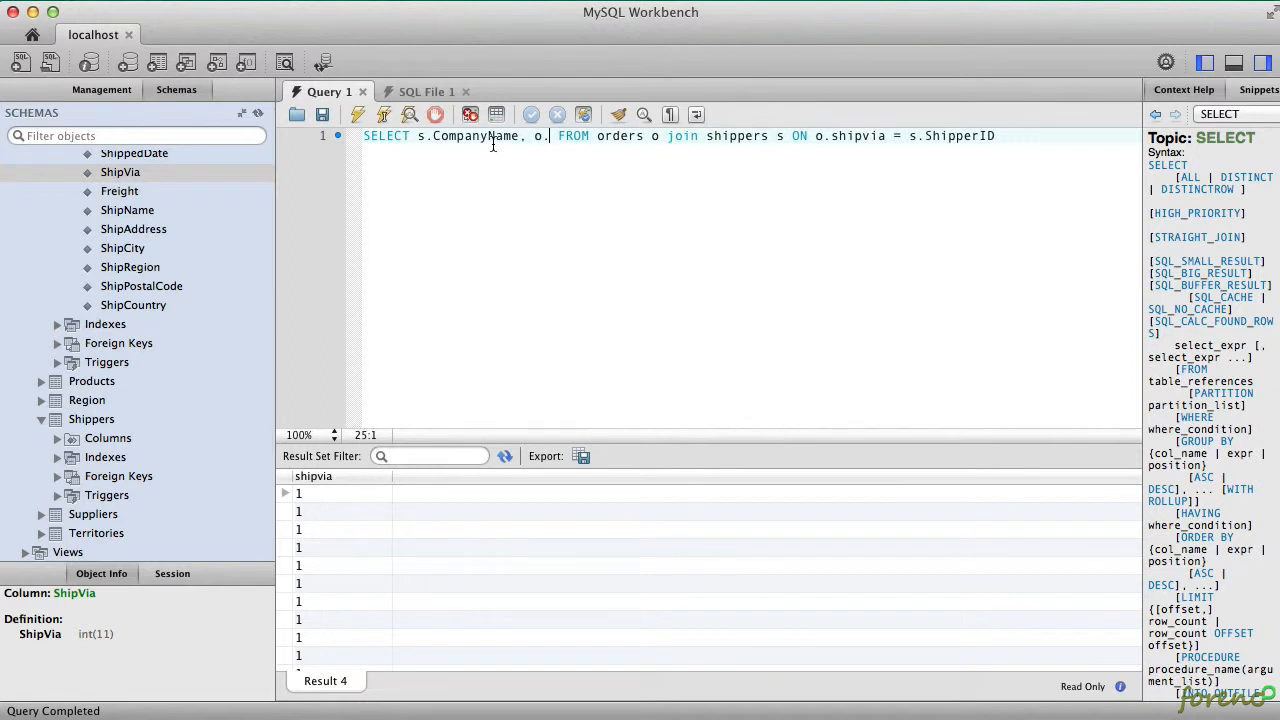
Add o.OrderID to the select list, run, and scroll the CompanyName/OrderID results.
text(o)
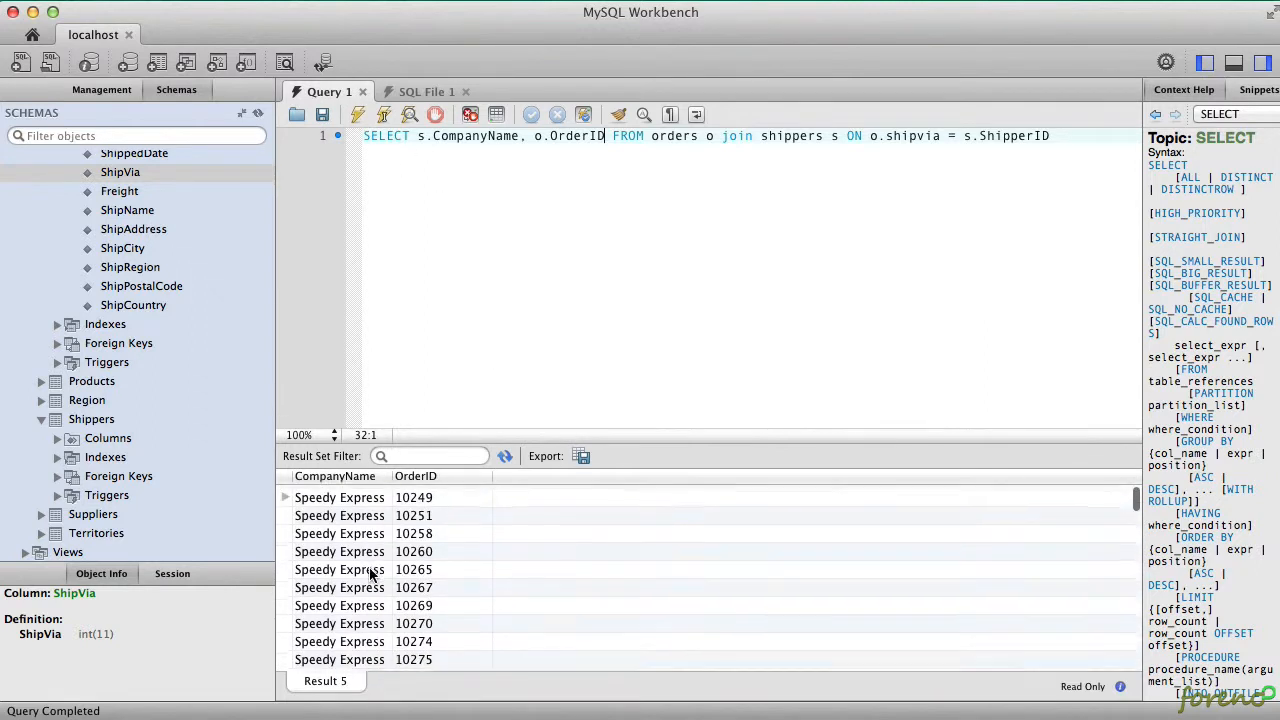
scroll(down, 3)
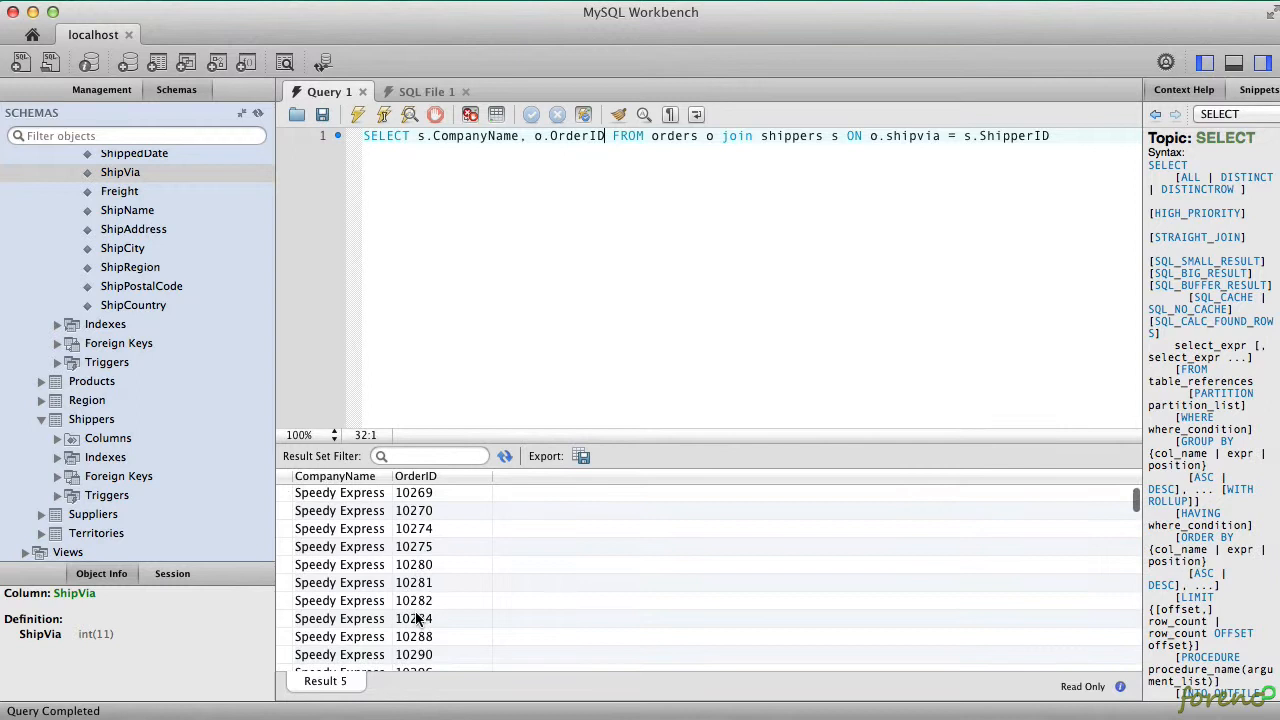
scroll(down, 3)
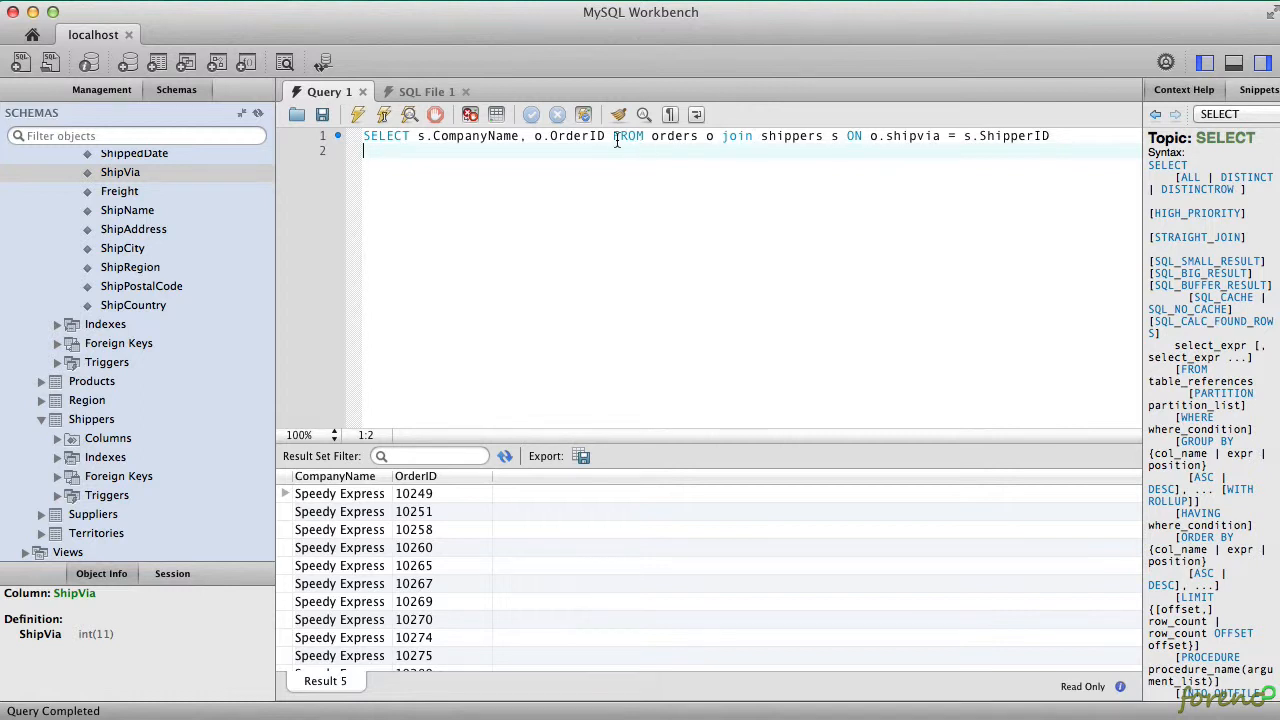
Replace o.OrderID with count(1) total, returning Speedy Express with 830.
double_click(589, 135)
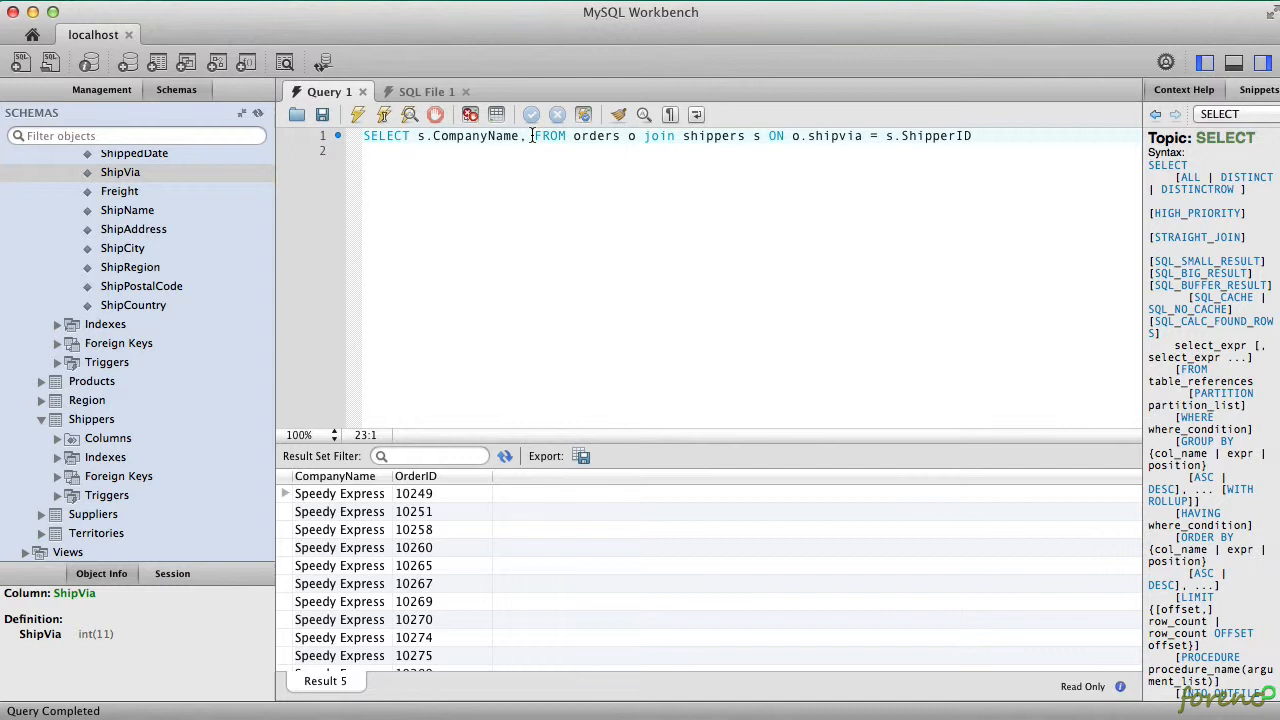
text(count(1)
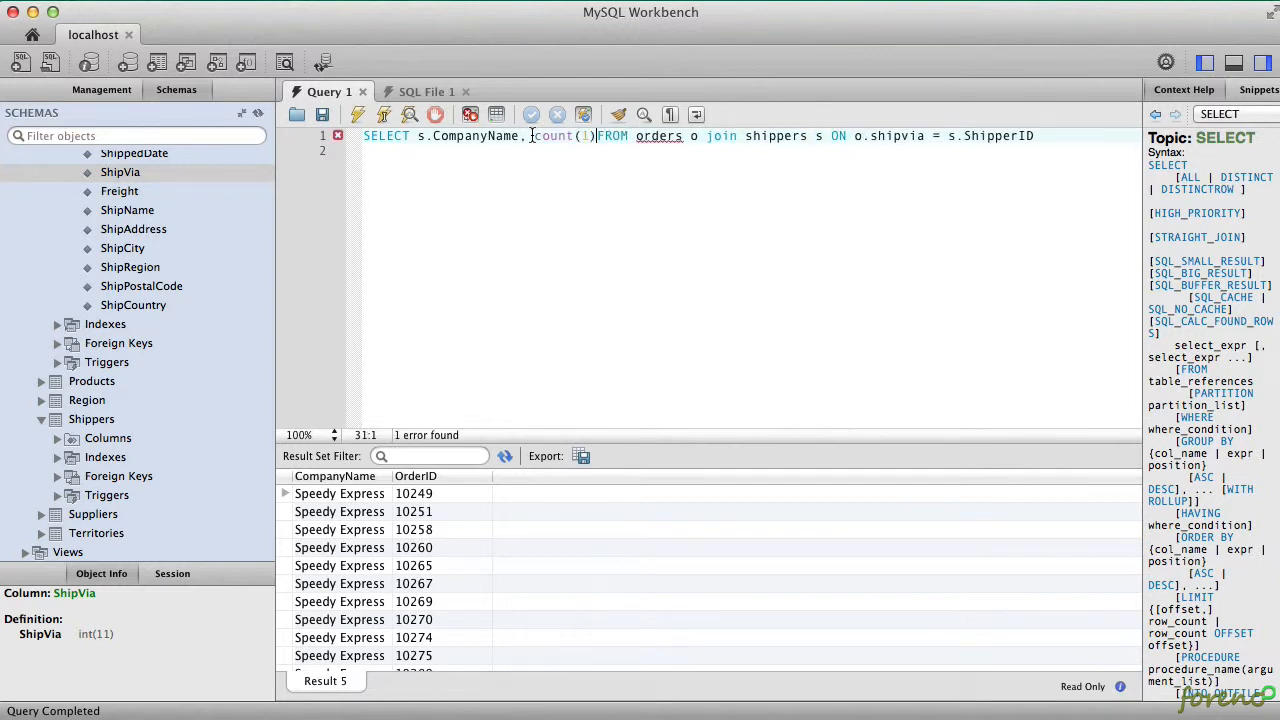
text(s)
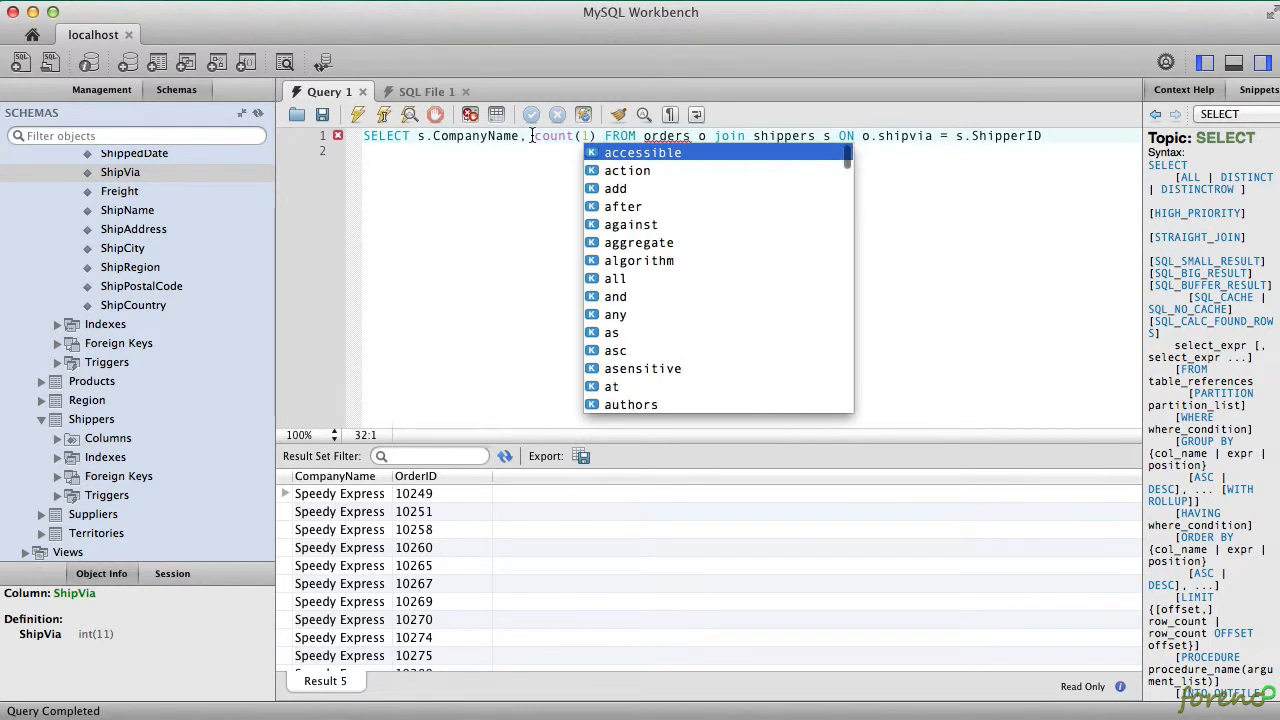
text(toto)
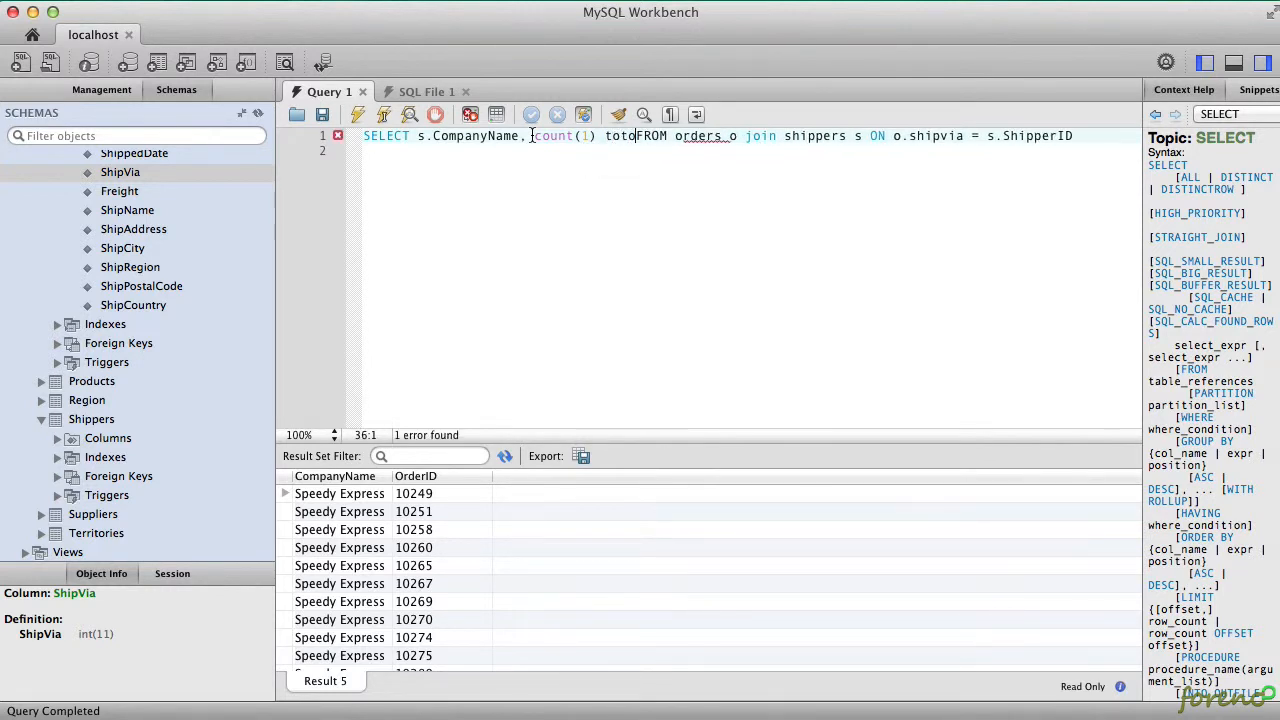
text(l)
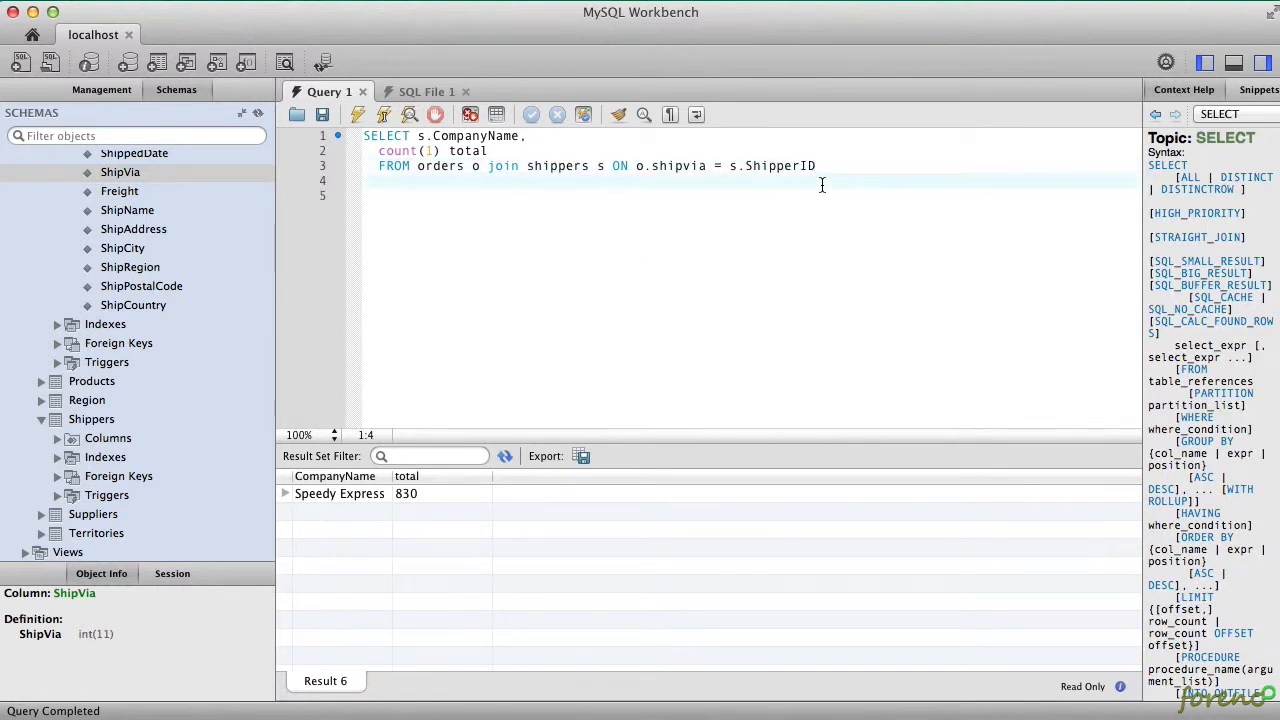
Add GROUP BY s.CompanyName to get order totals for three shippers.
text(g)
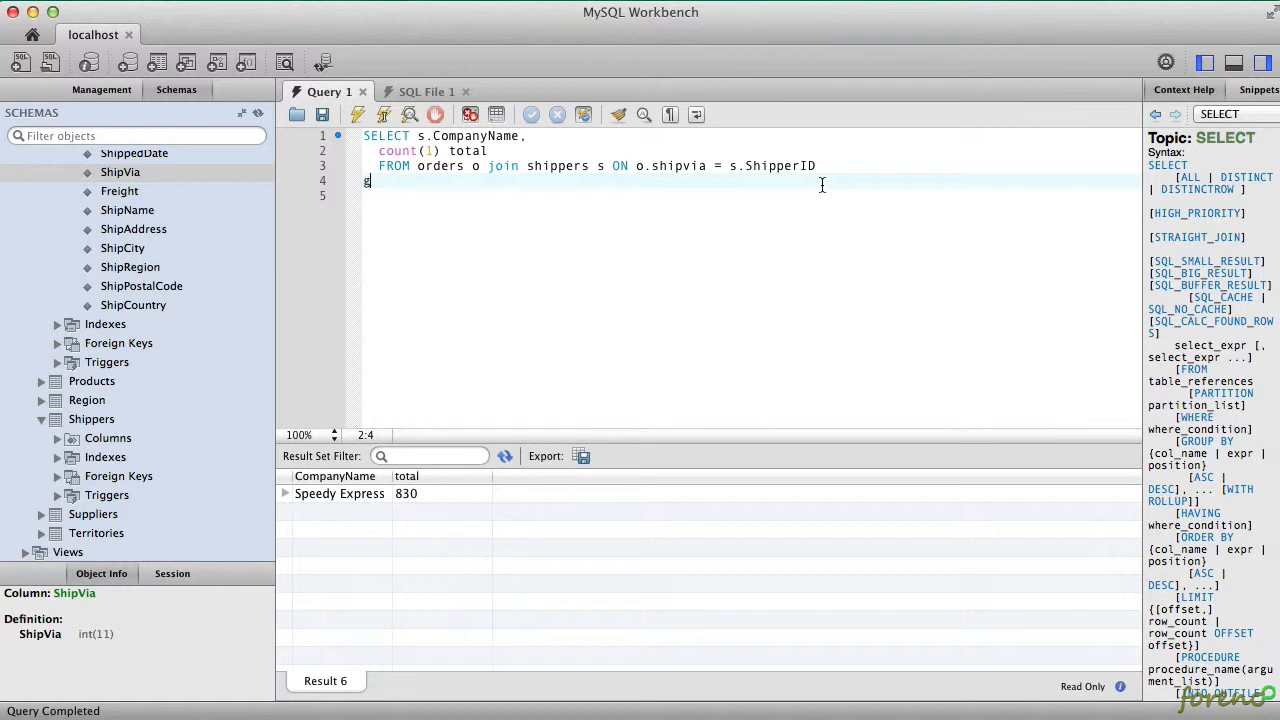
text(rou)
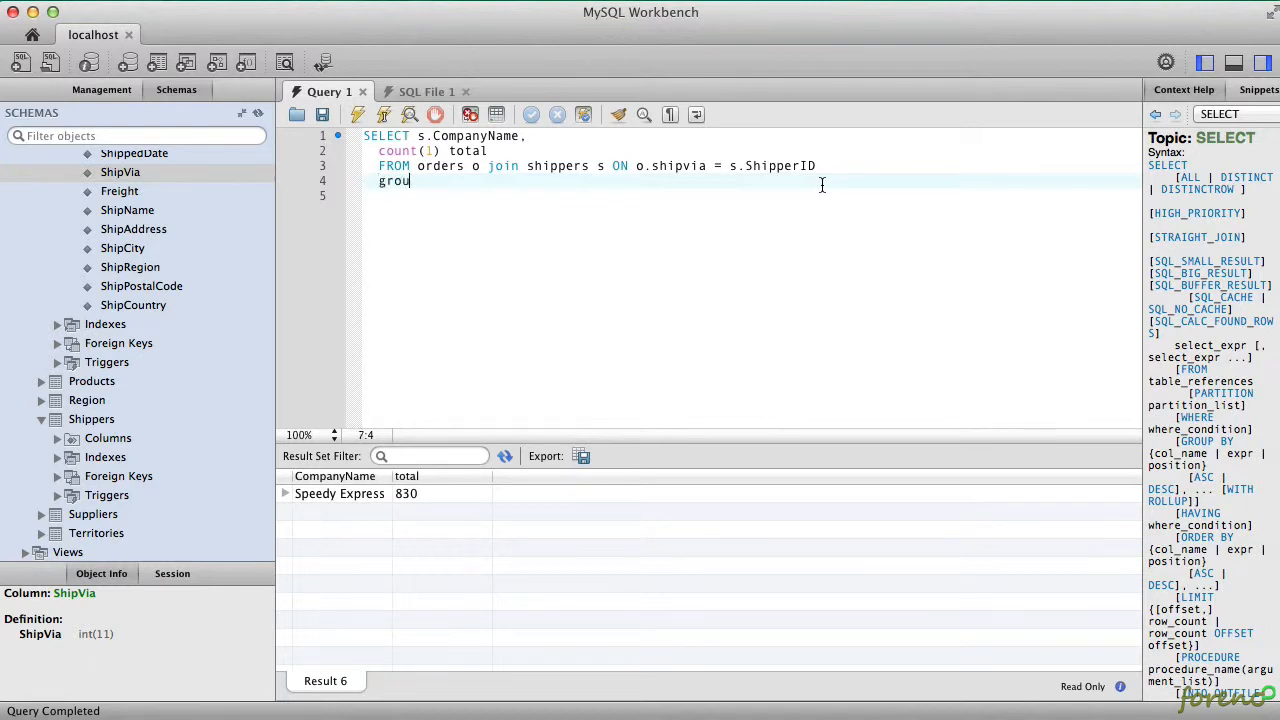
text(GROUP BY)
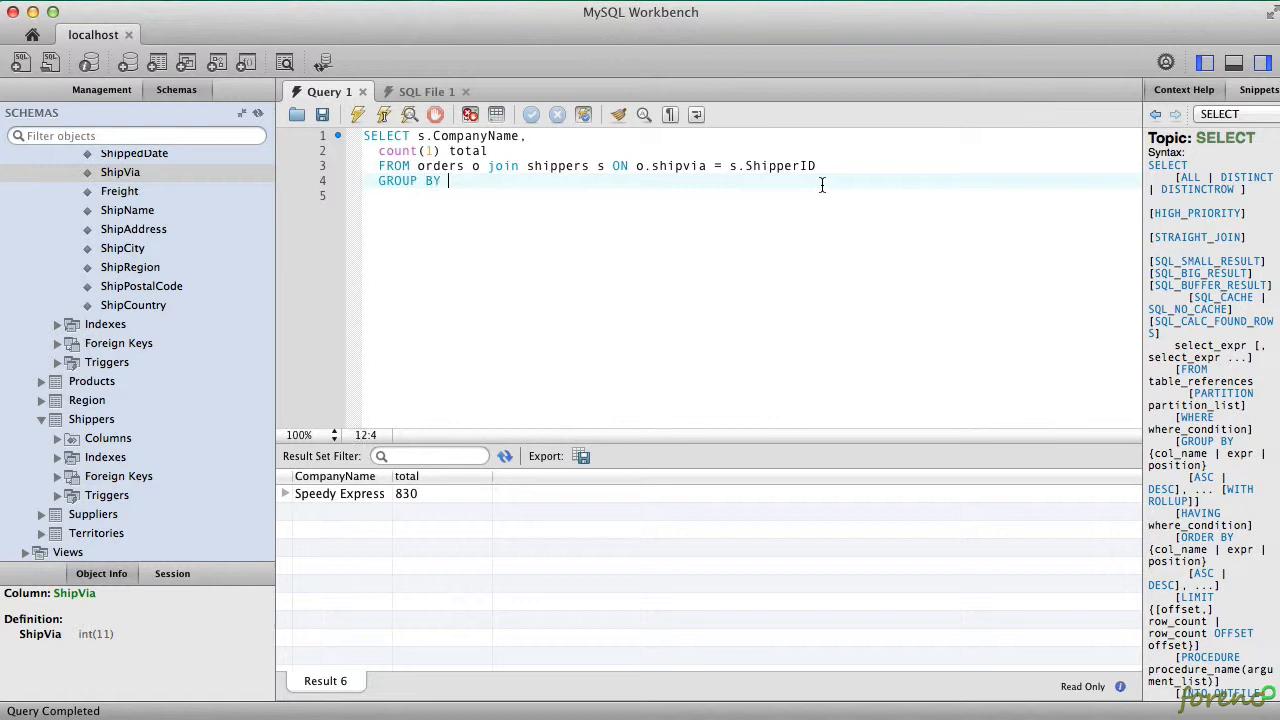
text(c)
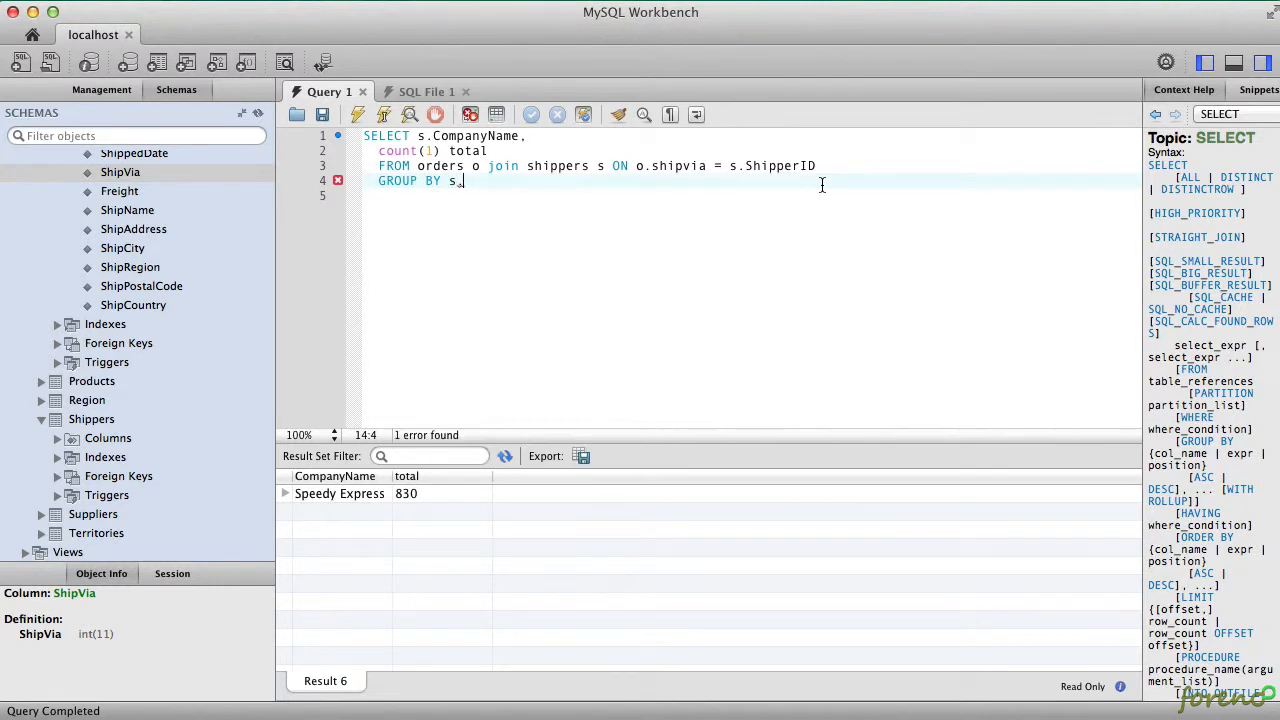
text(CompanyName)
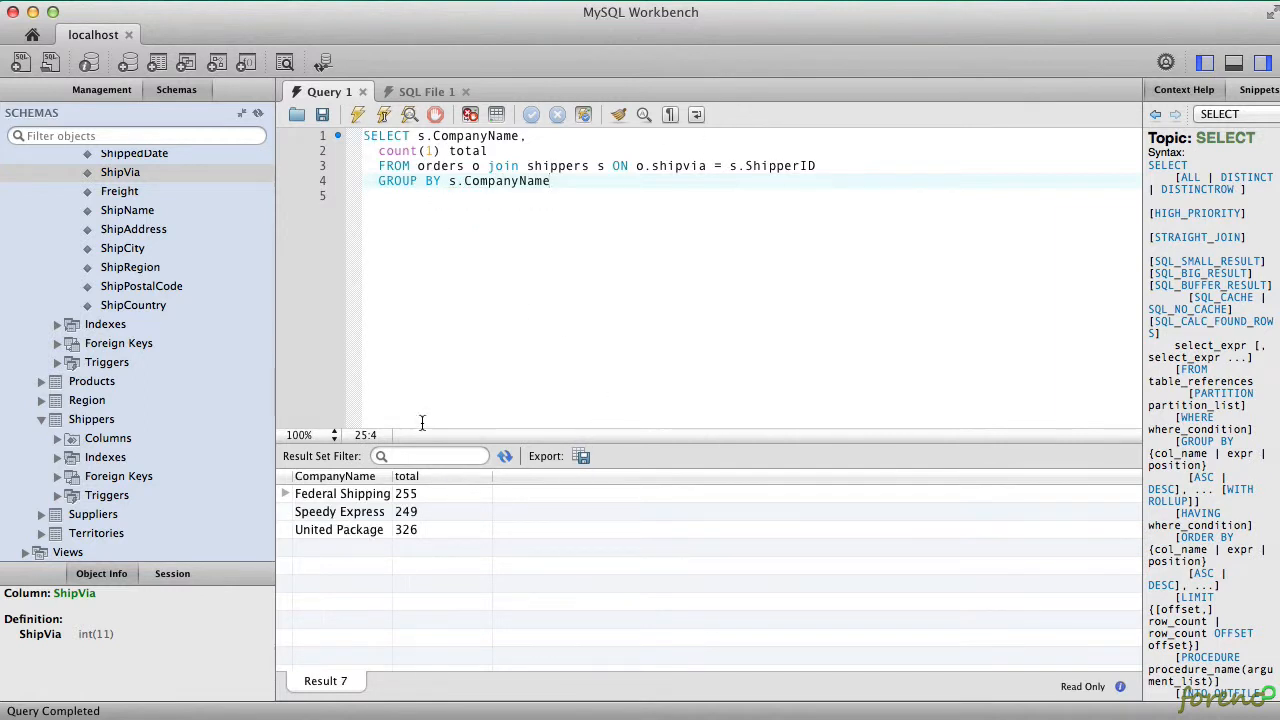
mouse_move(368, 529)
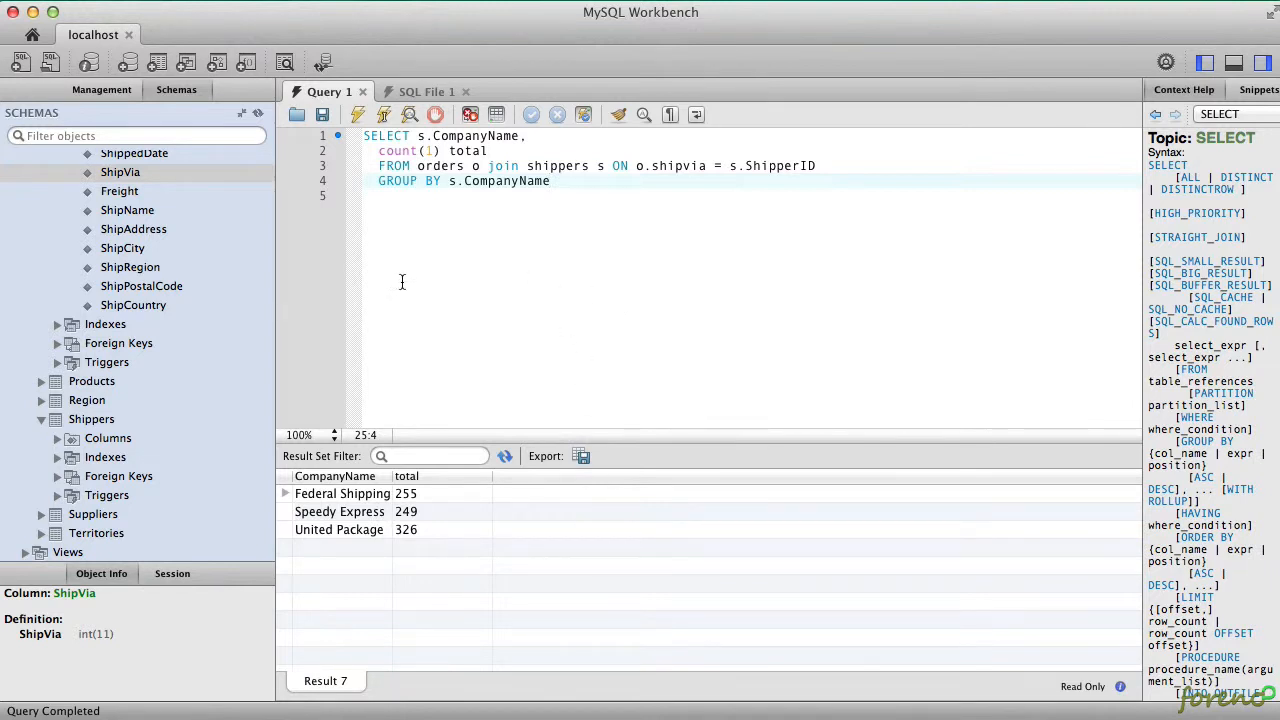
Copy the query and open Forena's Create New SQL Query form in Drupal.
key(cmd+a)
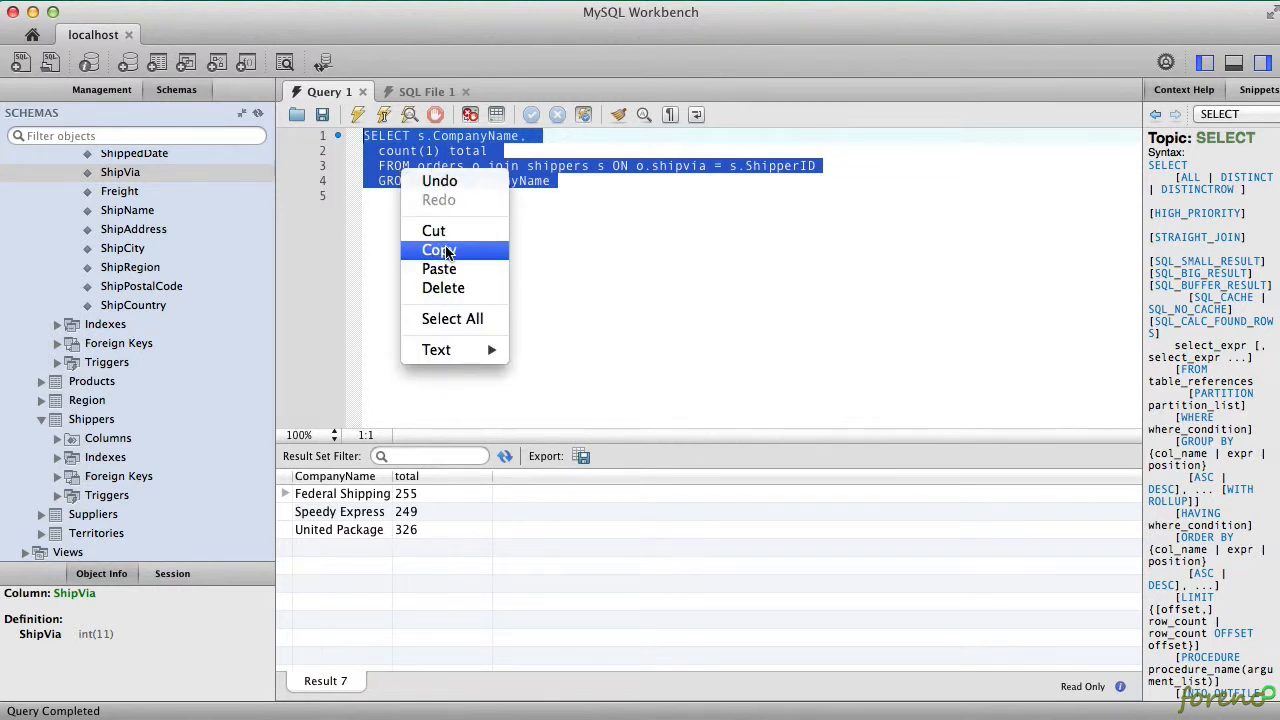
click(438, 249)
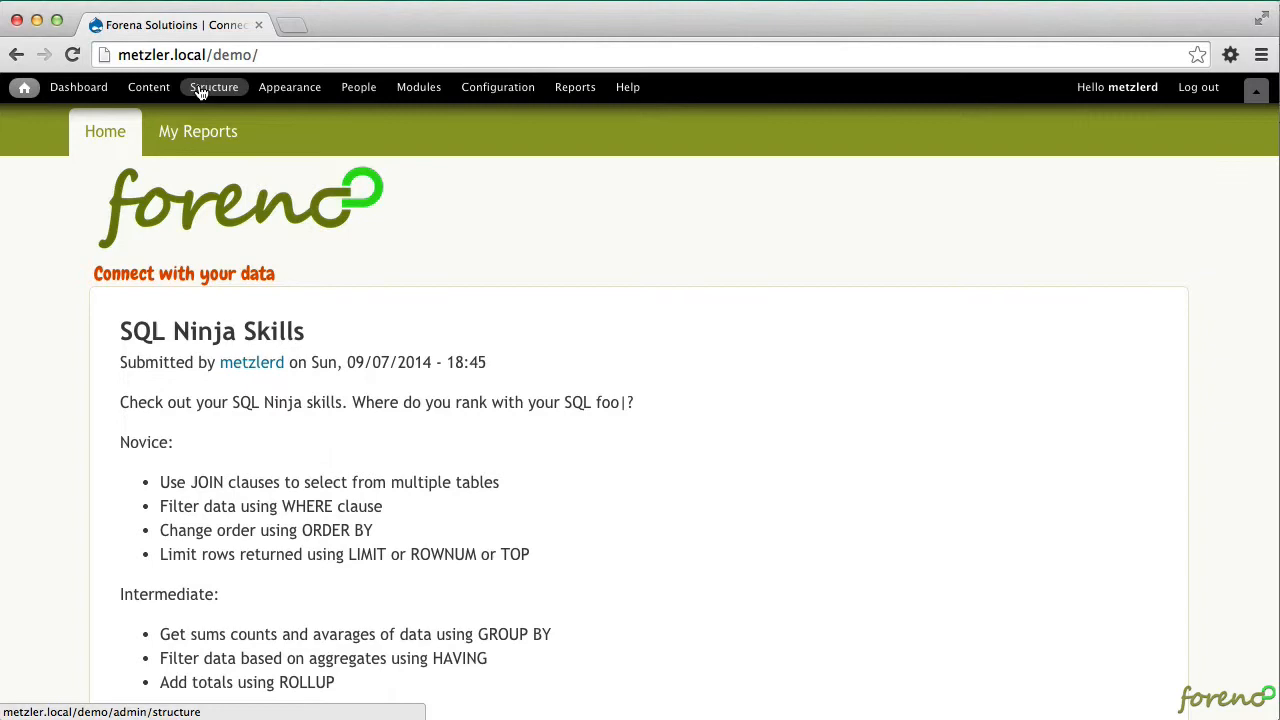
click(214, 87)
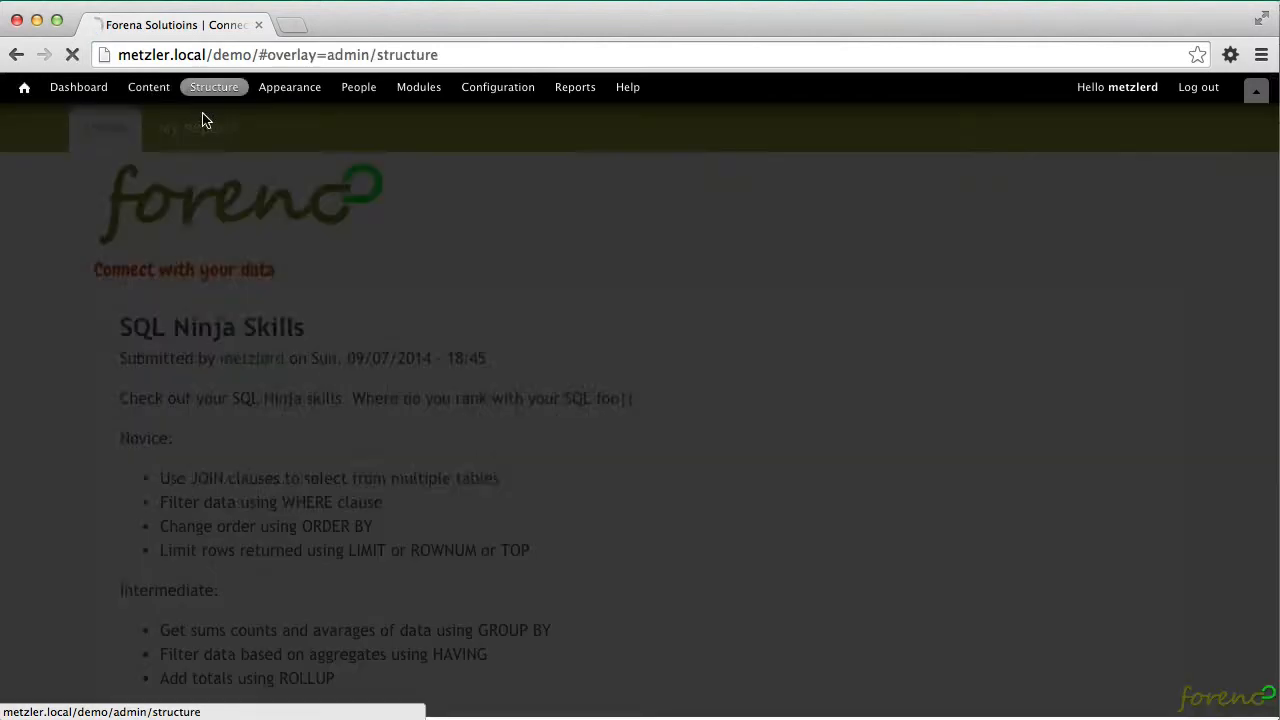
click(214, 87)
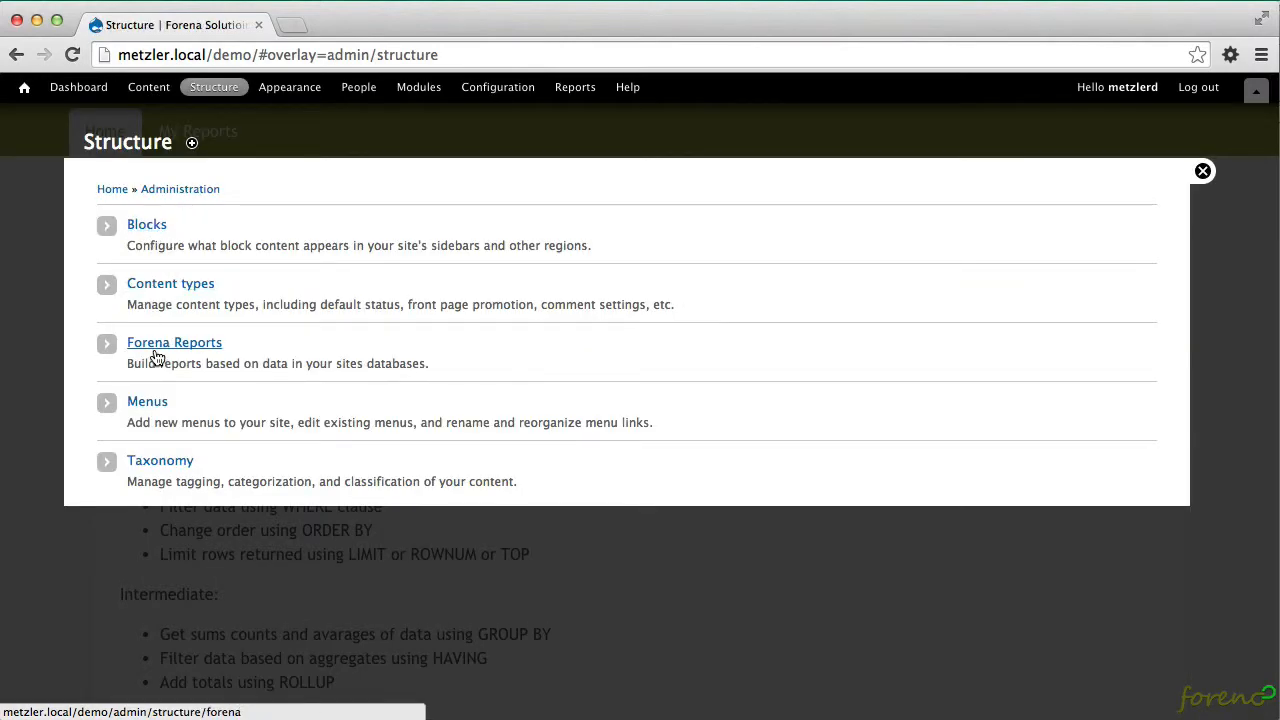
click(174, 342)
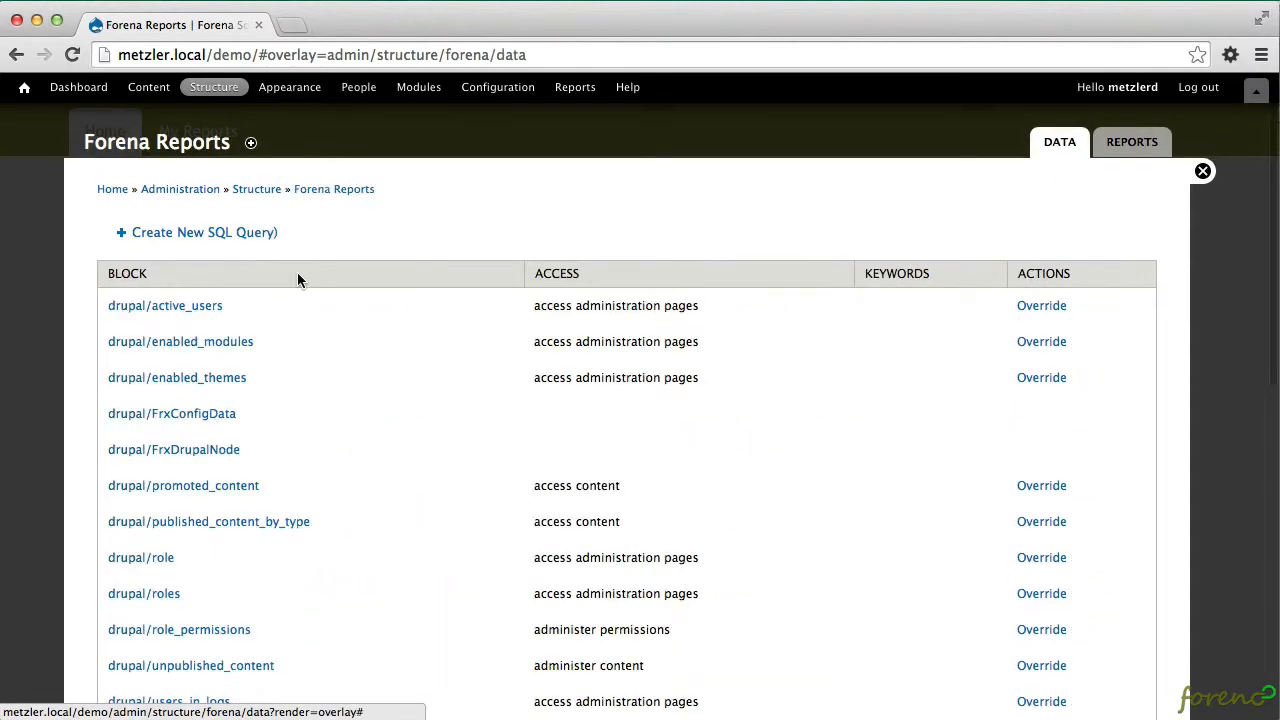
click(204, 232)
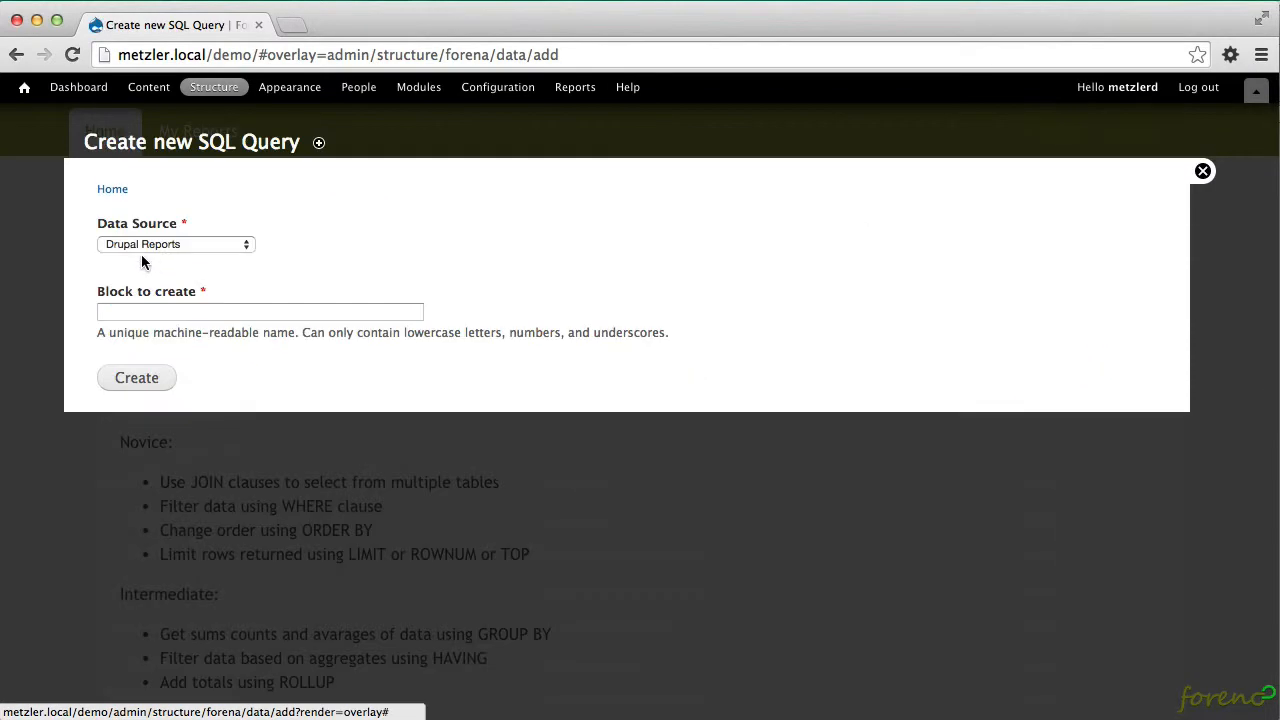
Create a shipping_summary data block on the Northwind Sample Sales source.
click(175, 244)
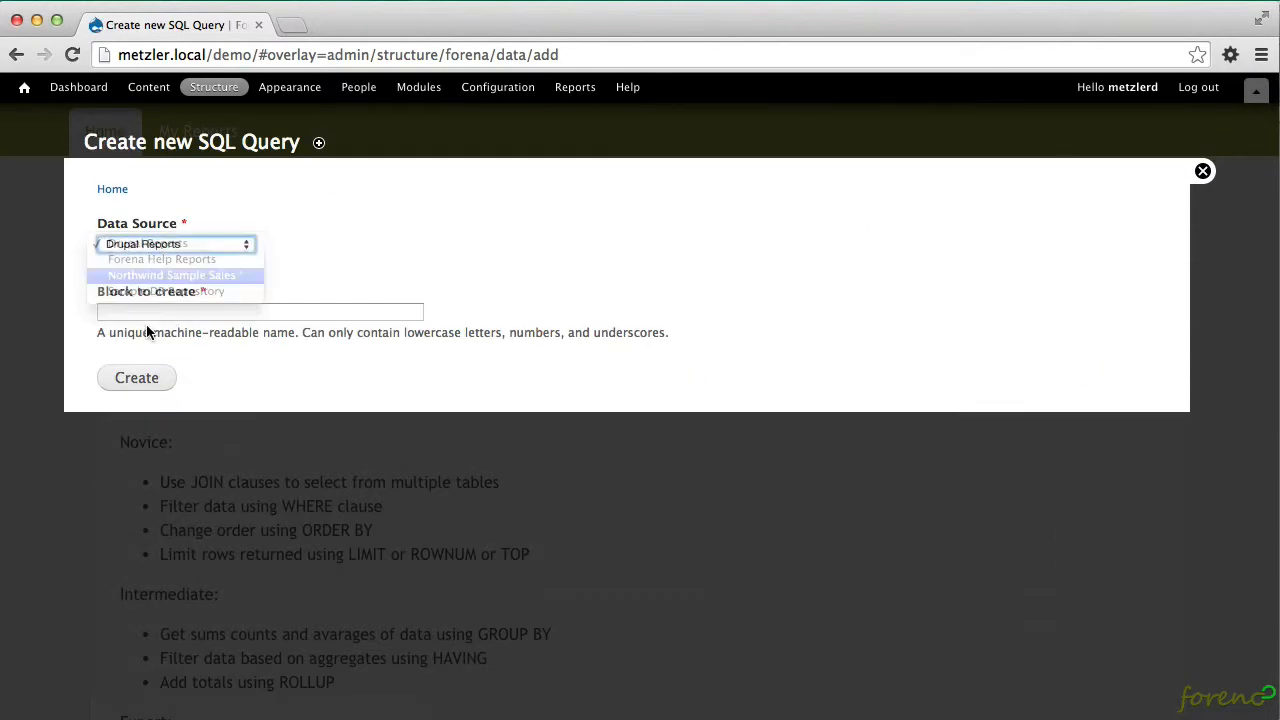
click(172, 275)
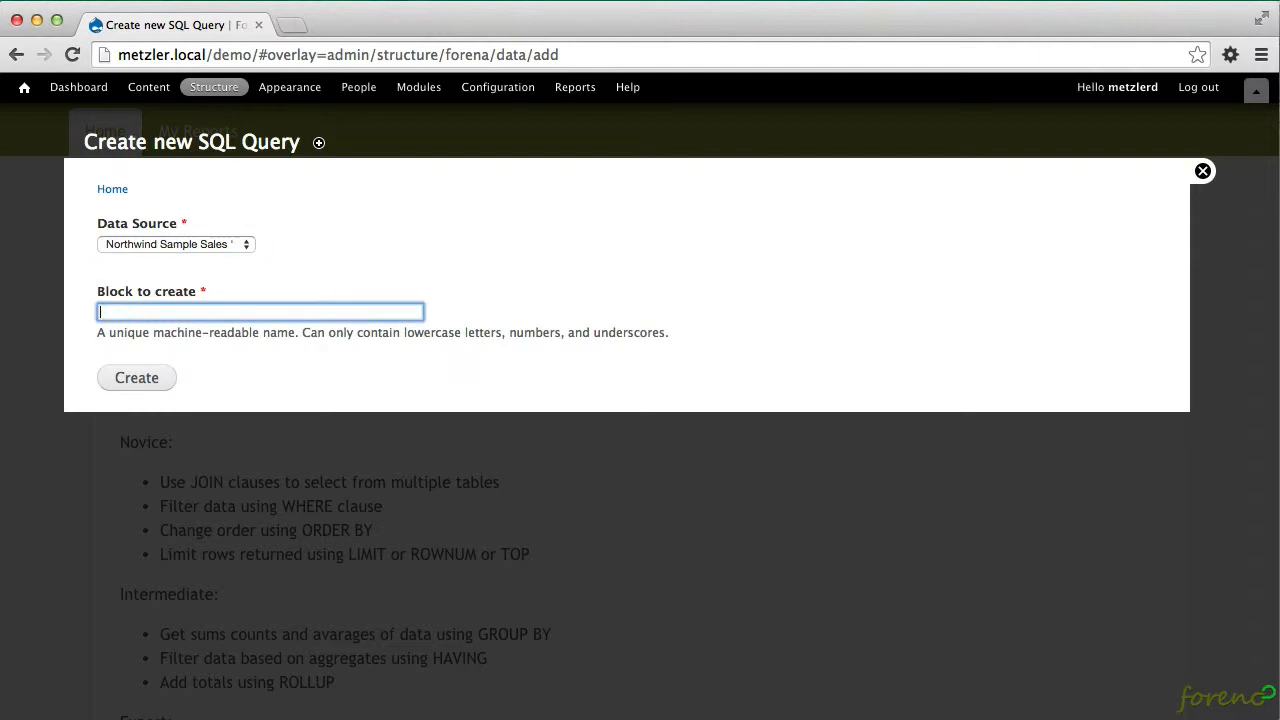
text(Ship)
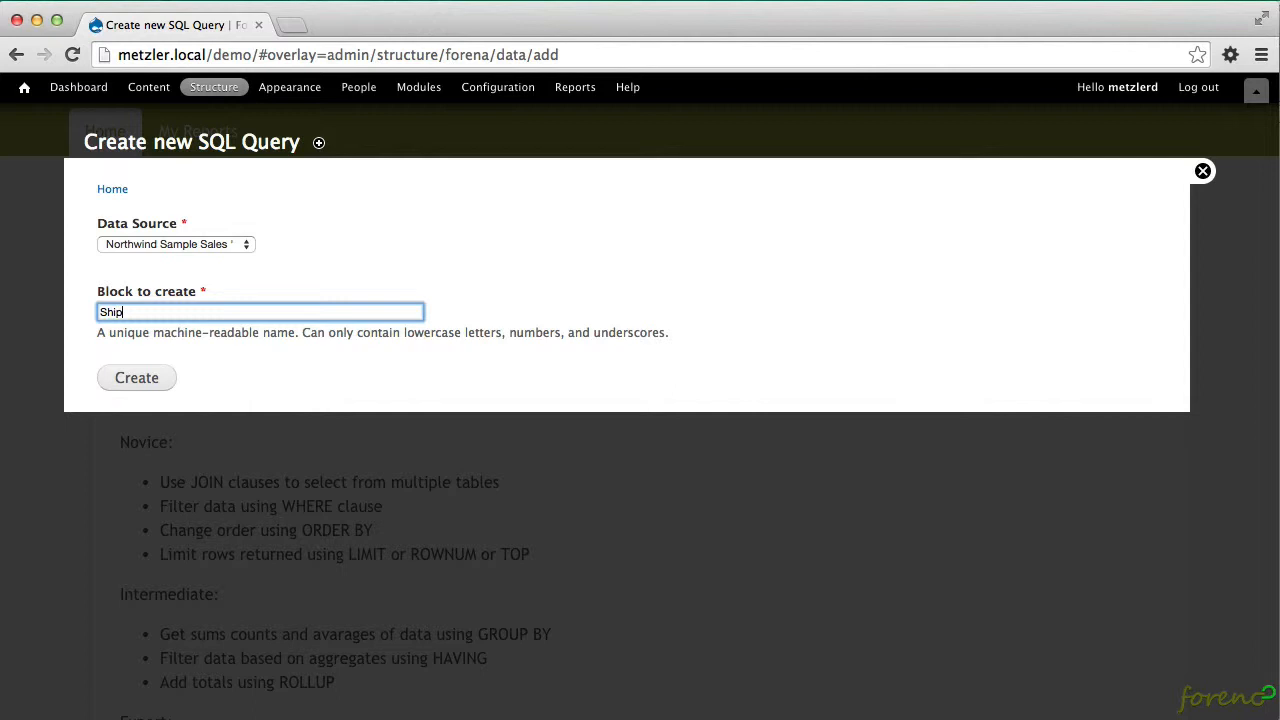
key(ctrl+a)
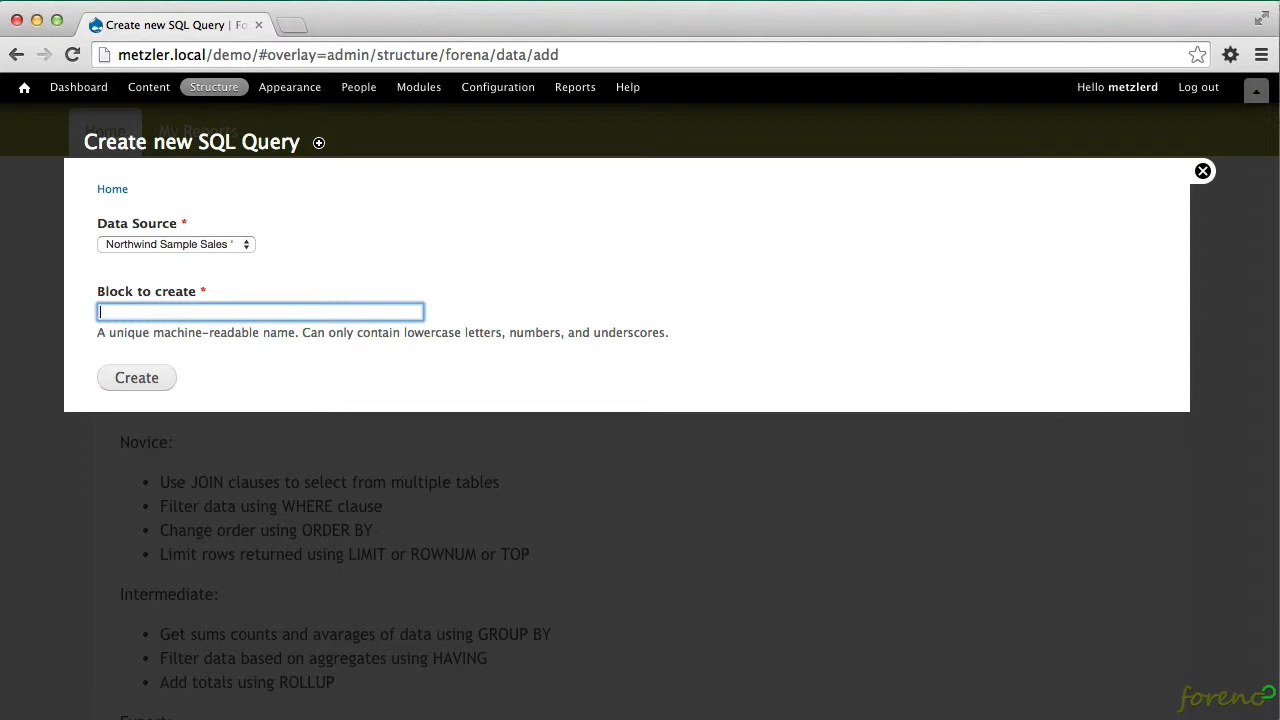
text(shipping_summary)
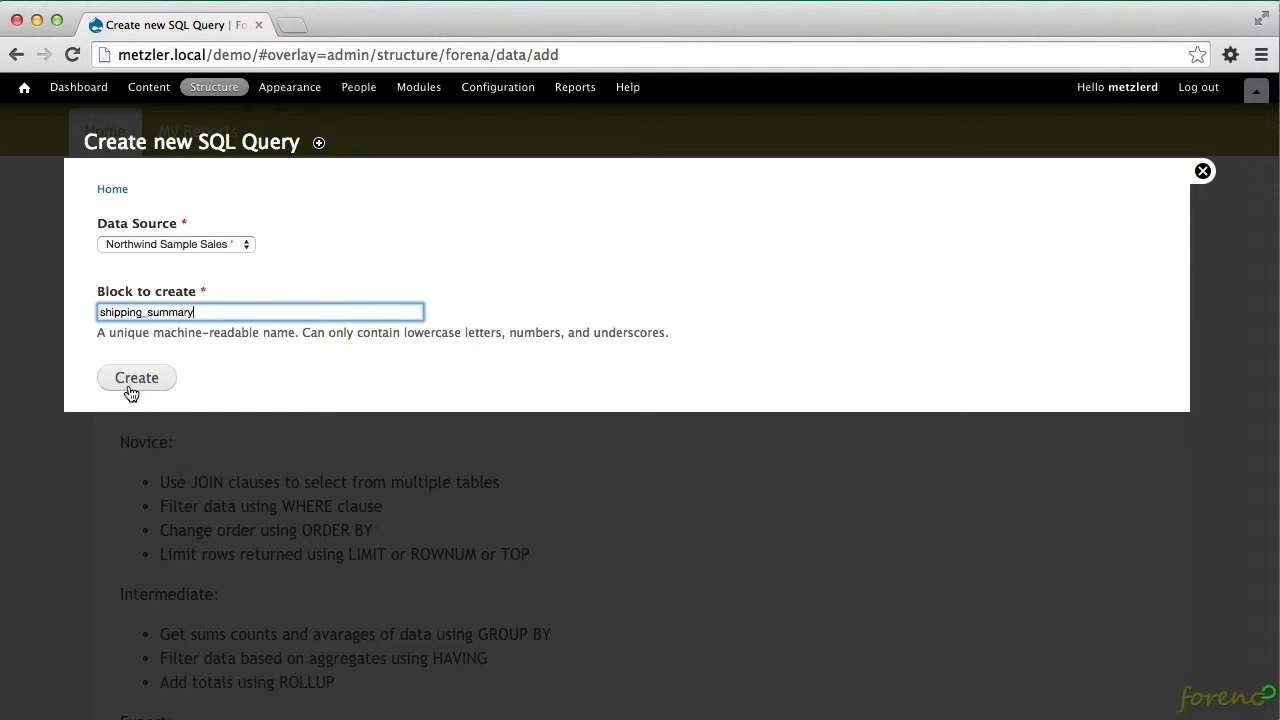
click(136, 377)
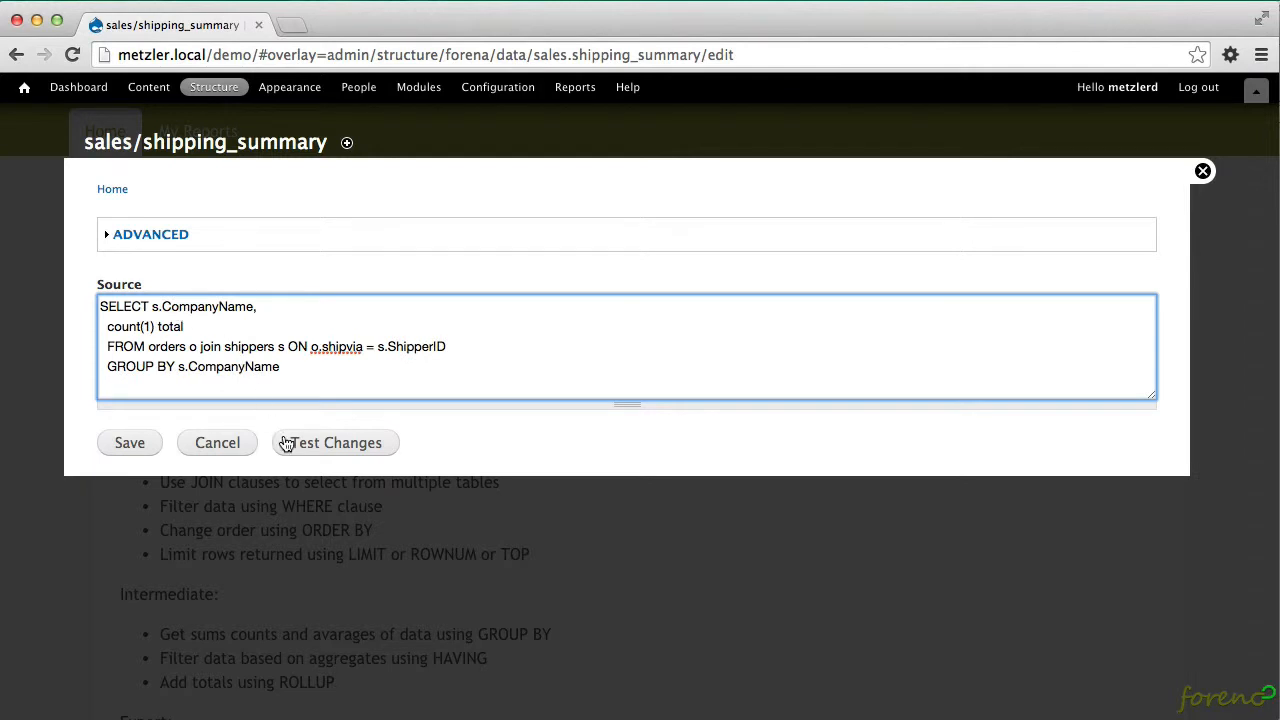
Test the shipper-count query, save sales/shipping_summary, and close the overlay.
click(335, 442)
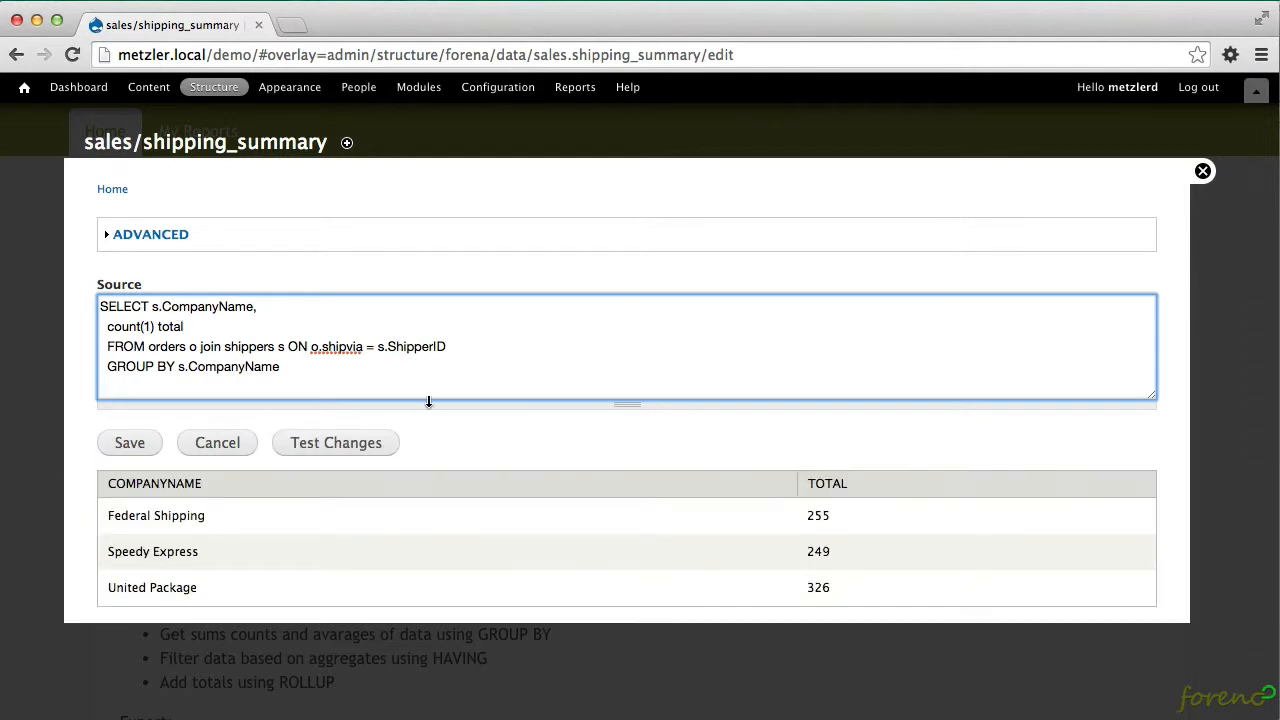
click(129, 442)
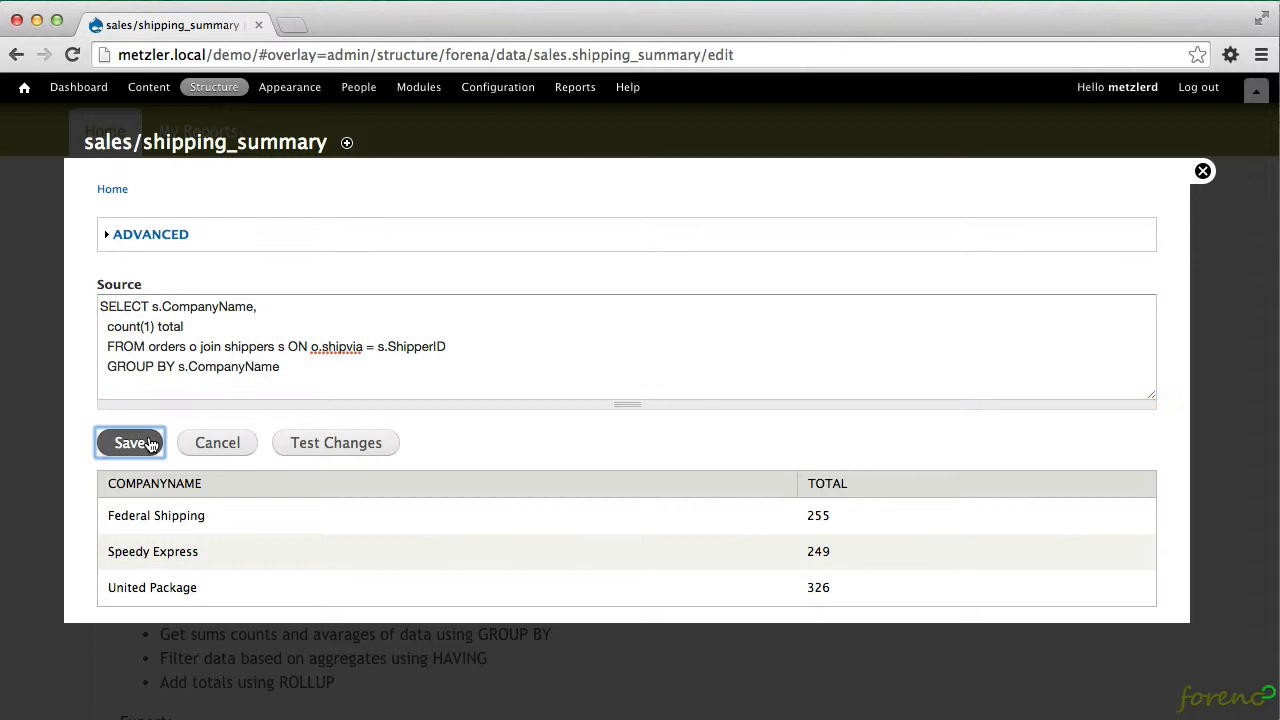
click(129, 442)
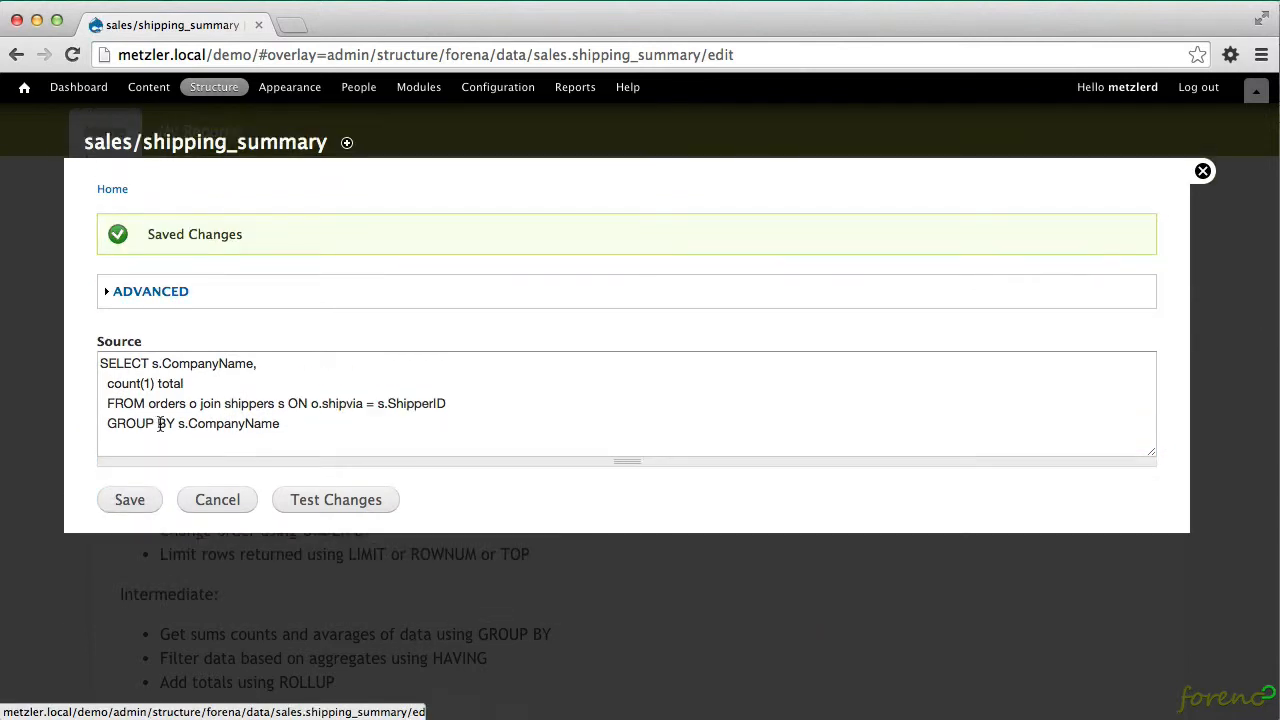
mouse_move(1204, 171)
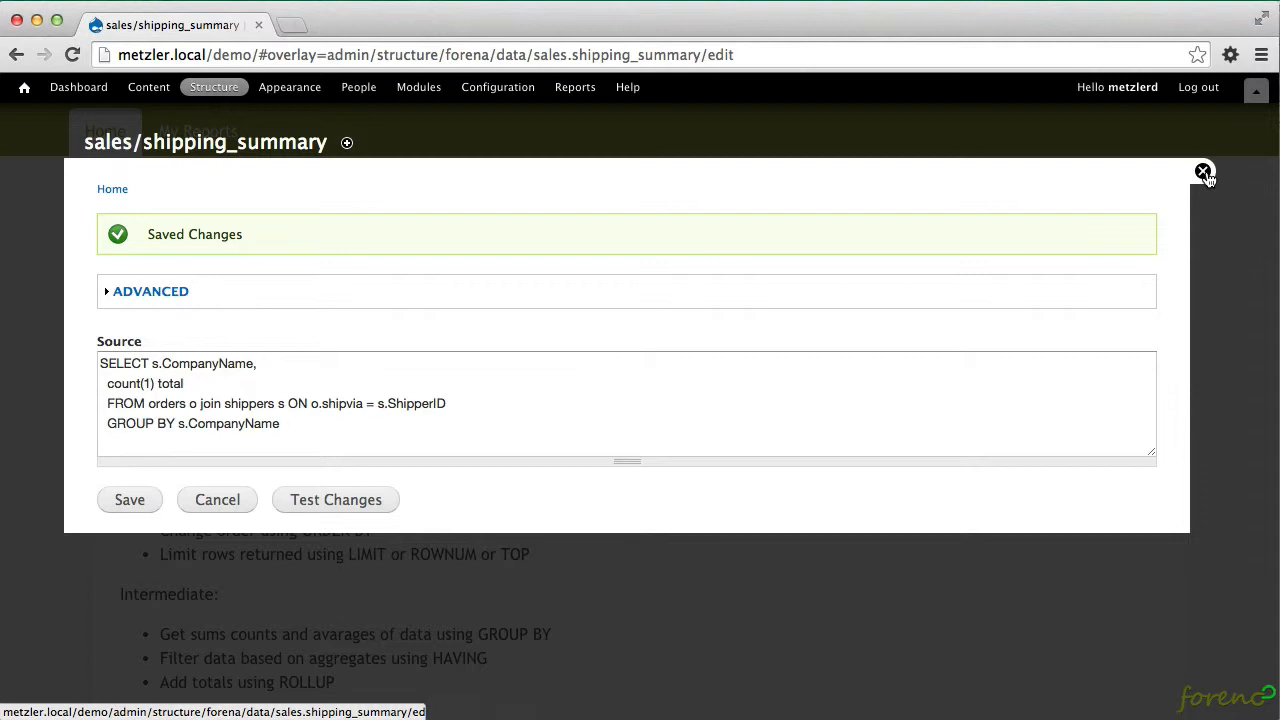
click(1204, 171)
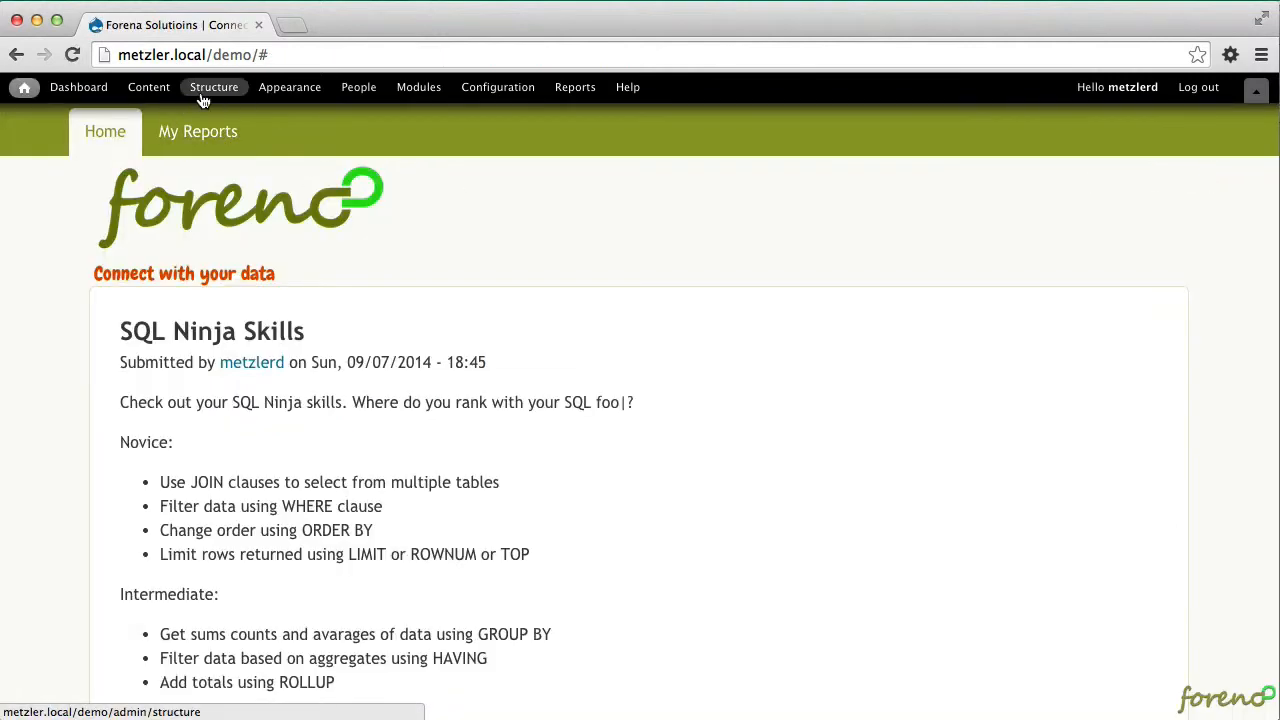
mouse_move(197, 97)
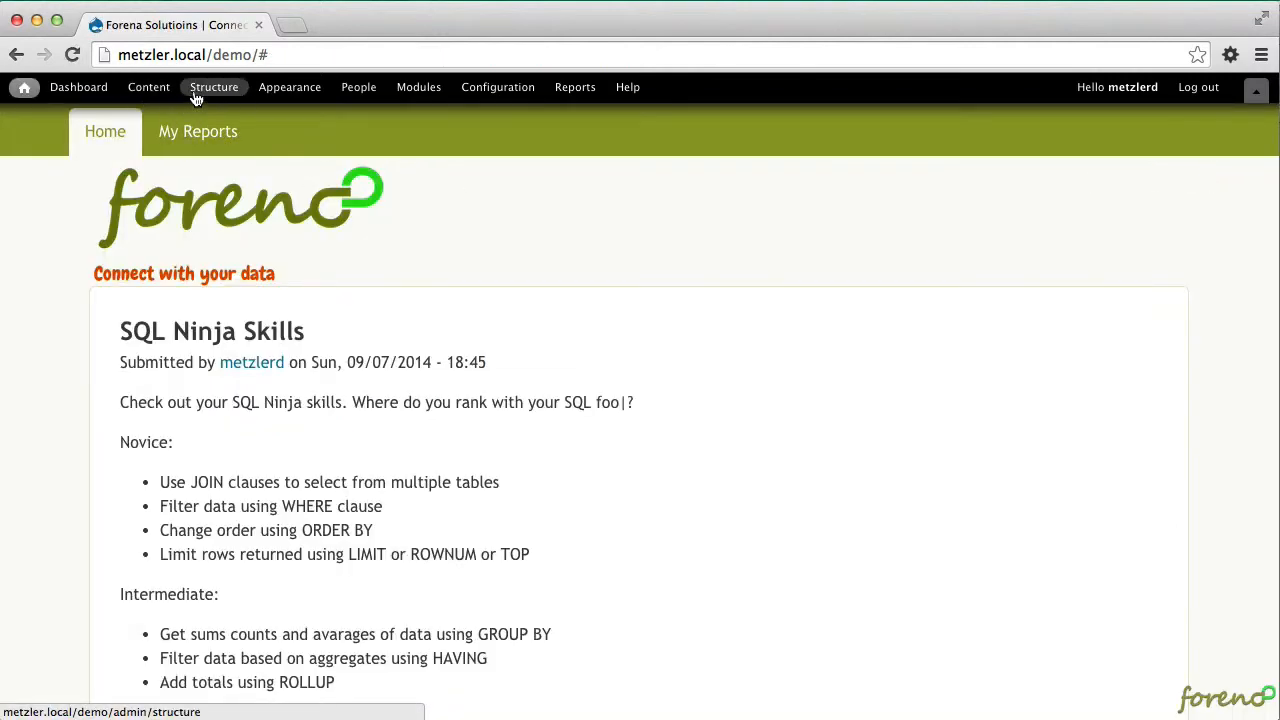
Open sales/shipping_summary from the Structure > Forena data block list.
click(213, 87)
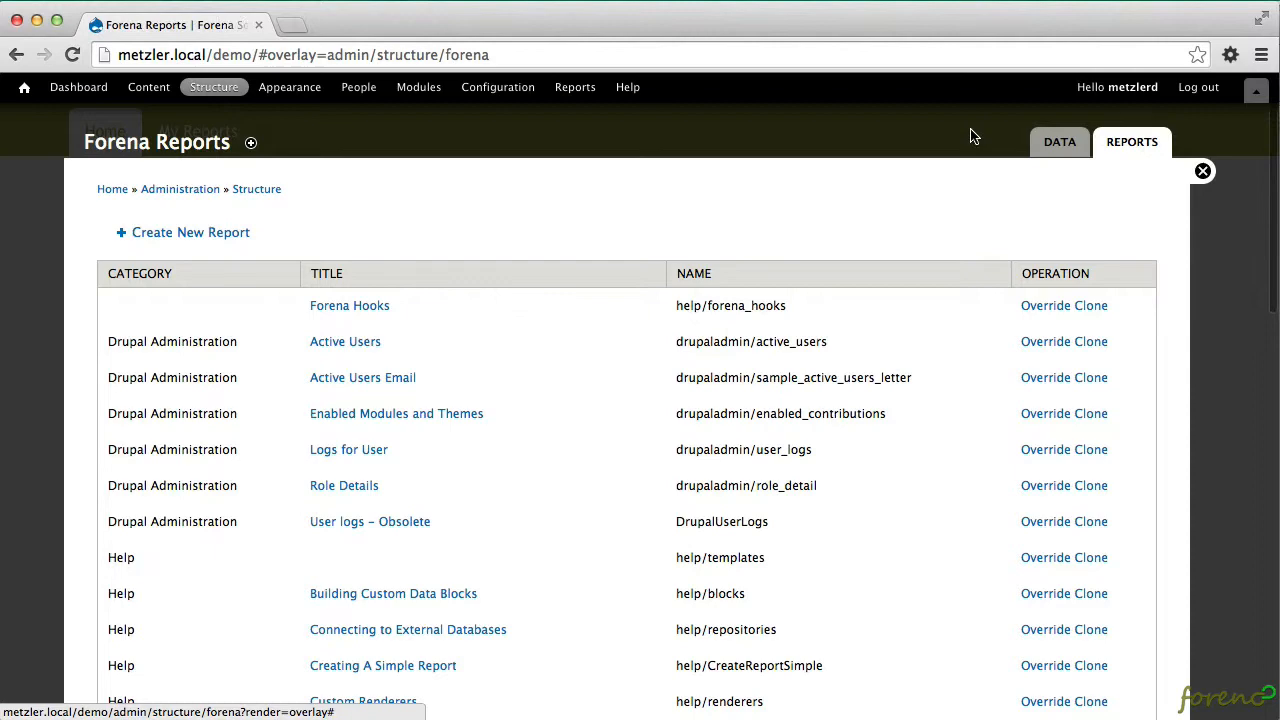
click(1058, 141)
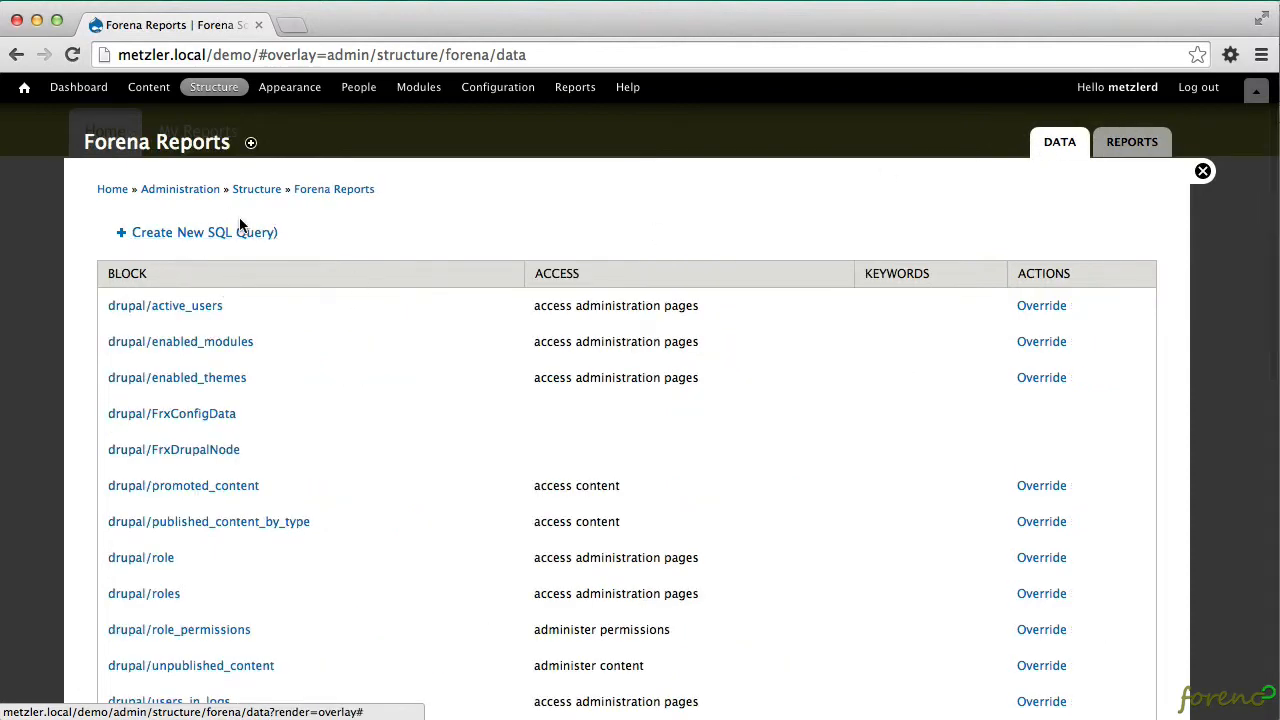
scroll(down, 3)
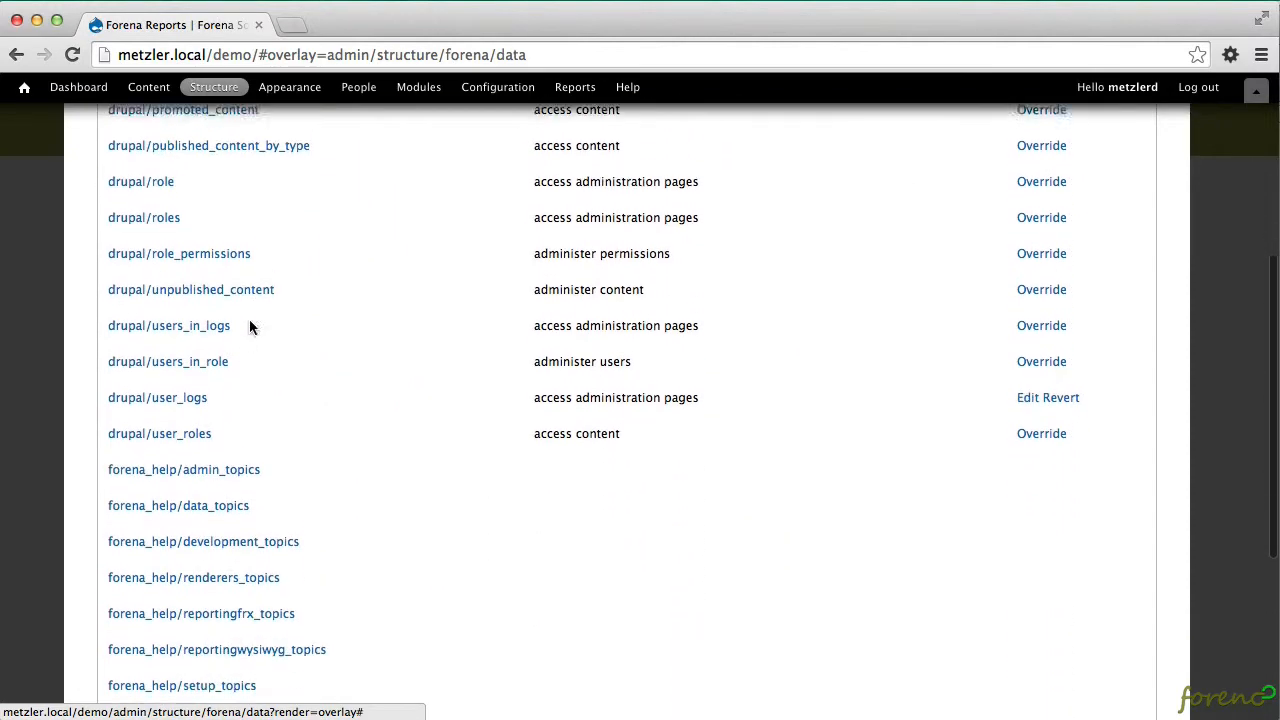
scroll(down, 3)
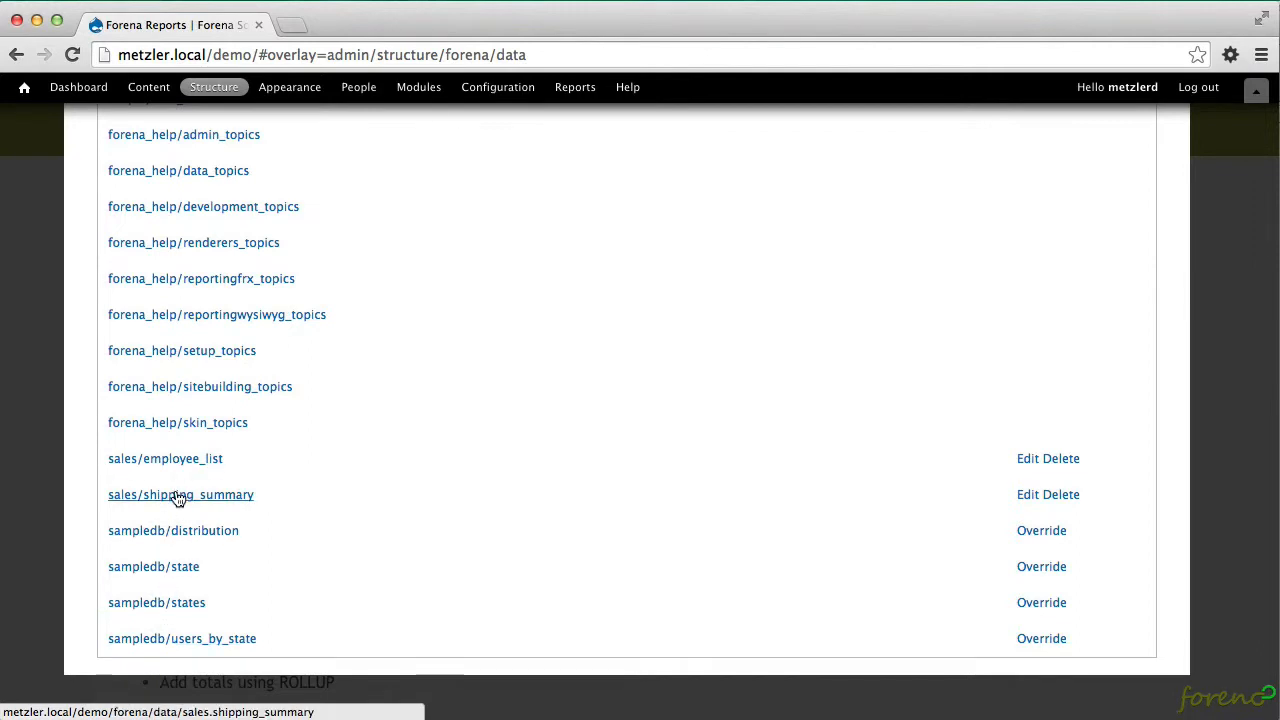
click(180, 494)
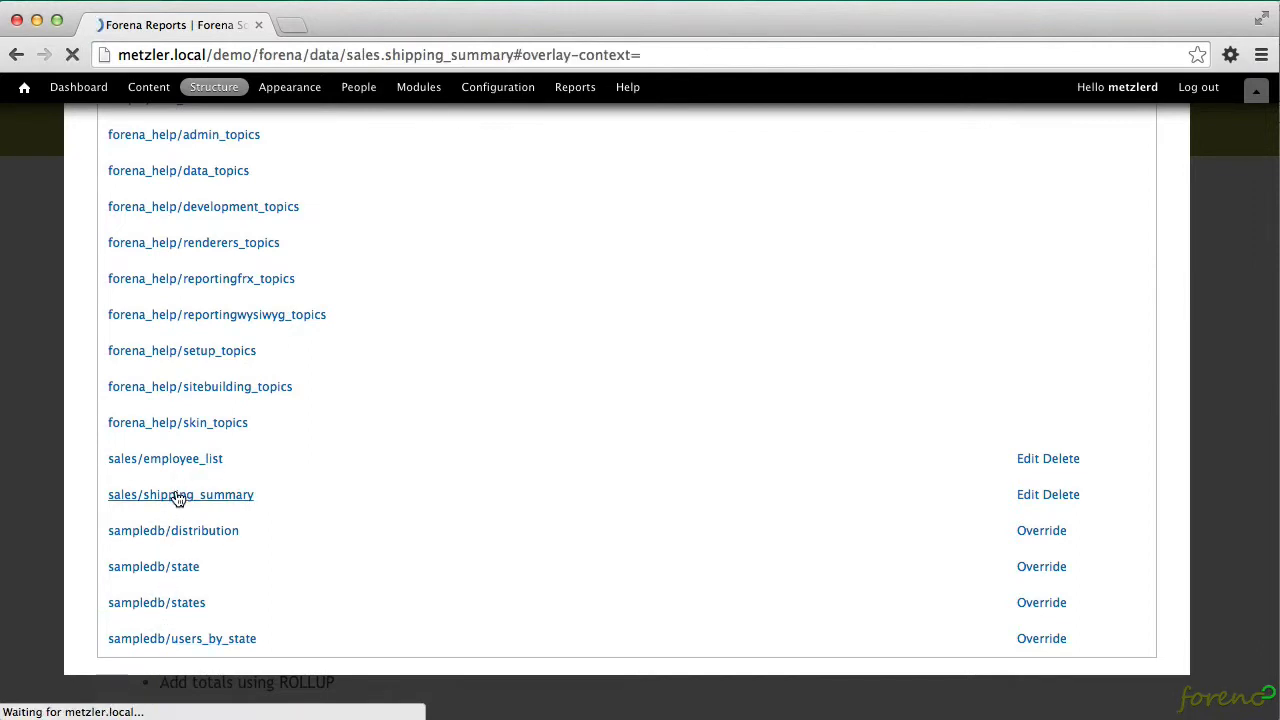
click(180, 494)
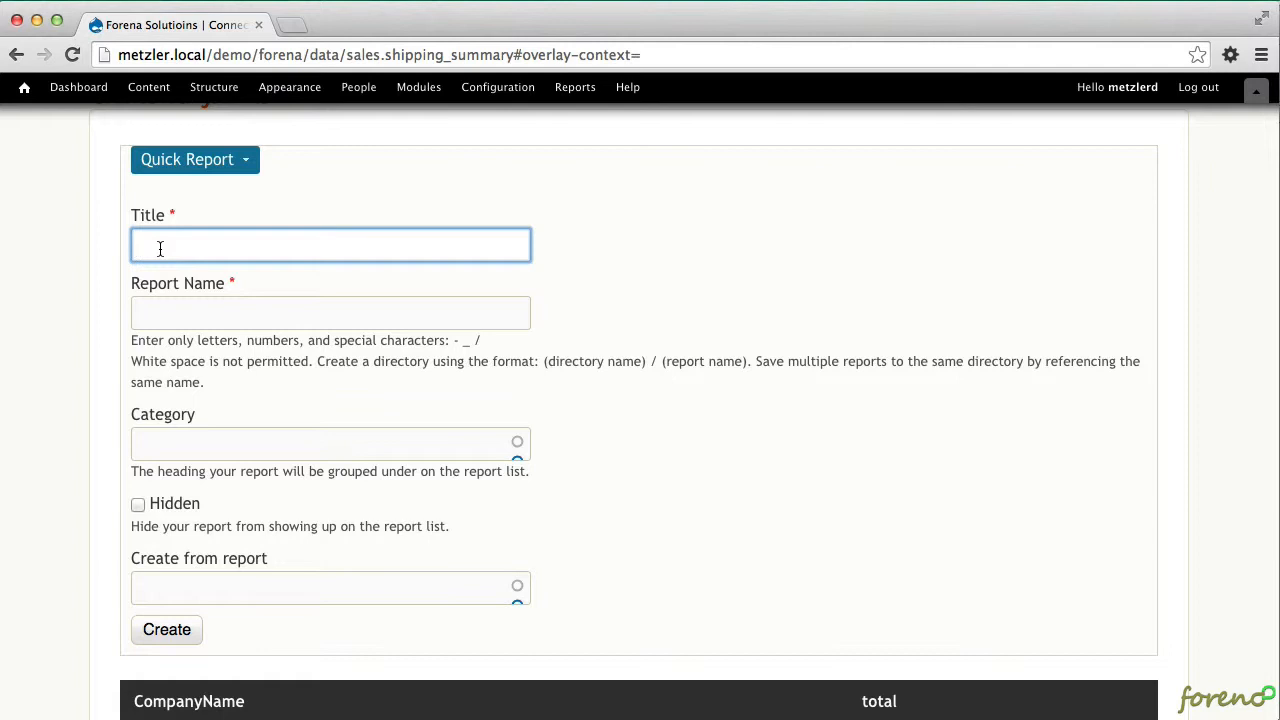
Create a quick report titled Shipping Summary, named shipping_summary, in category Sales.
text(Sals)
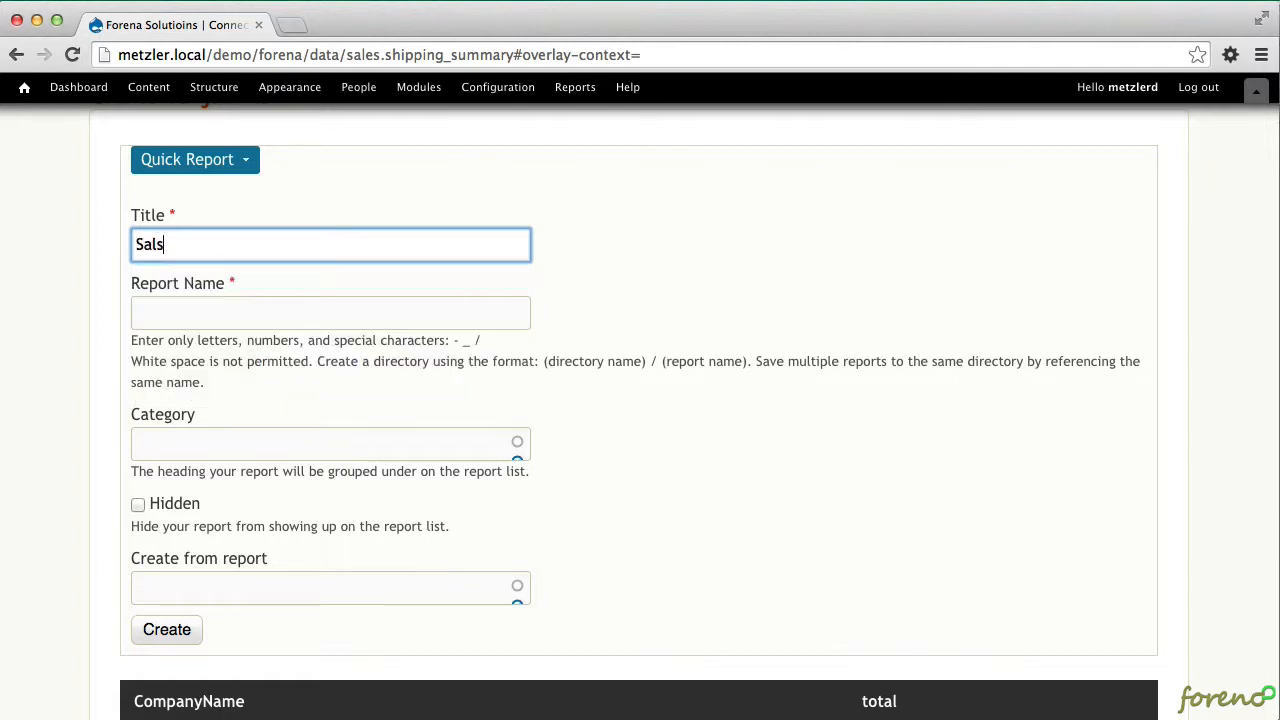
key(ctrl+a)
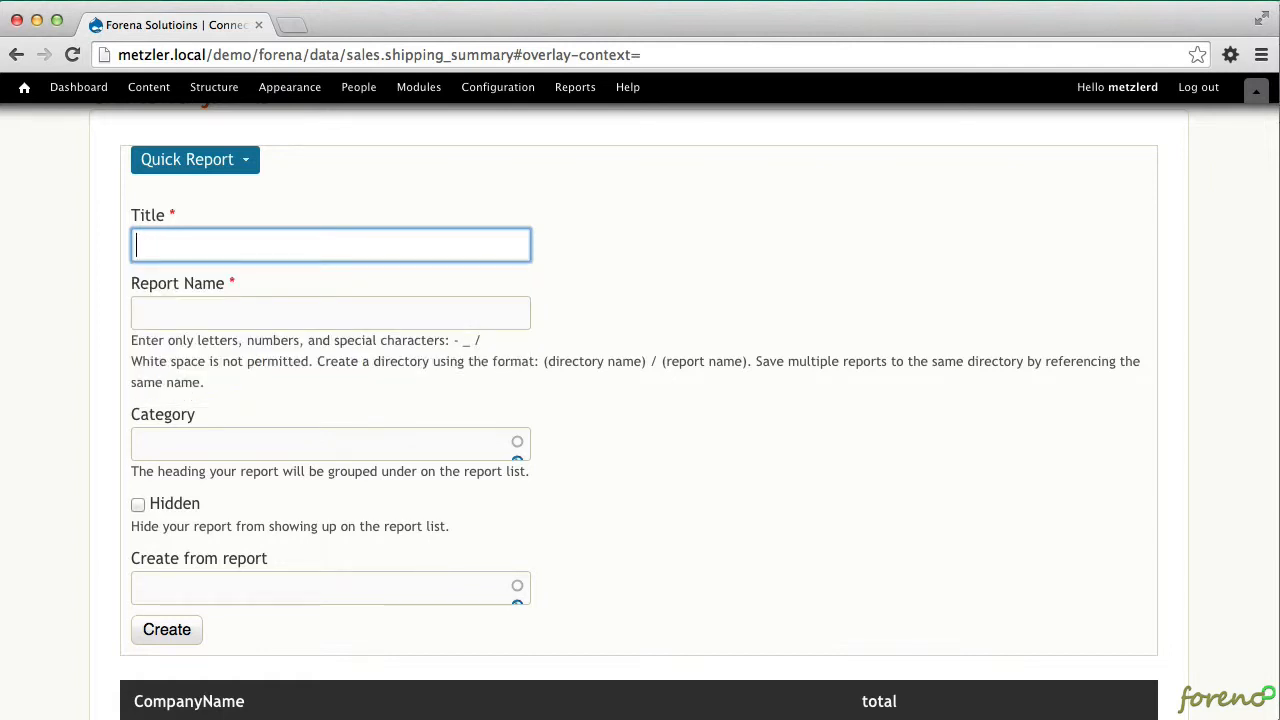
text(S)
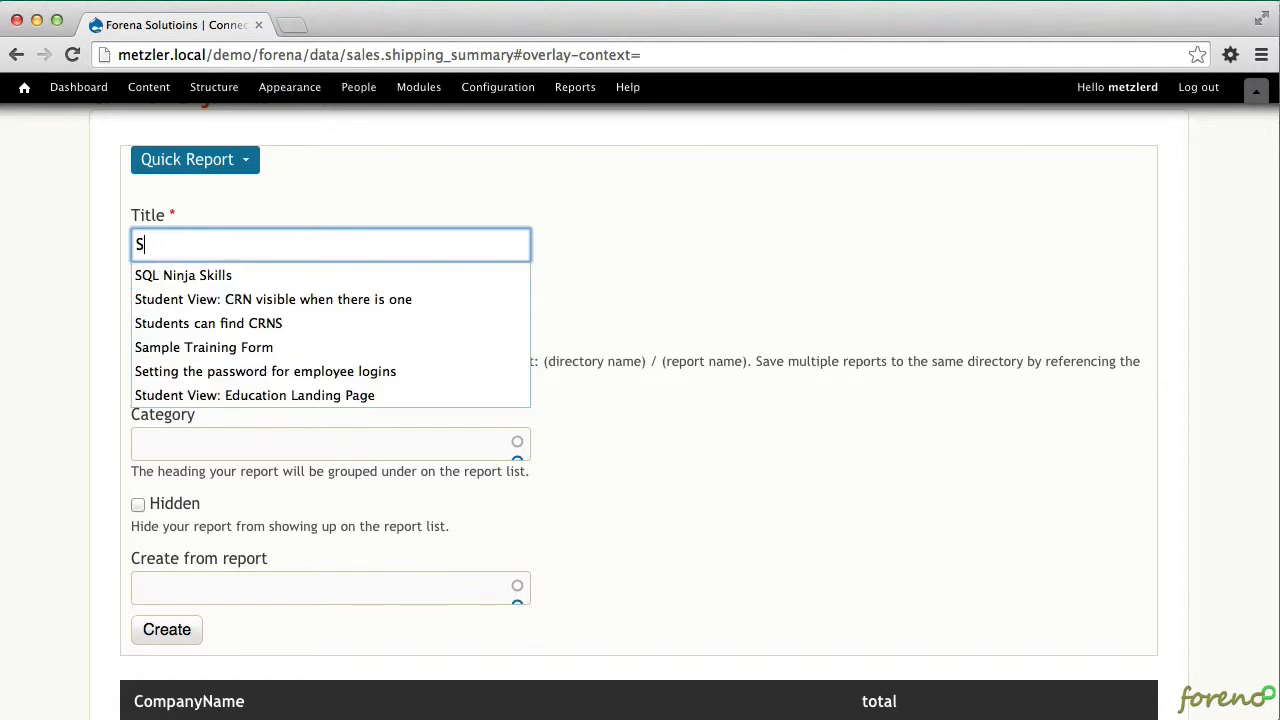
text(hipp)
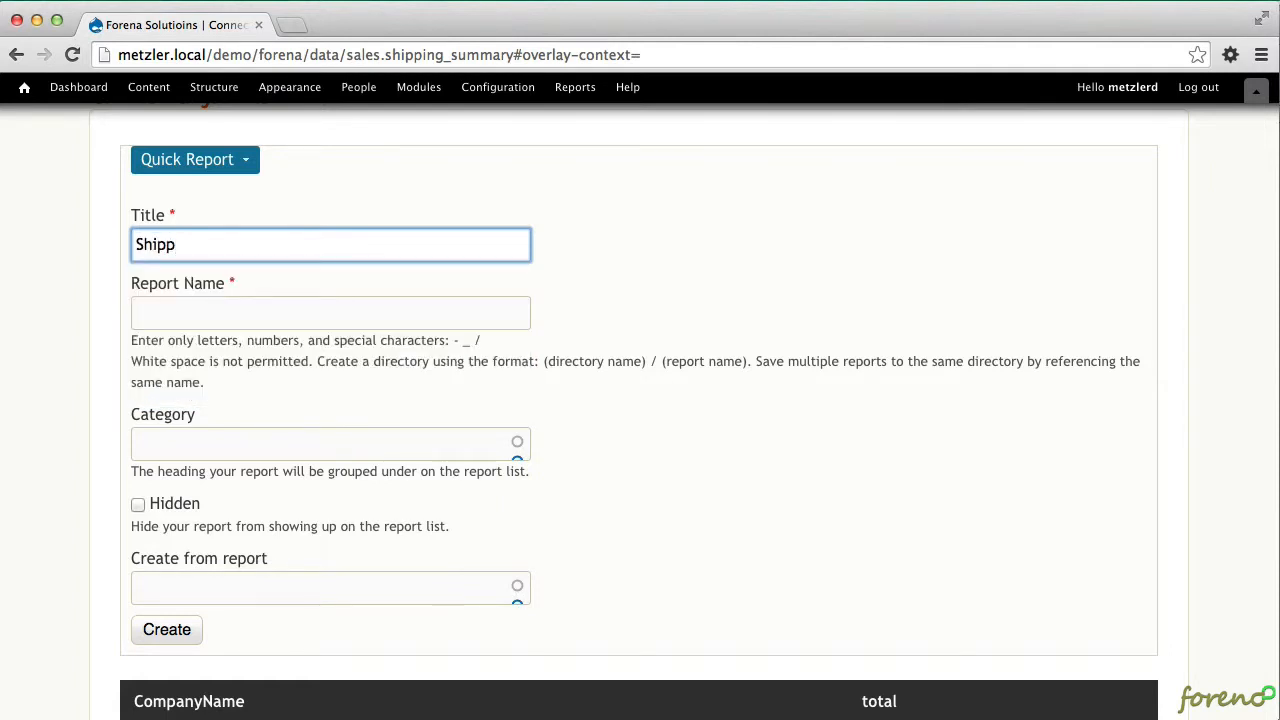
text(ing)
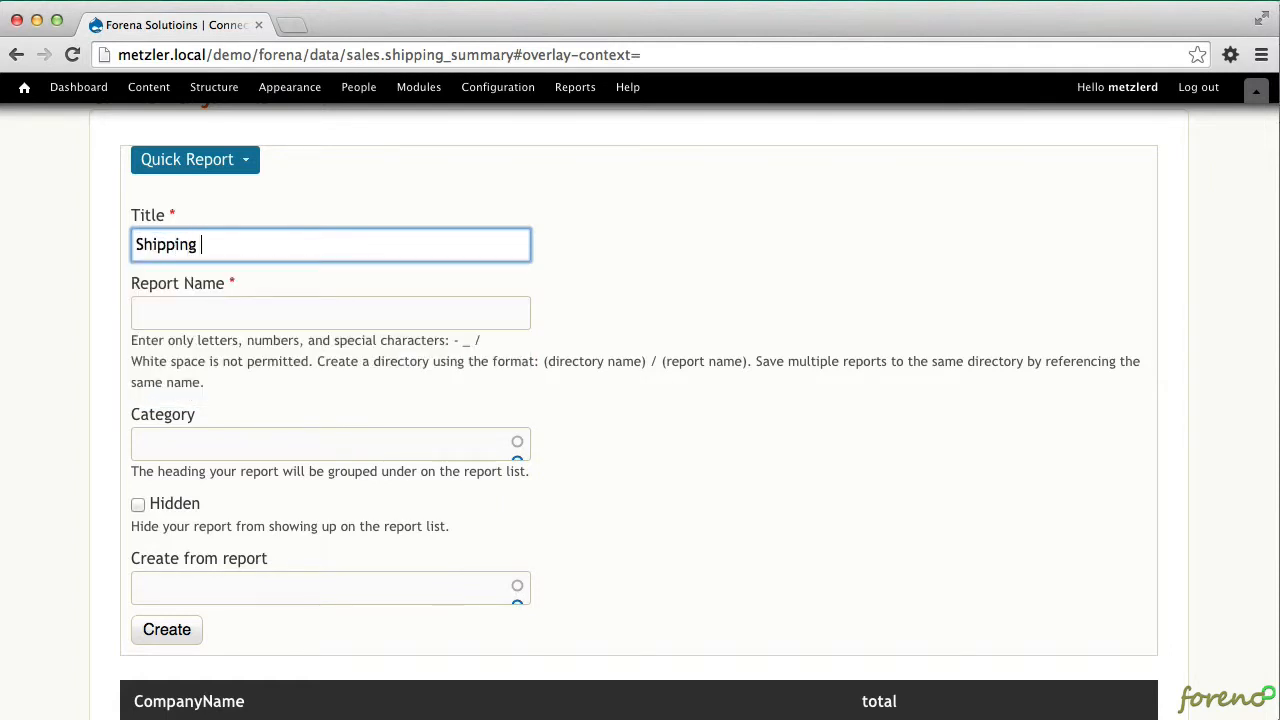
text(Summary)
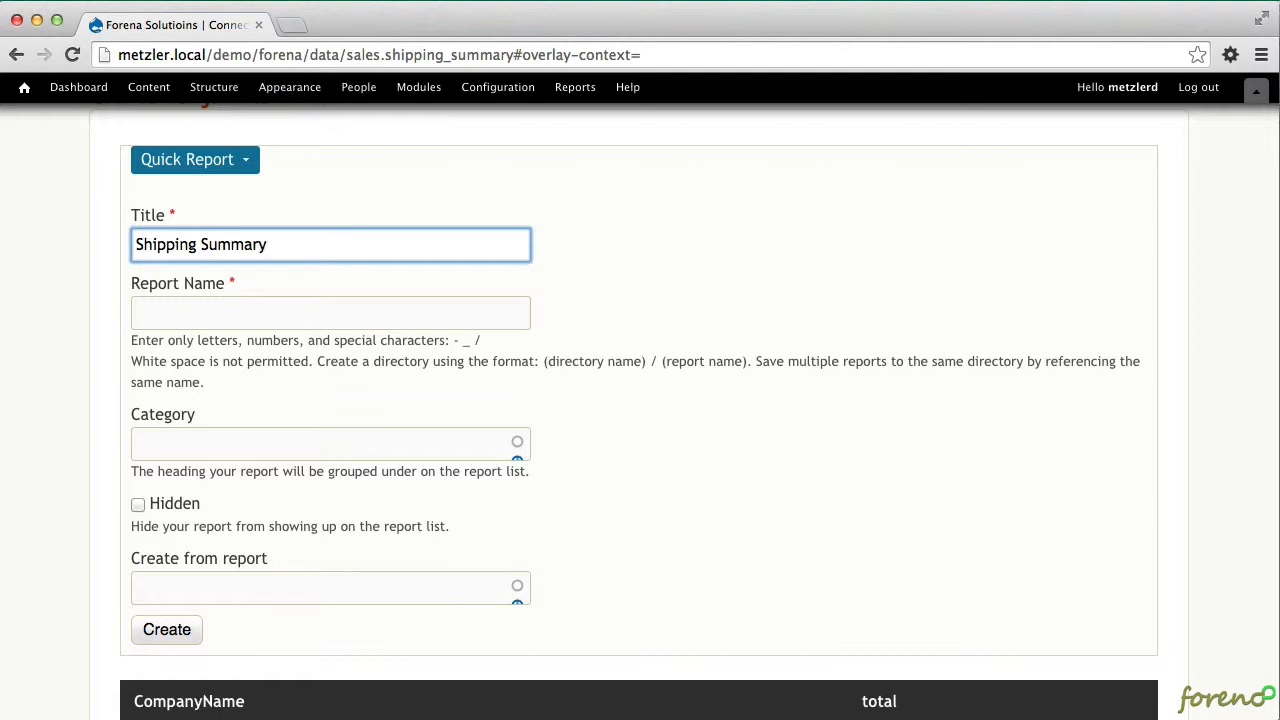
text(shipping_summary)
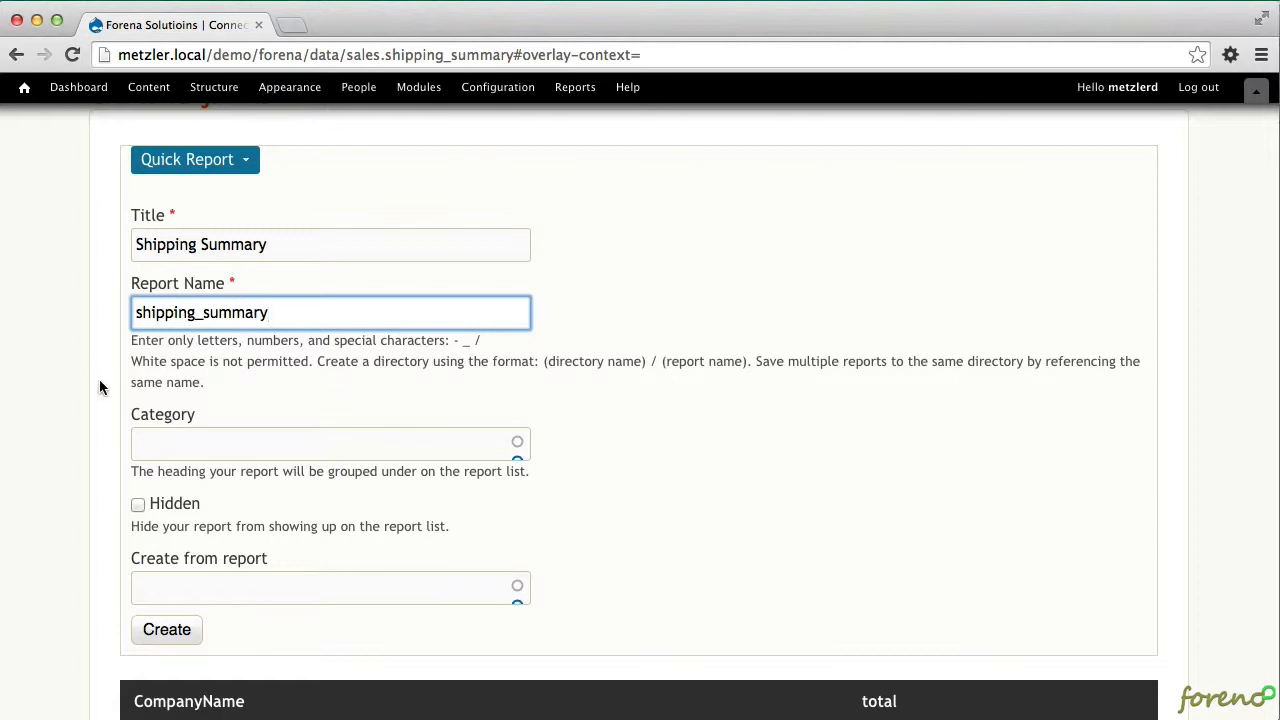
text(Sales)
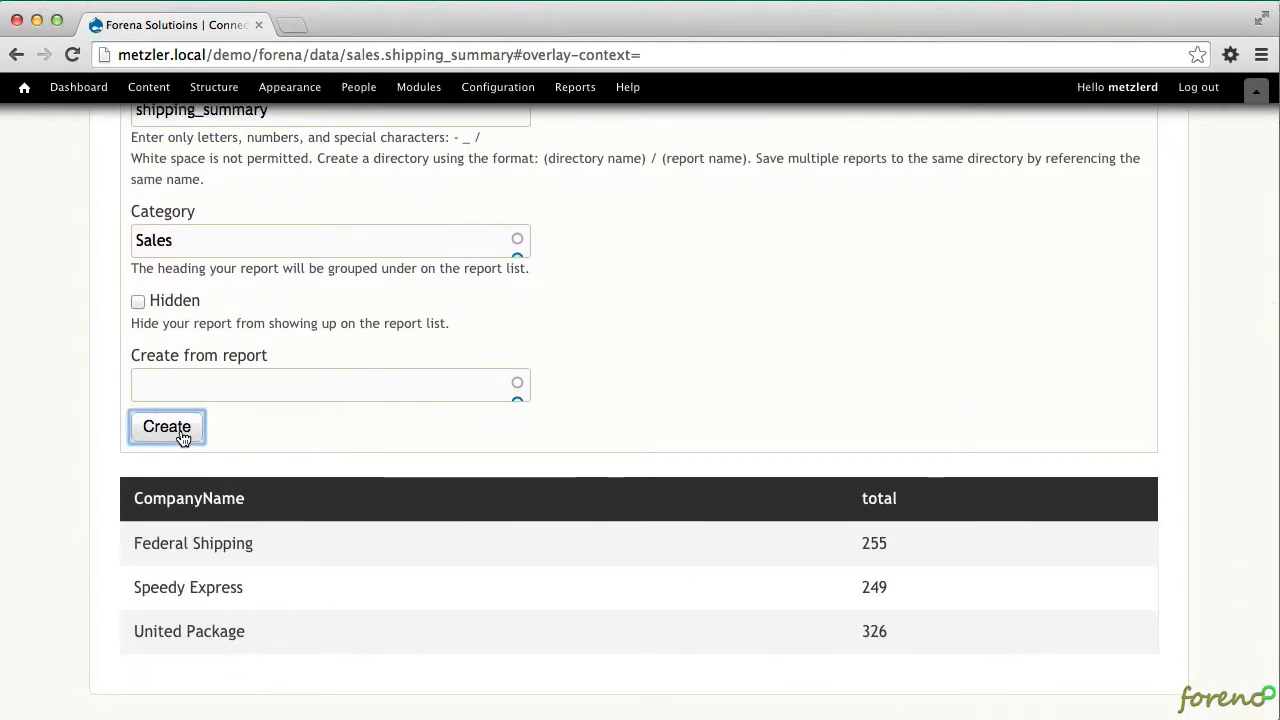
click(166, 426)
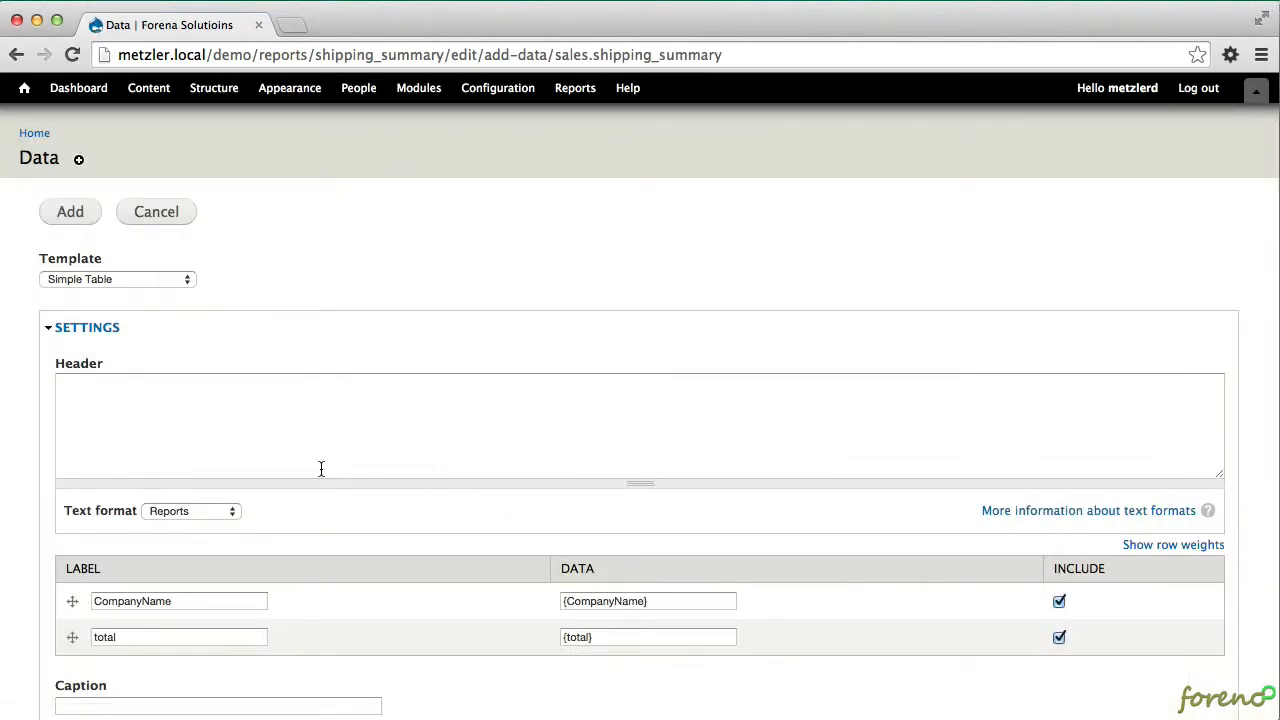
Switch the shipping data's display template to Graph (svg).
scroll(down, 3)
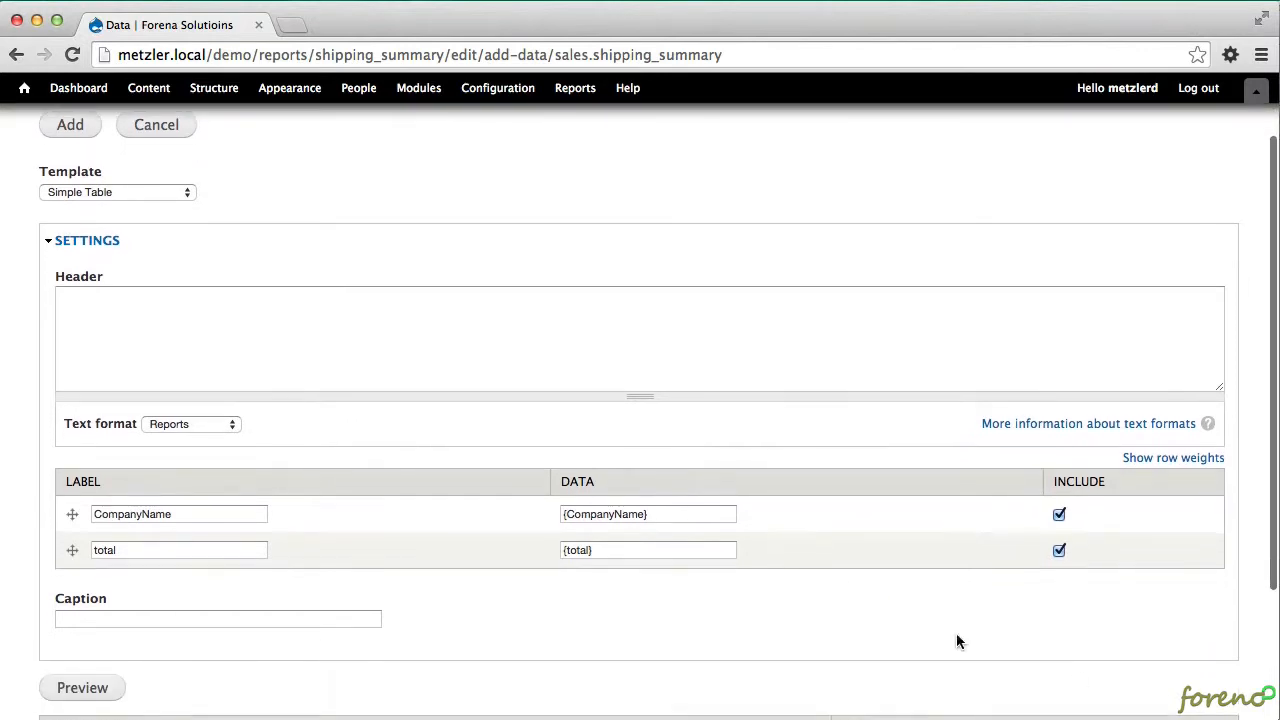
scroll(down, 3)
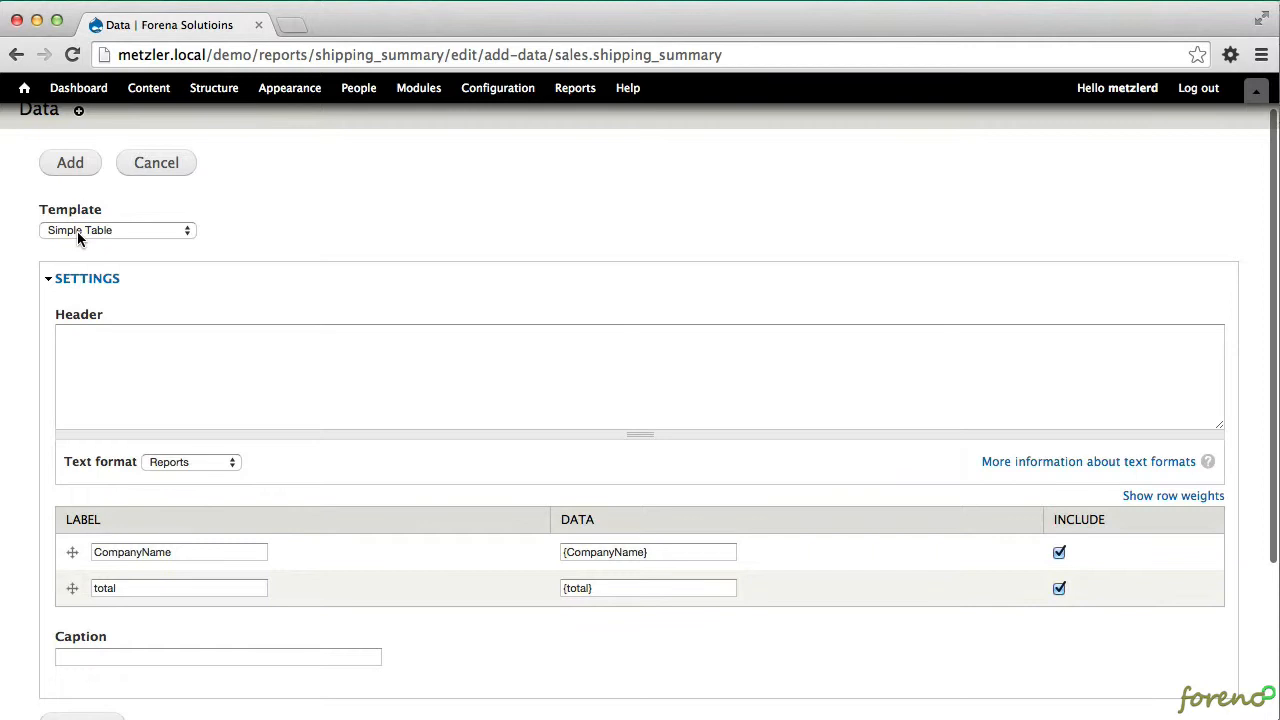
click(117, 230)
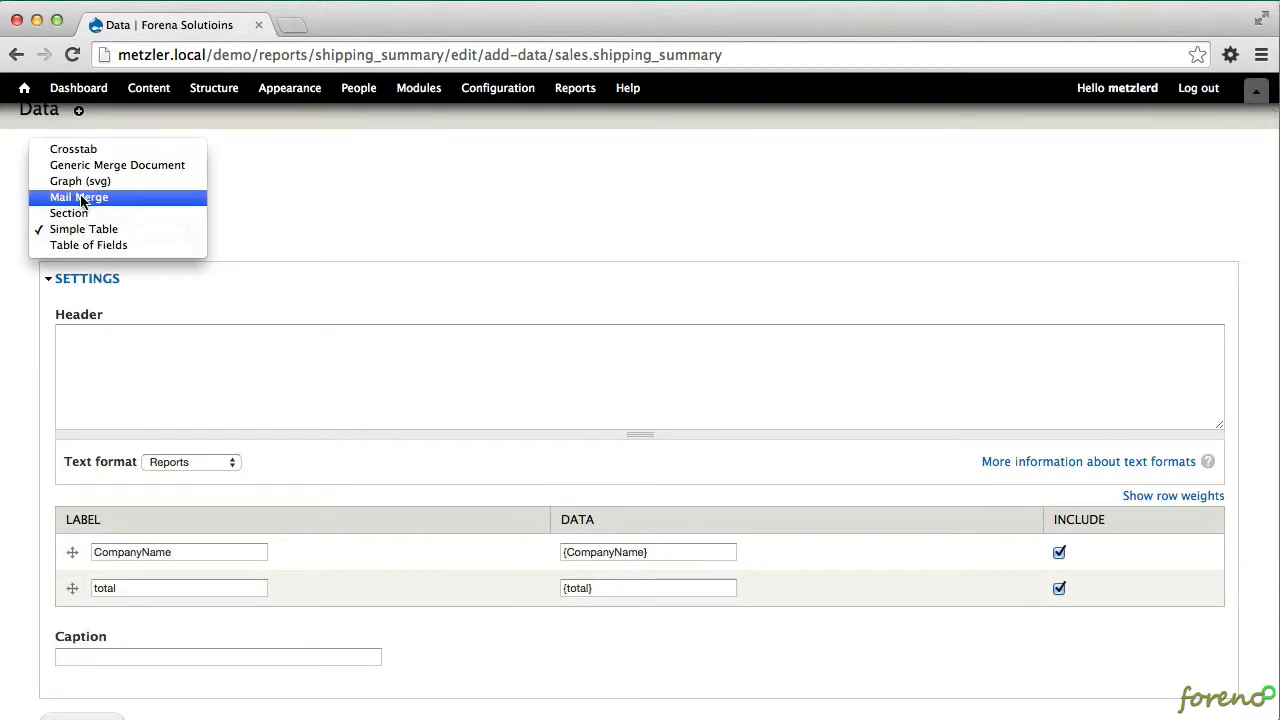
click(80, 181)
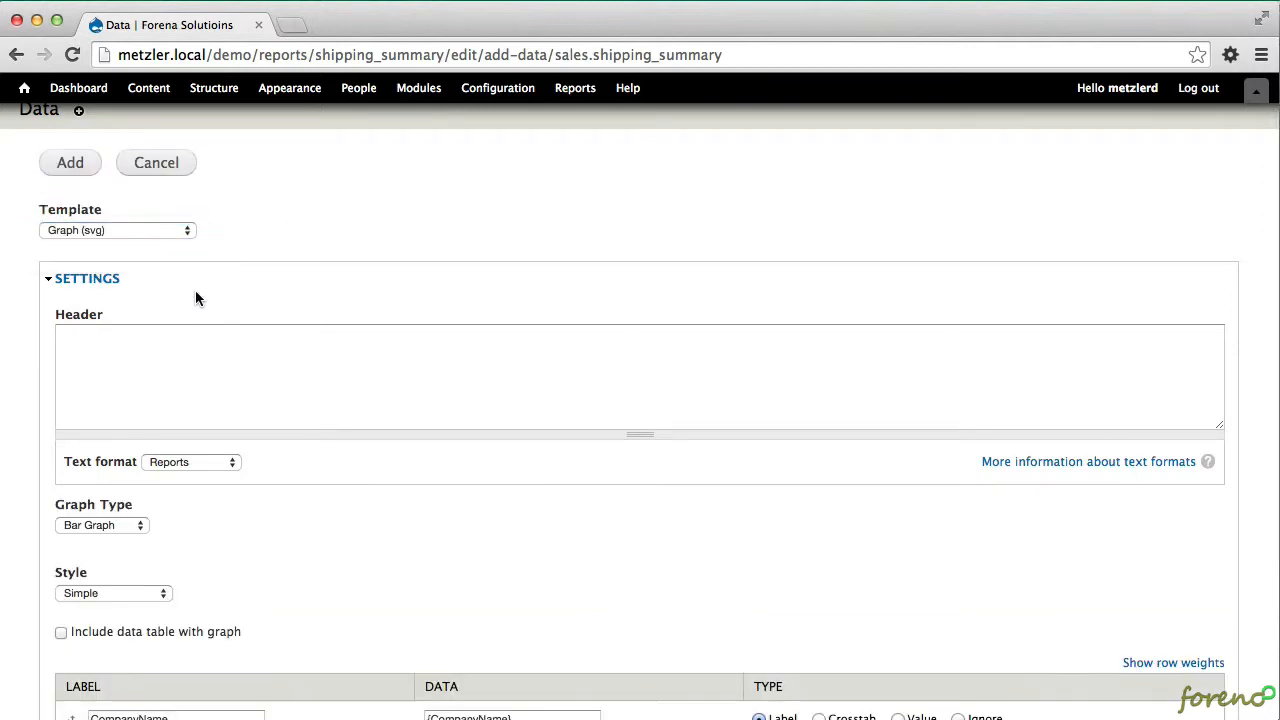
Set Graph Type to Pie Chart and preview the Federal Shipping, Speedy Express and United Package slices.
scroll(down, 3)
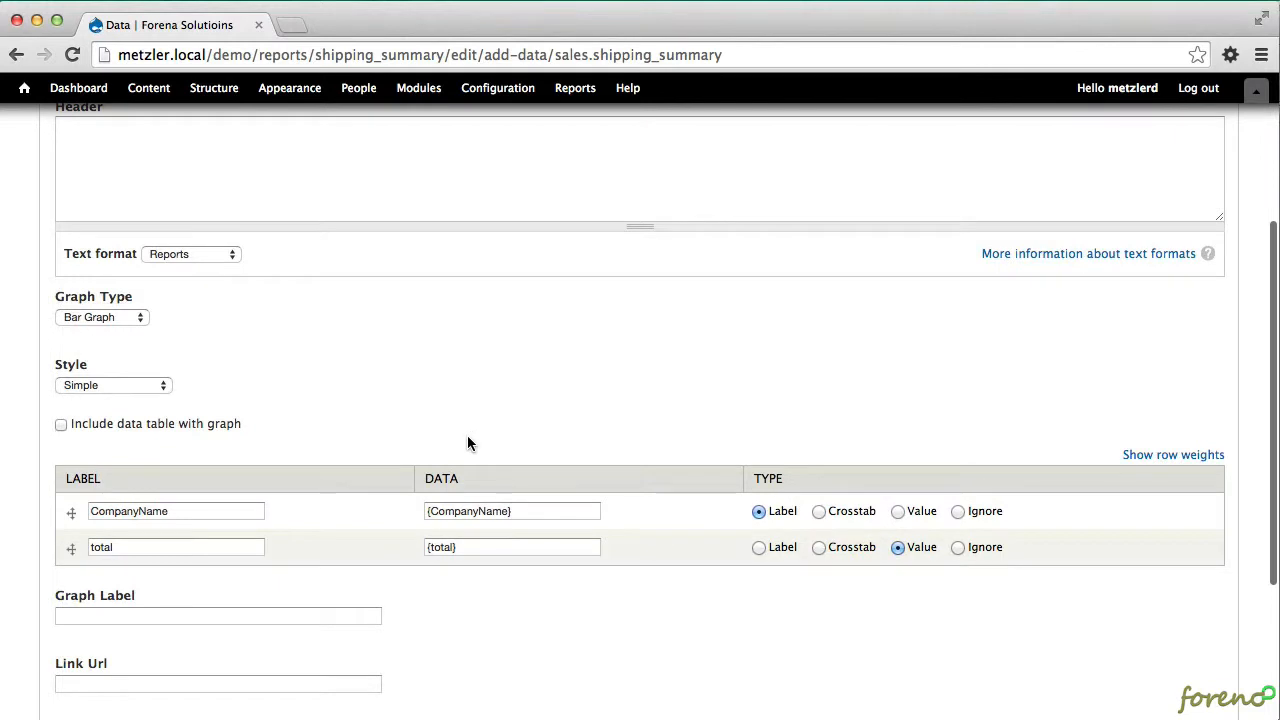
scroll(down, 3)
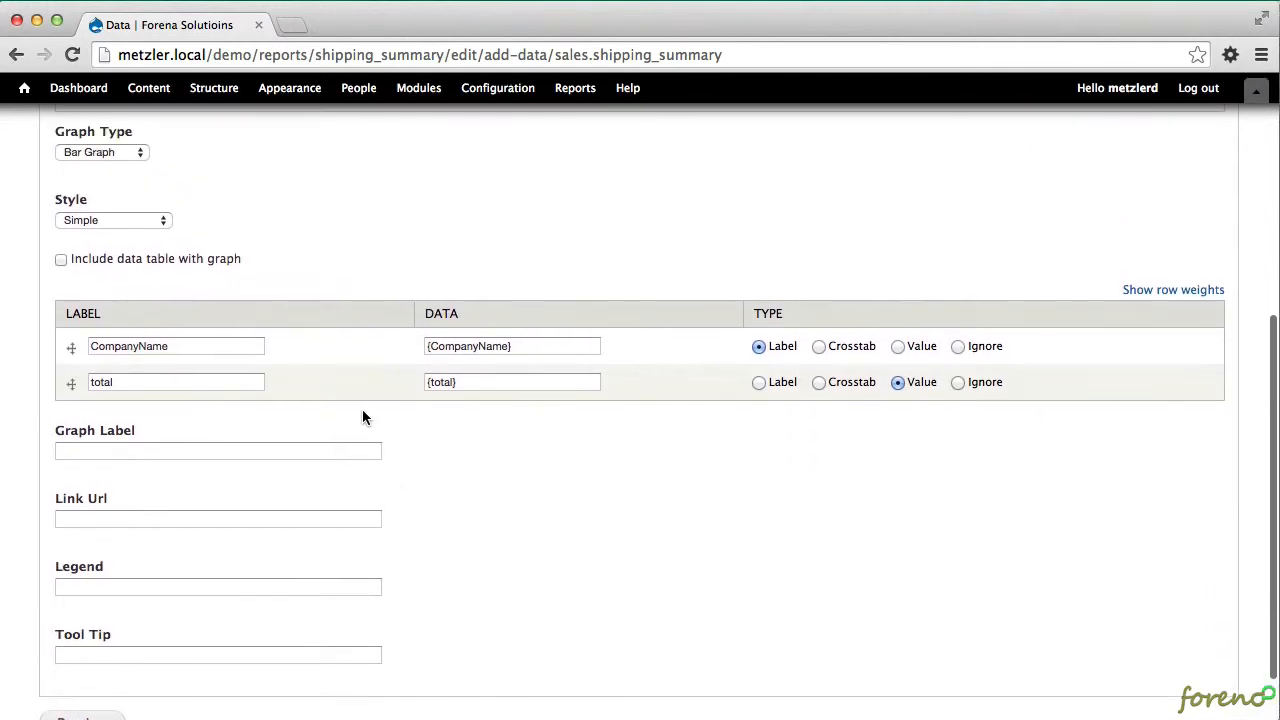
click(102, 152)
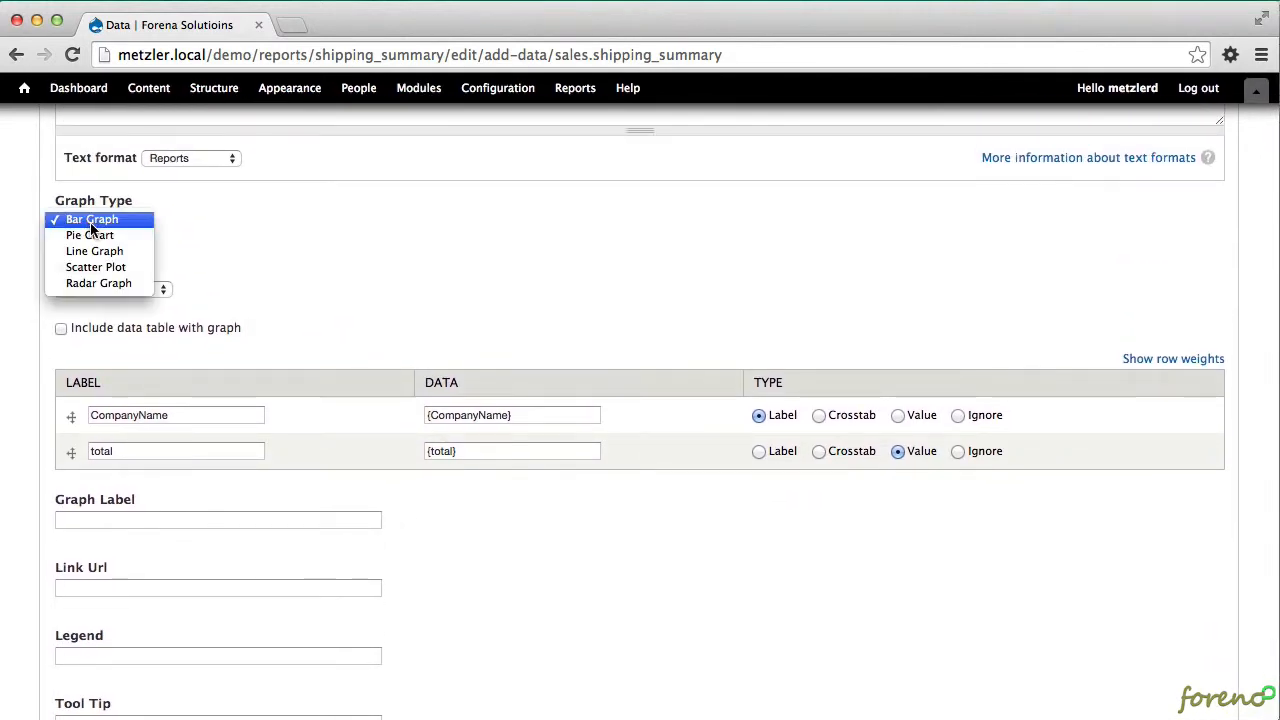
click(90, 234)
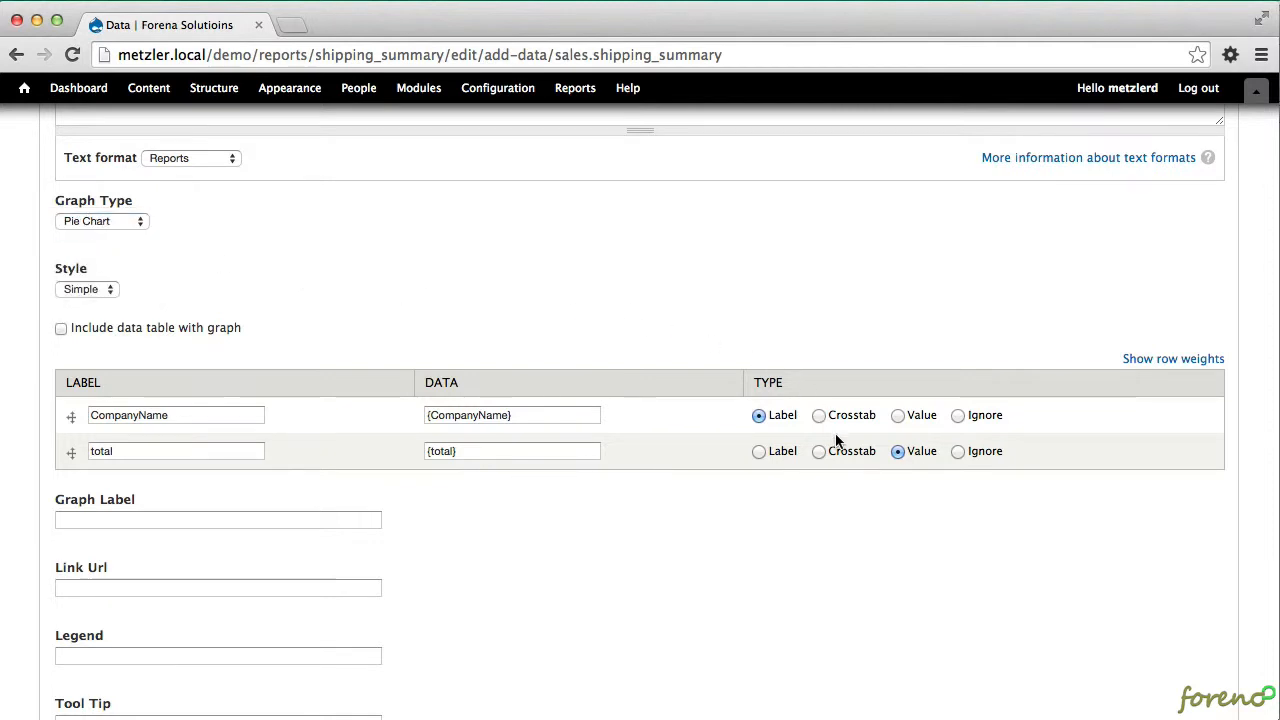
scroll(down, 3)
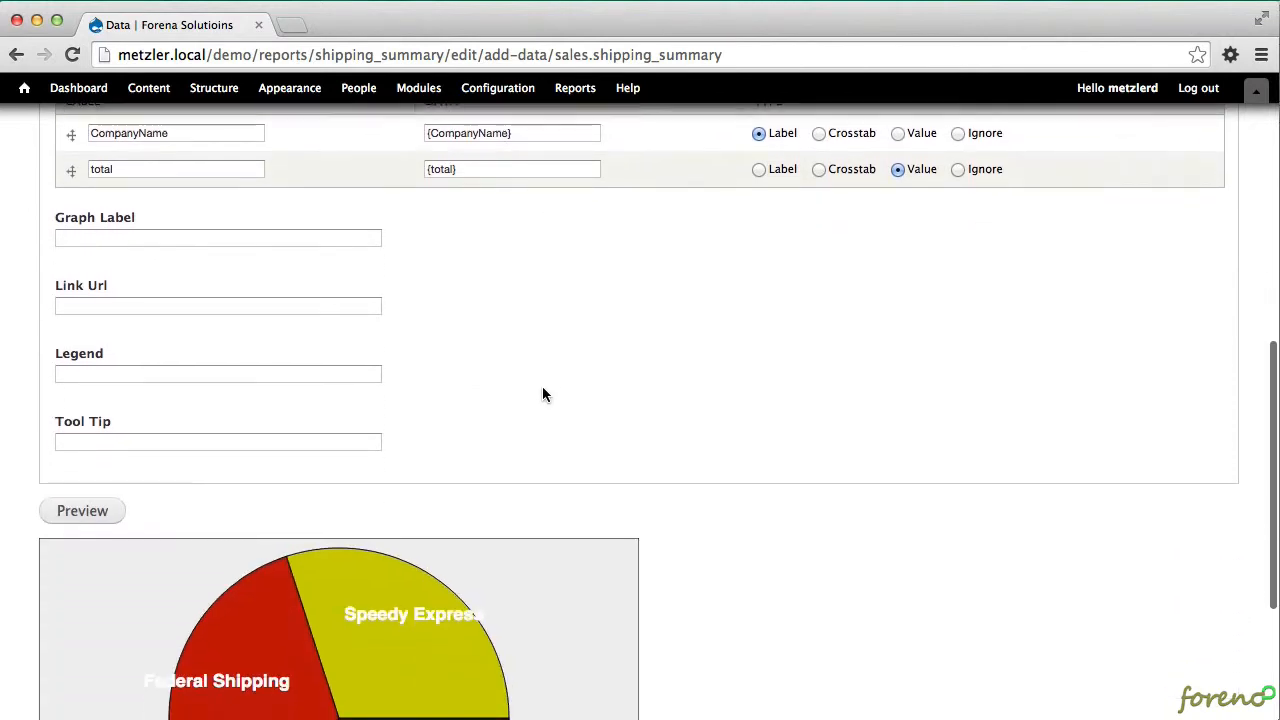
scroll(down, 3)
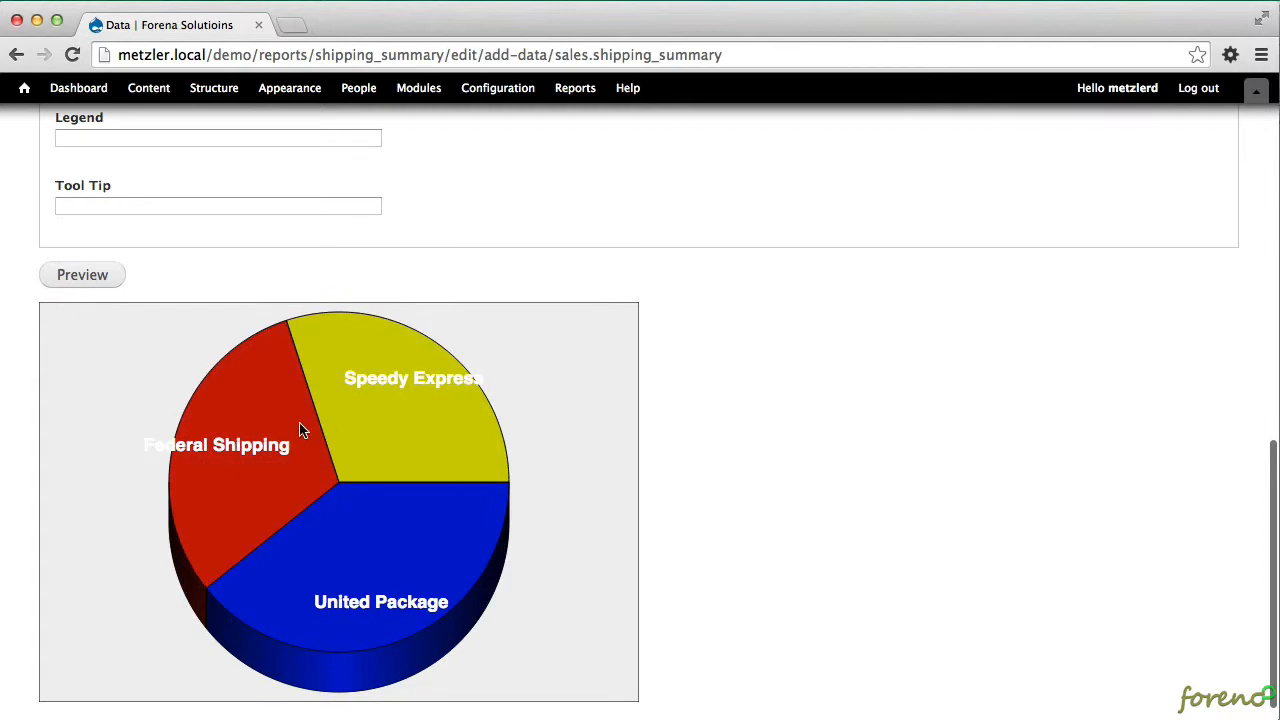
scroll(down, 3)
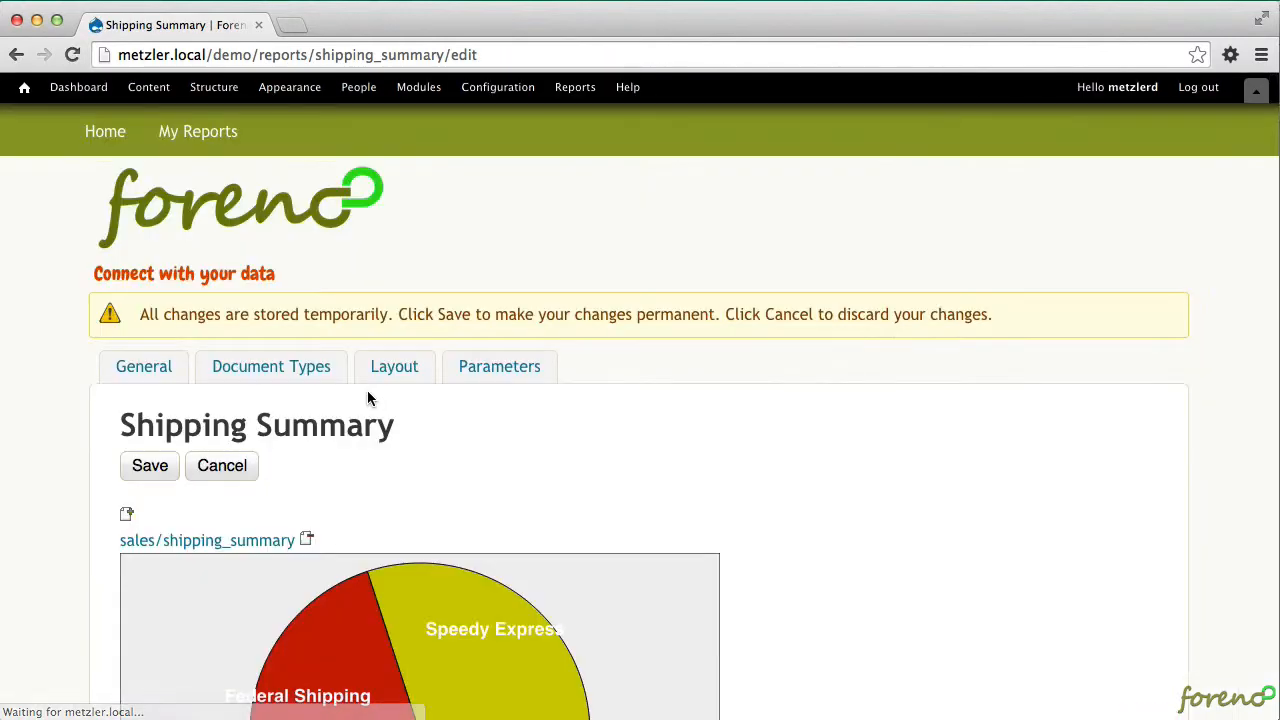
Save the shipping_summary report and view its pie chart above the CompanyName/total table.
scroll(down, 3)
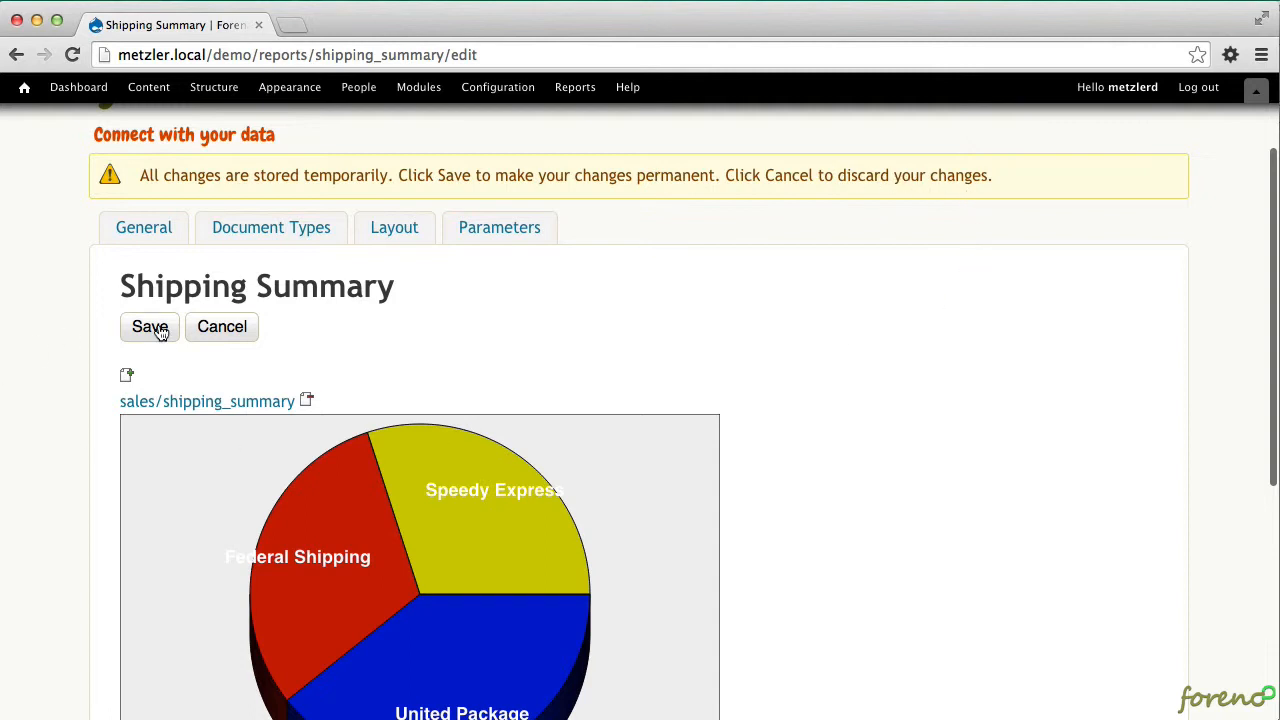
click(149, 326)
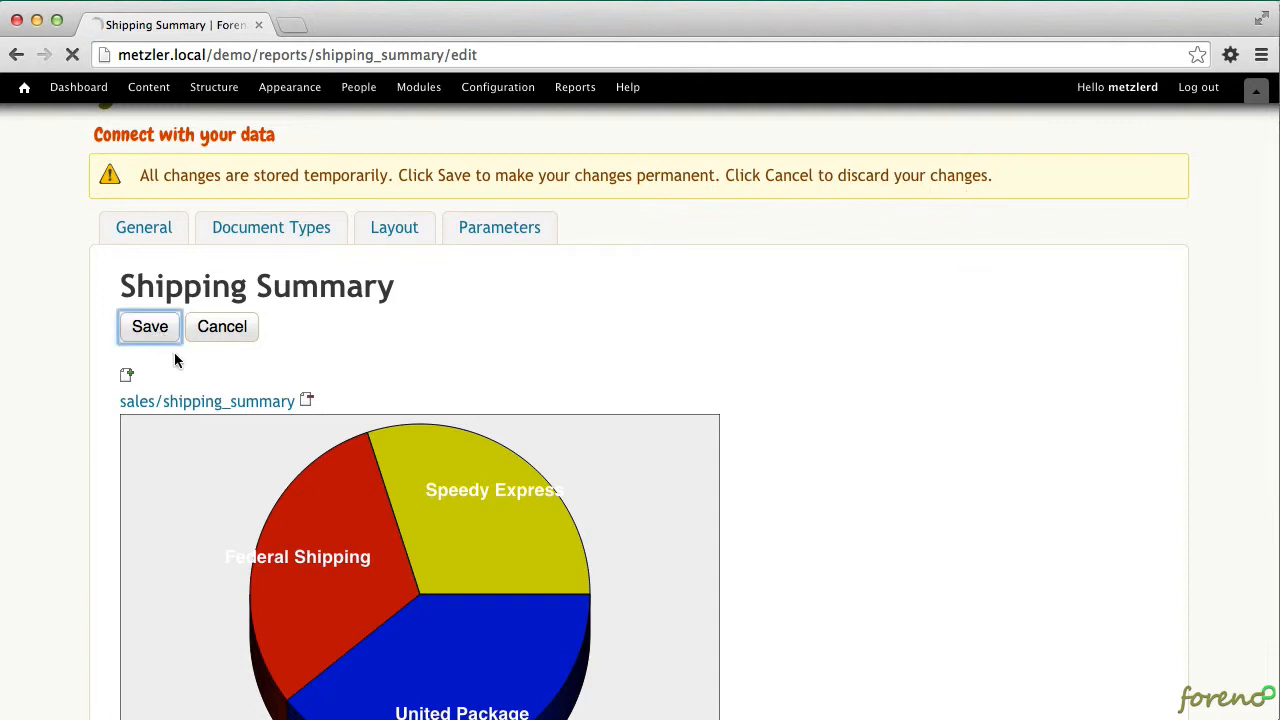
click(149, 326)
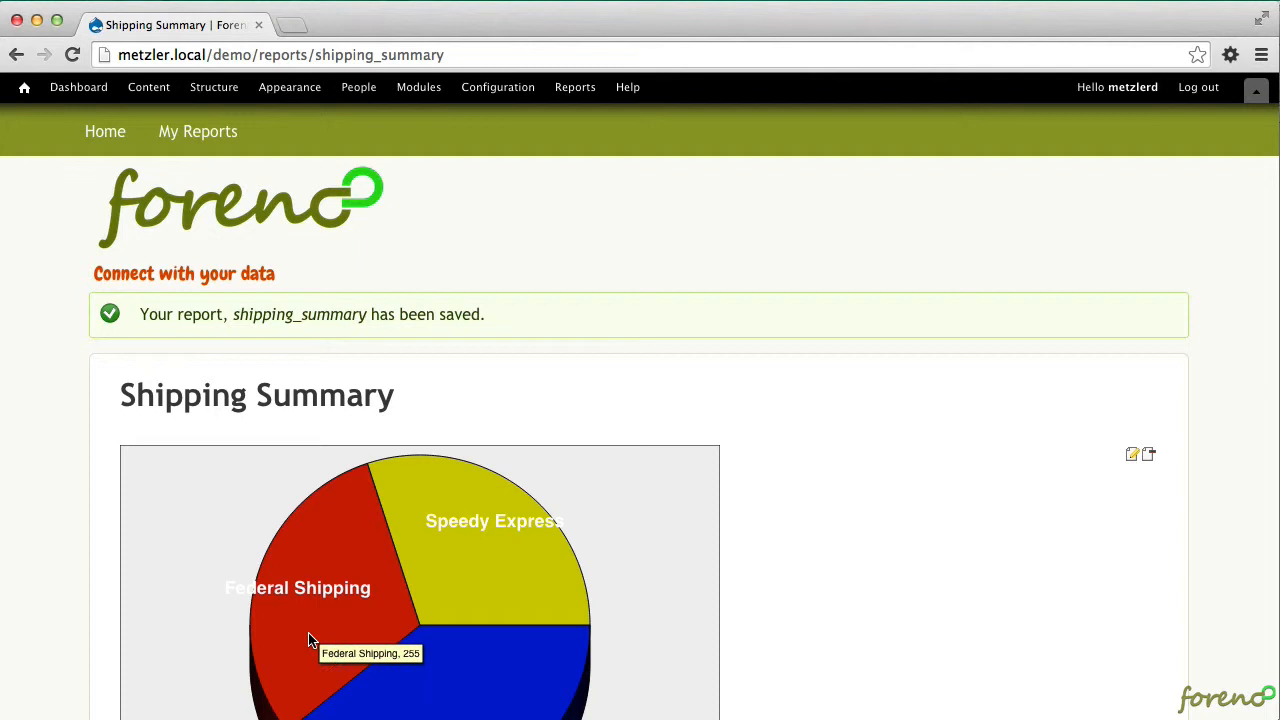
scroll(down, 3)
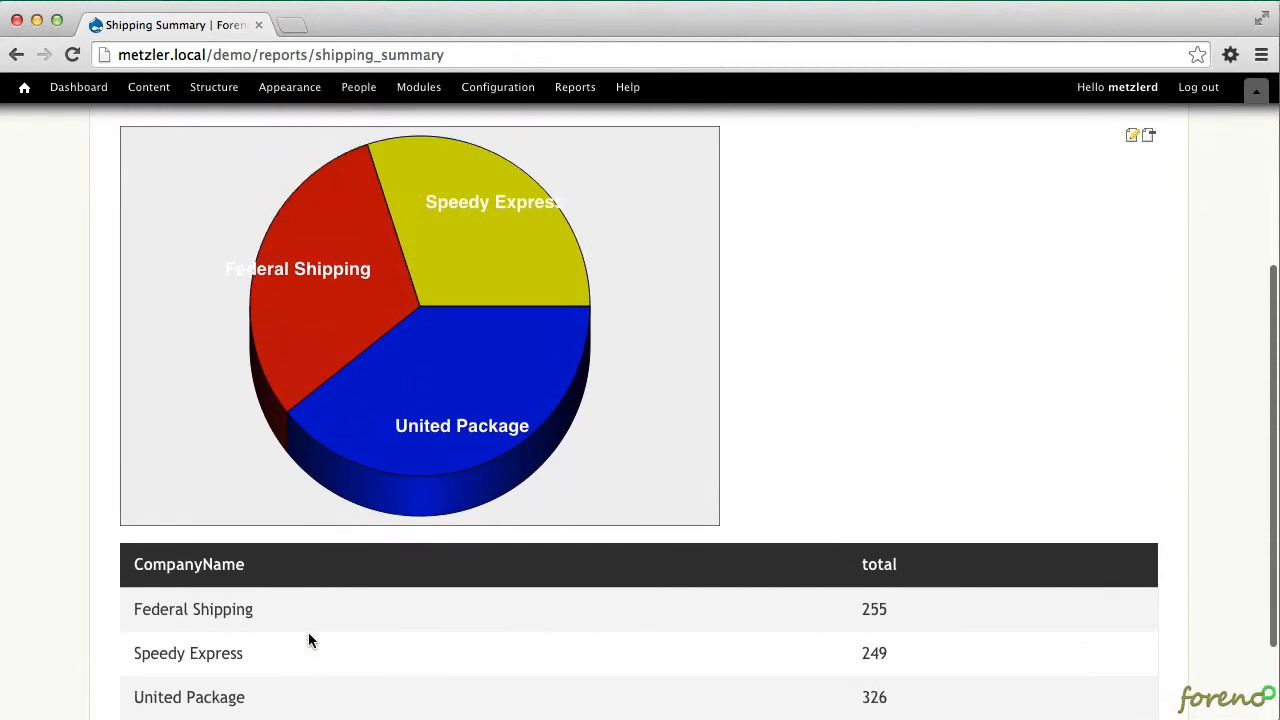